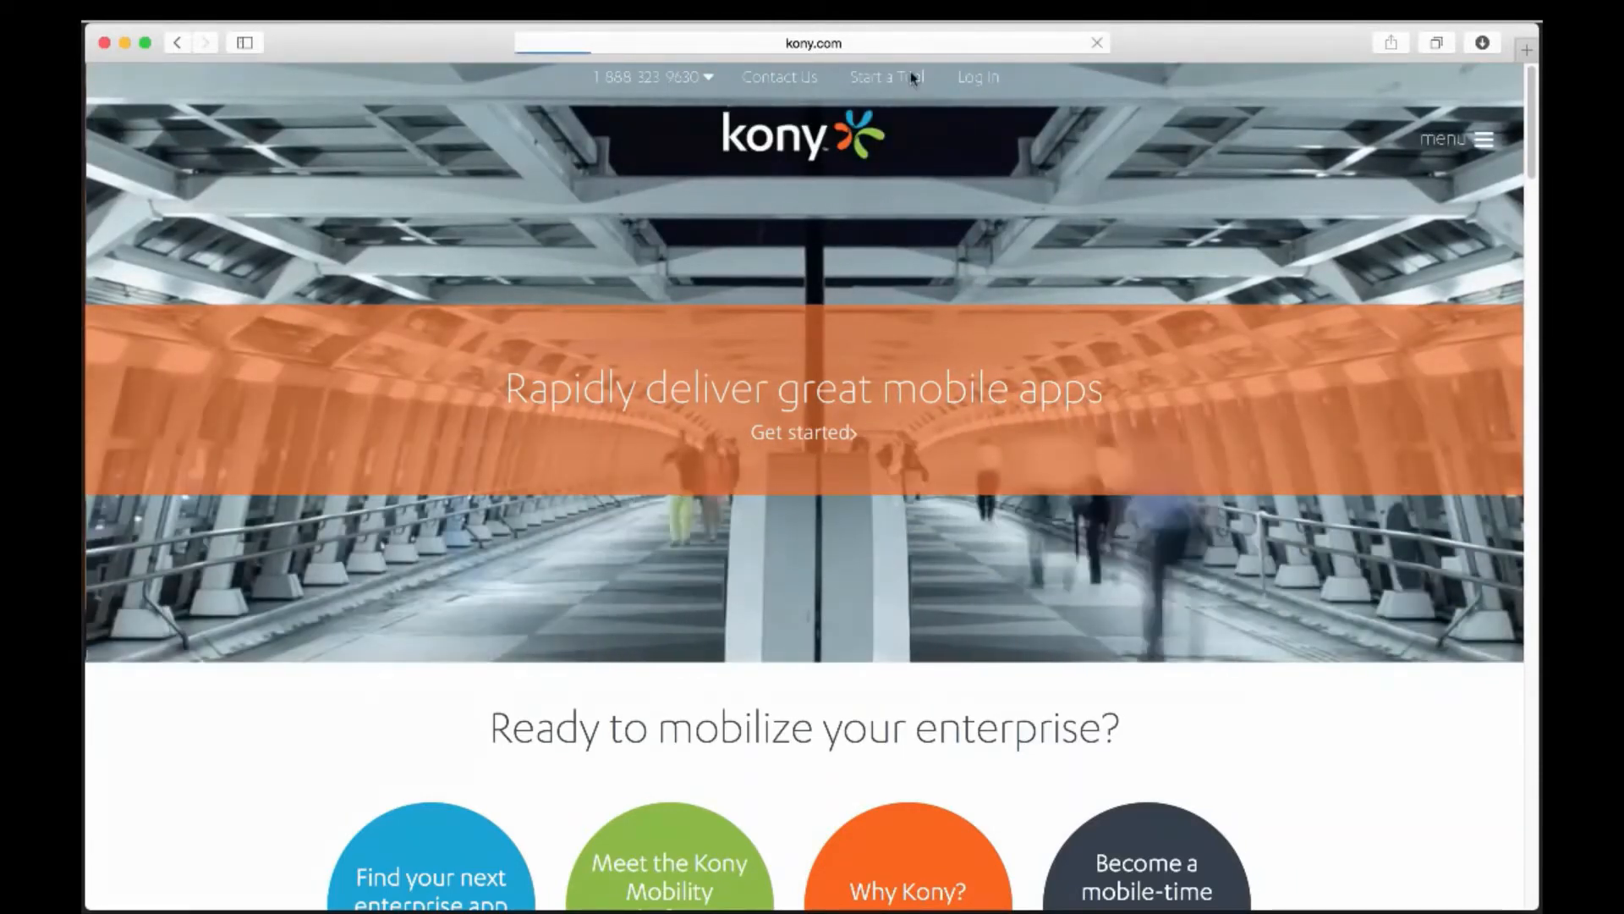
Reach the free trial sign-up page and start the Kony Visualizer trial.
{"action": "left_click", "coordinate": [890, 78]}
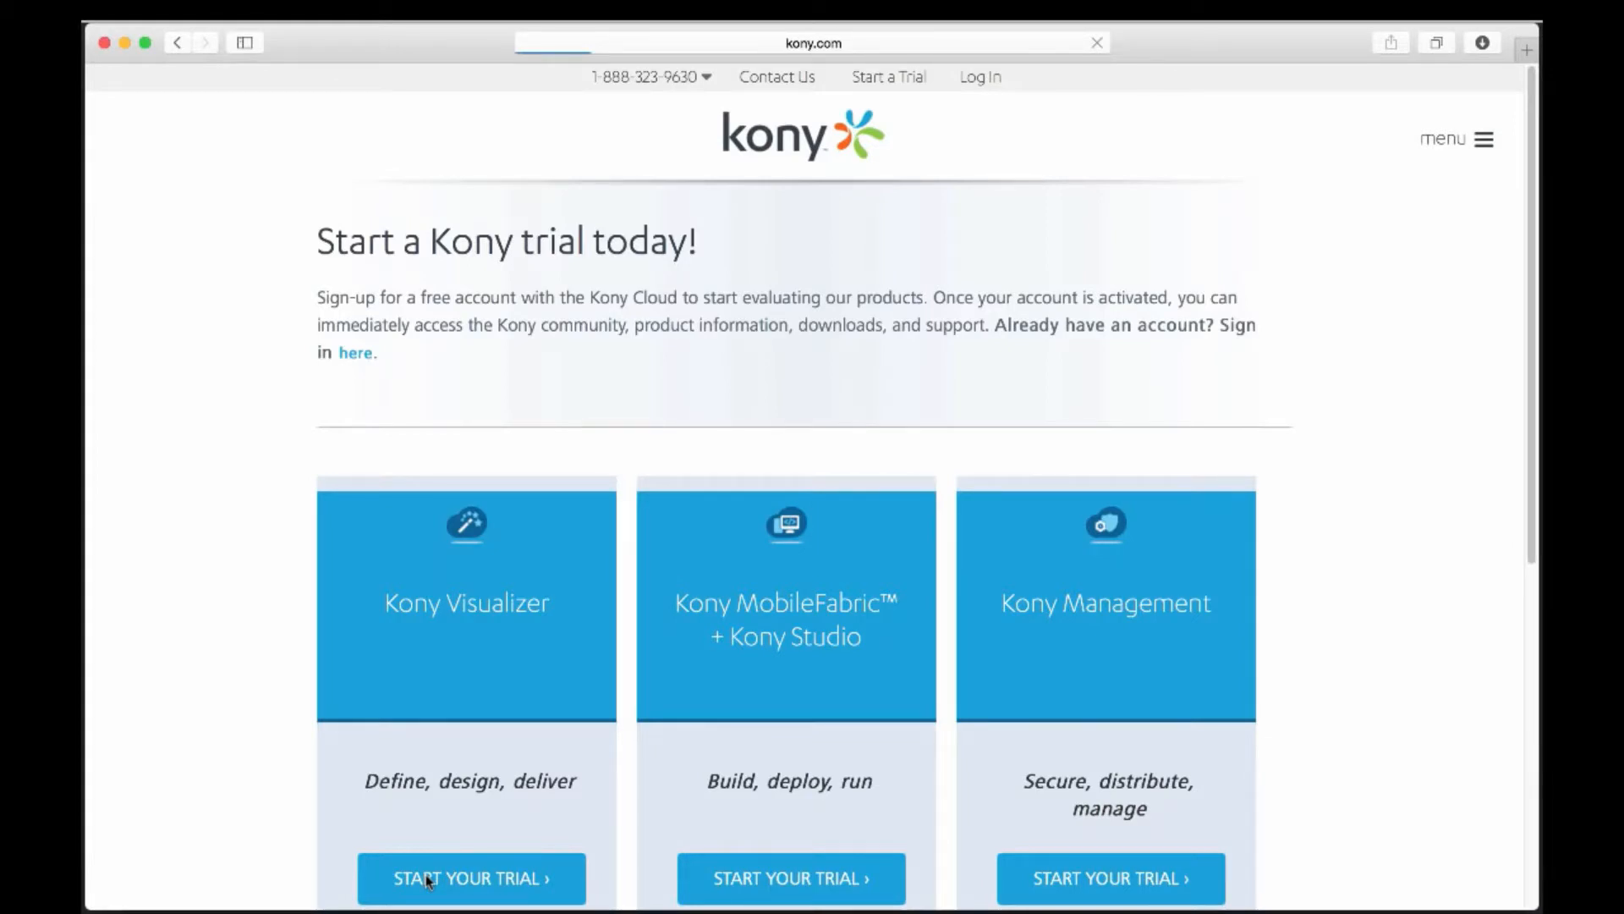
{"action": "left_click", "coordinate": [471, 878]}
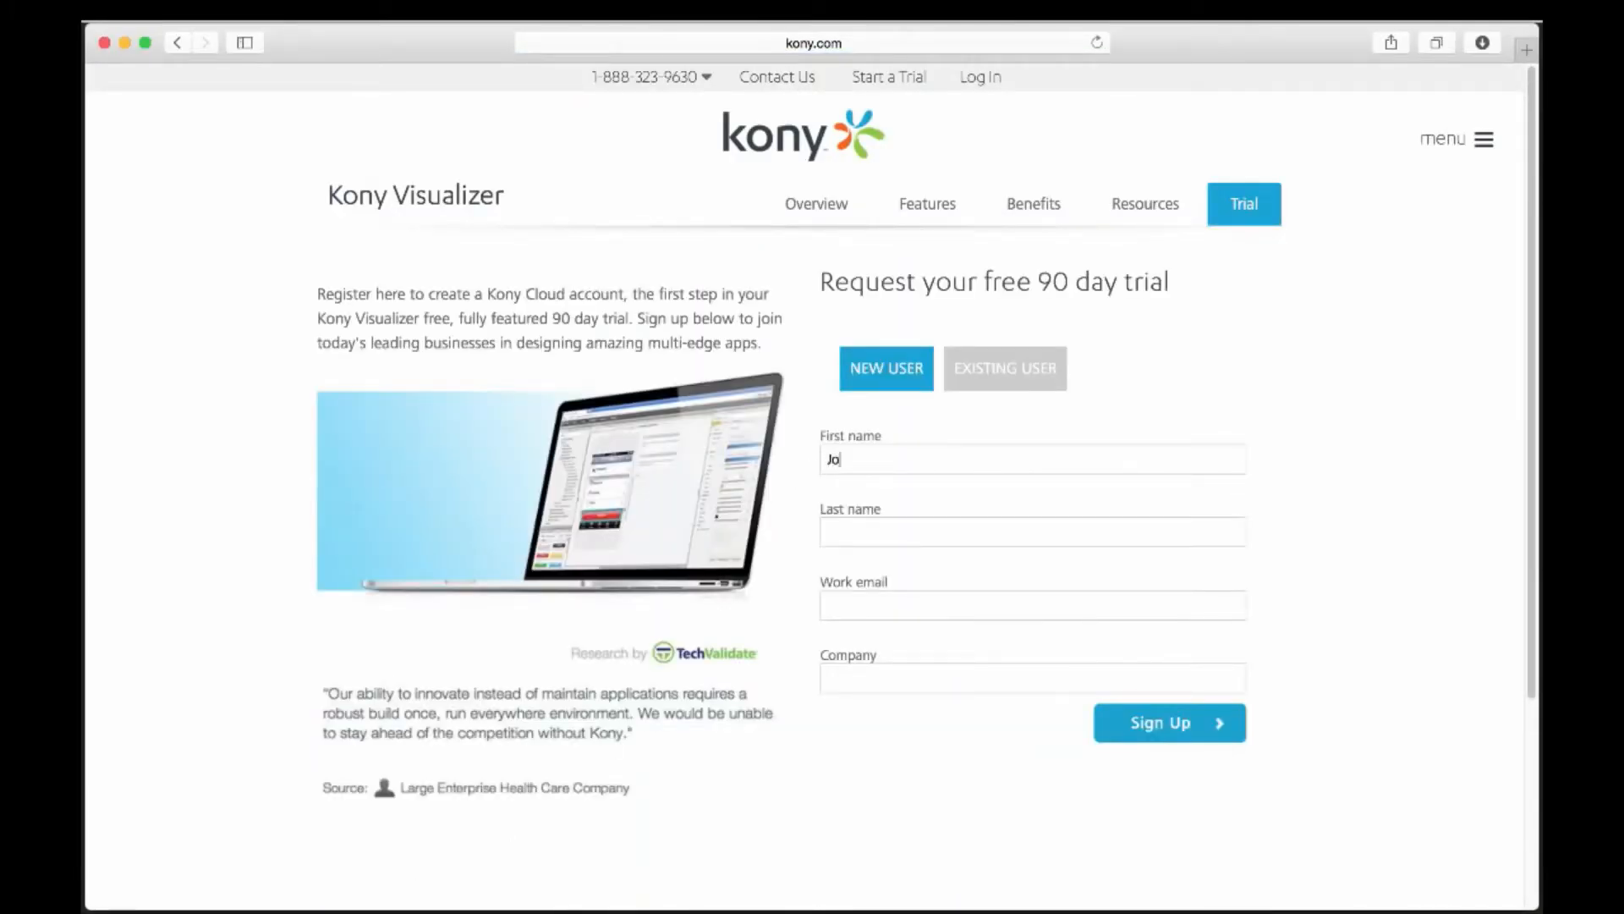
Register for the trial with last name Doe, a kony work email and company Kony.
{"action": "type", "text": "Doe"}
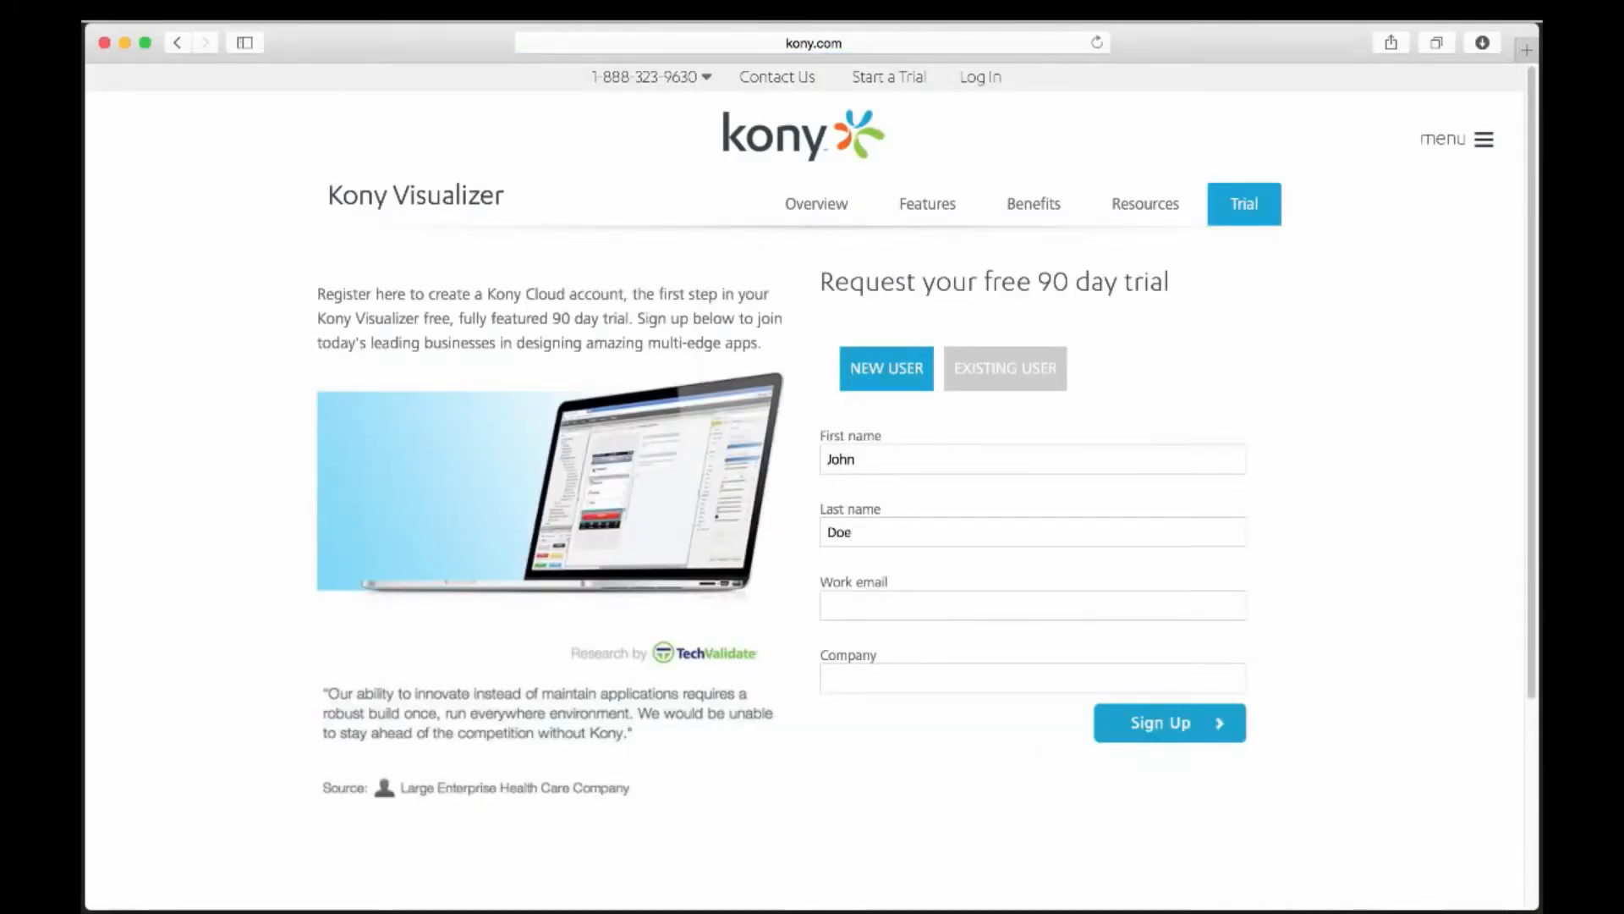
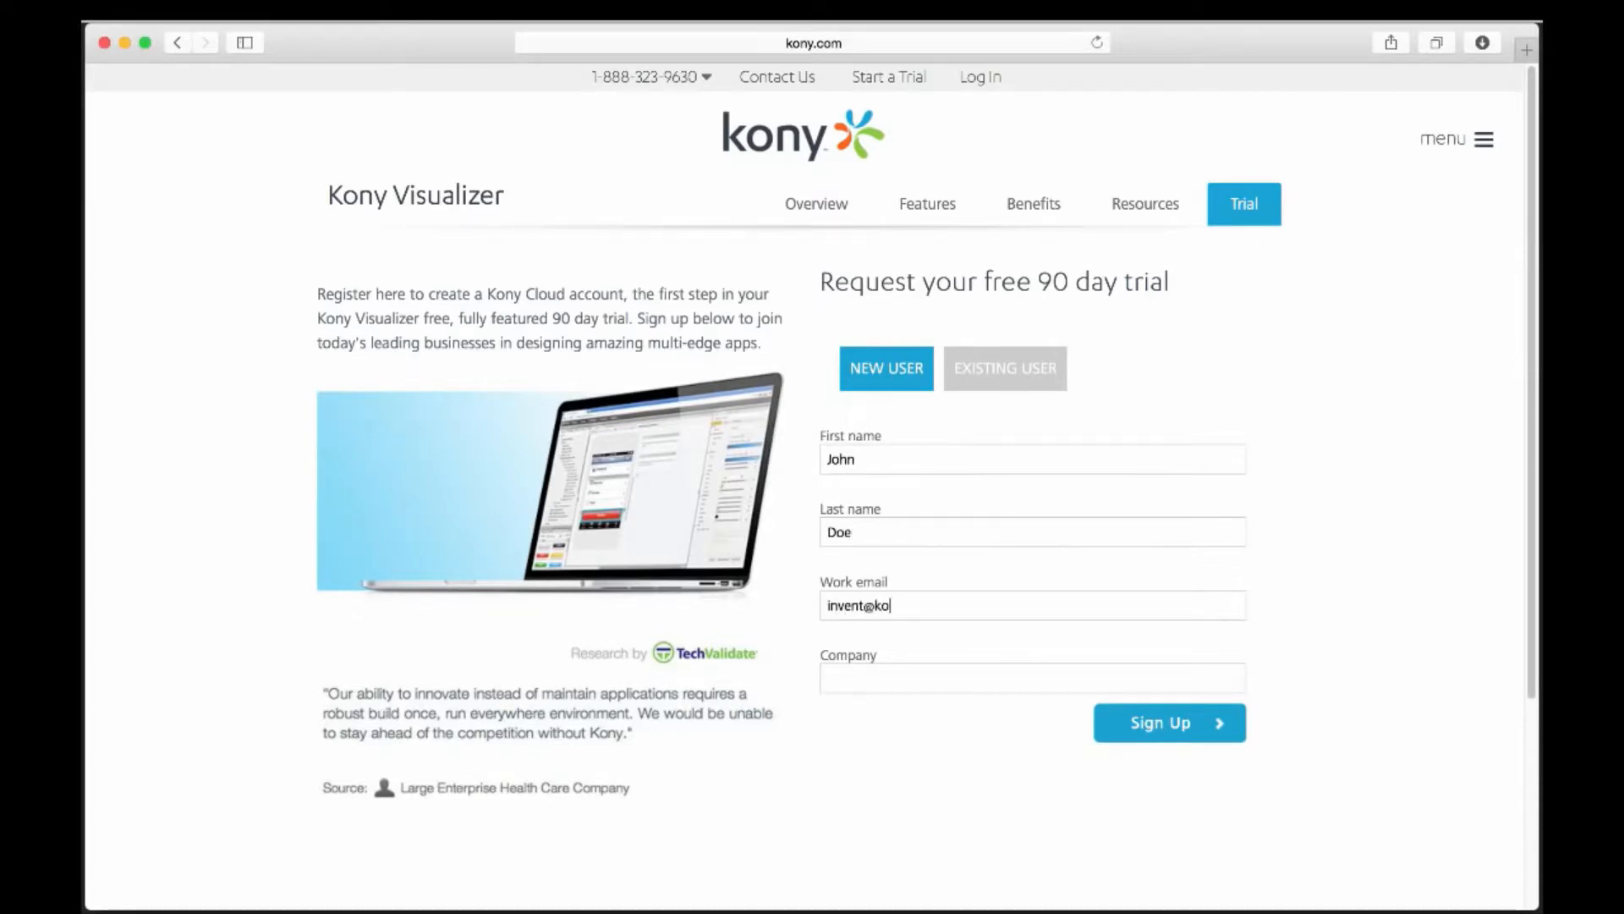
{"action": "type", "text": "Kony"}
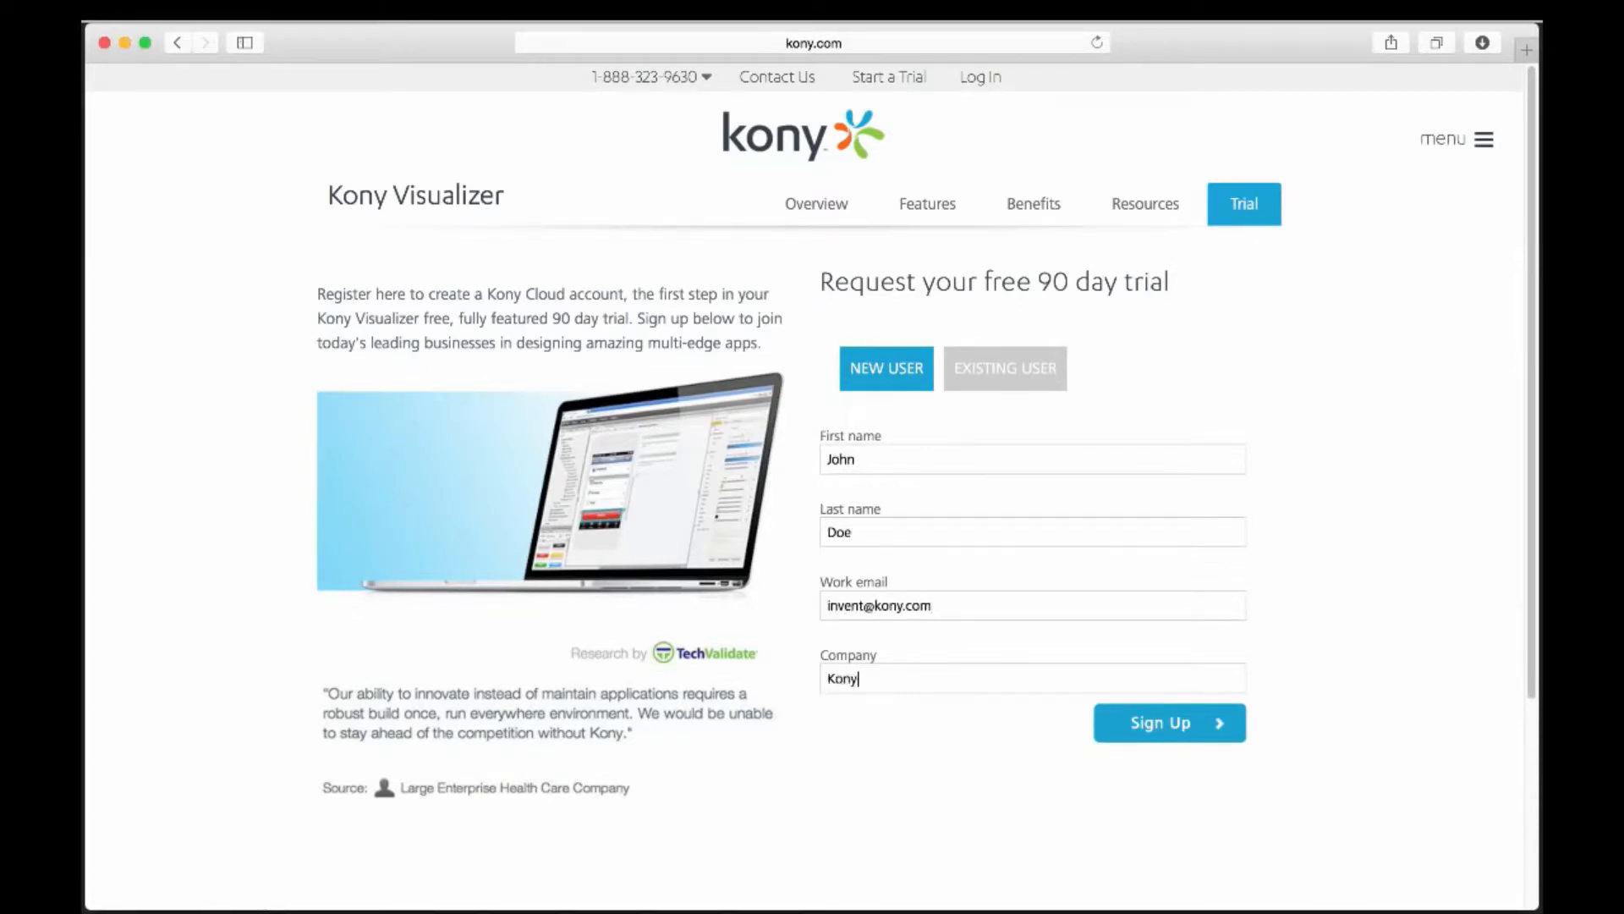
{"action": "left_click", "coordinate": [1170, 723]}
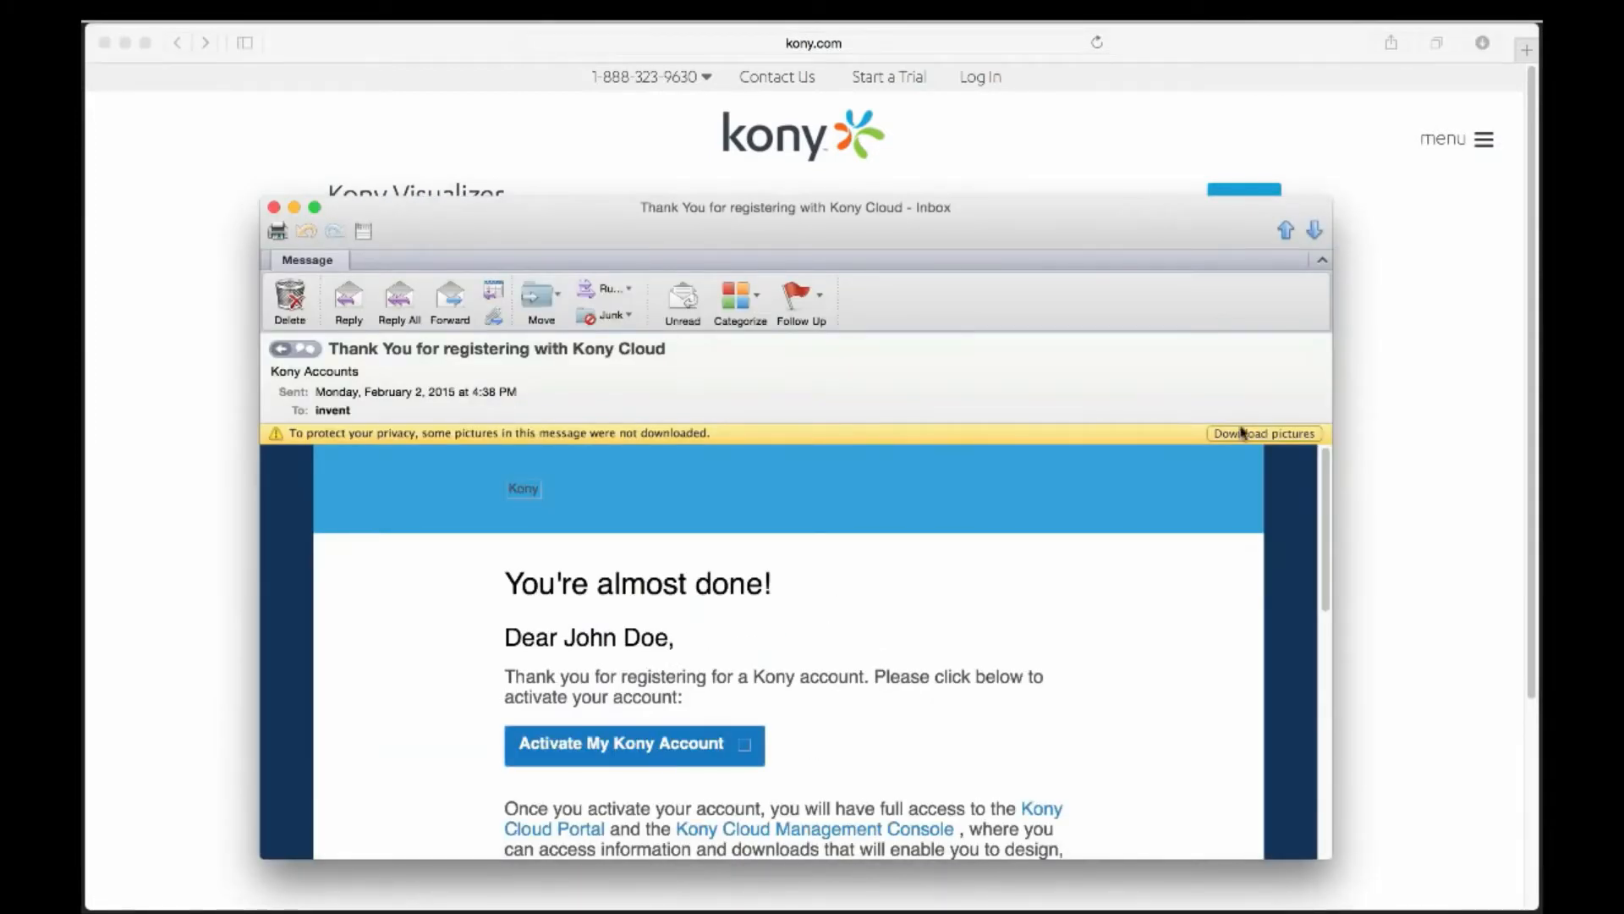
Load the confirmation email's pictures and activate the new Kony account.
{"action": "left_click", "coordinate": [1264, 433]}
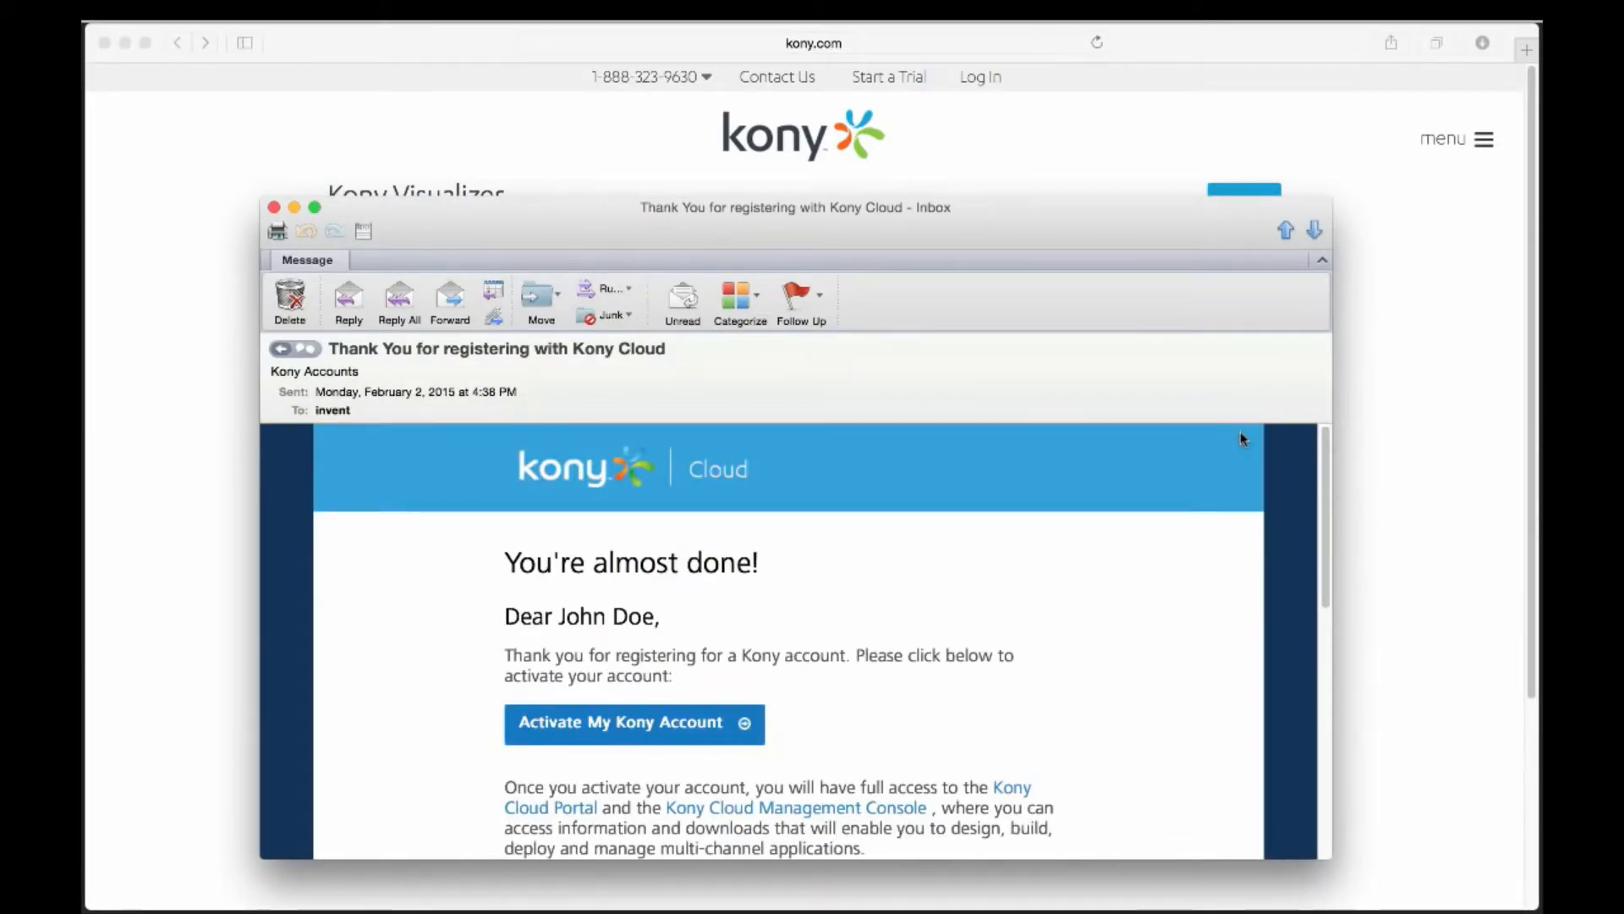
{"action": "left_click", "coordinate": [633, 724]}
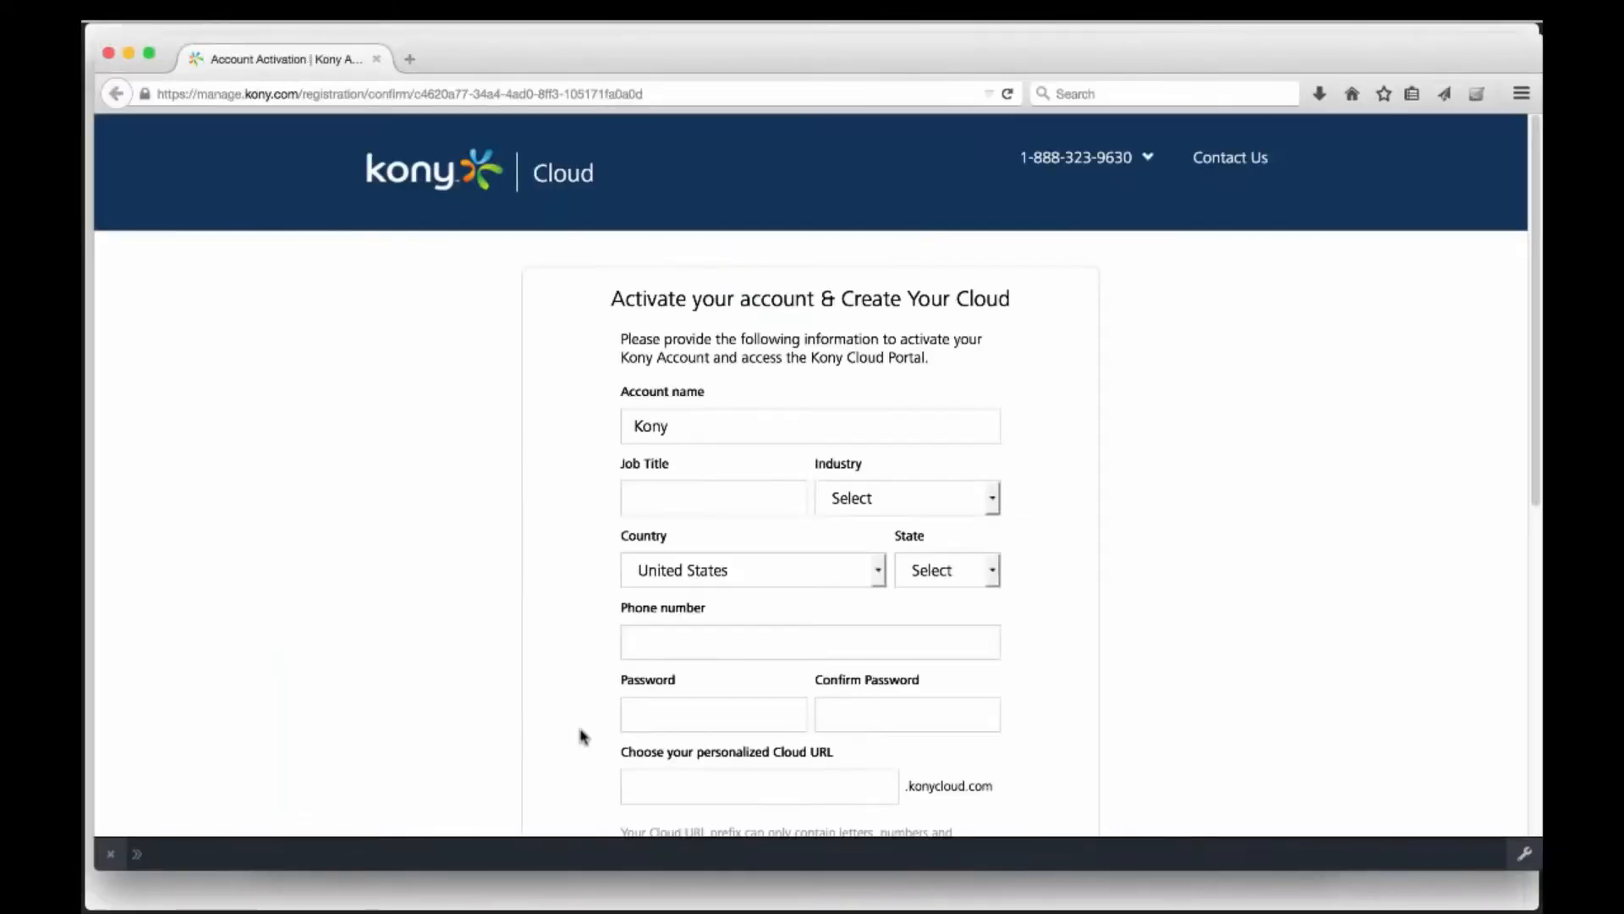
{"action": "type", "text": "Director"}
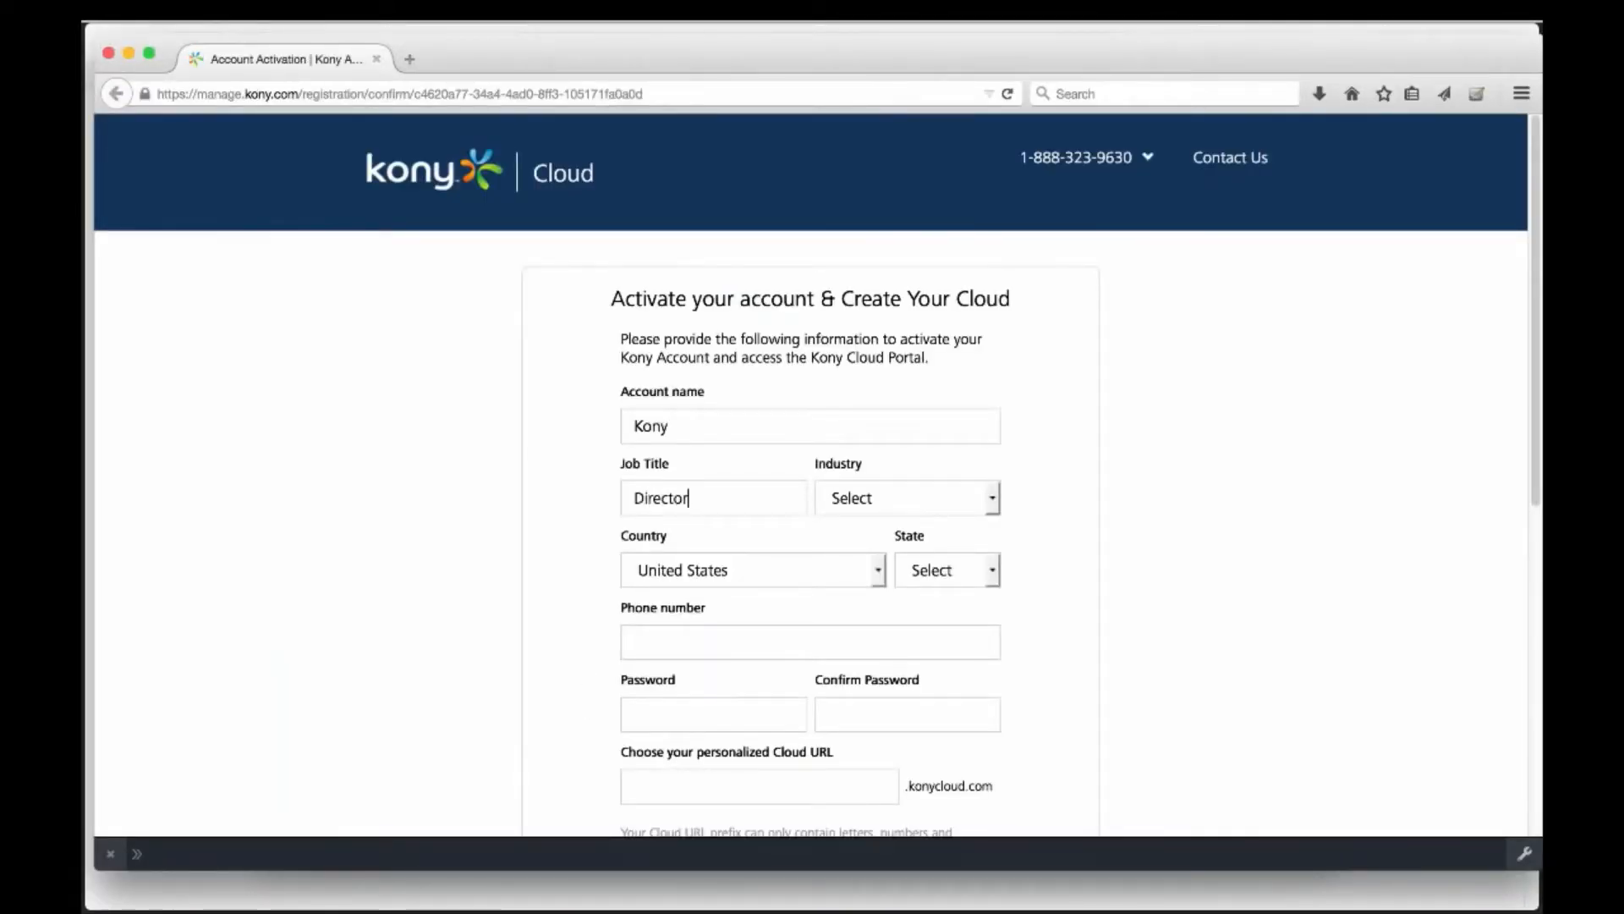
{"action": "left_click", "coordinate": [907, 497]}
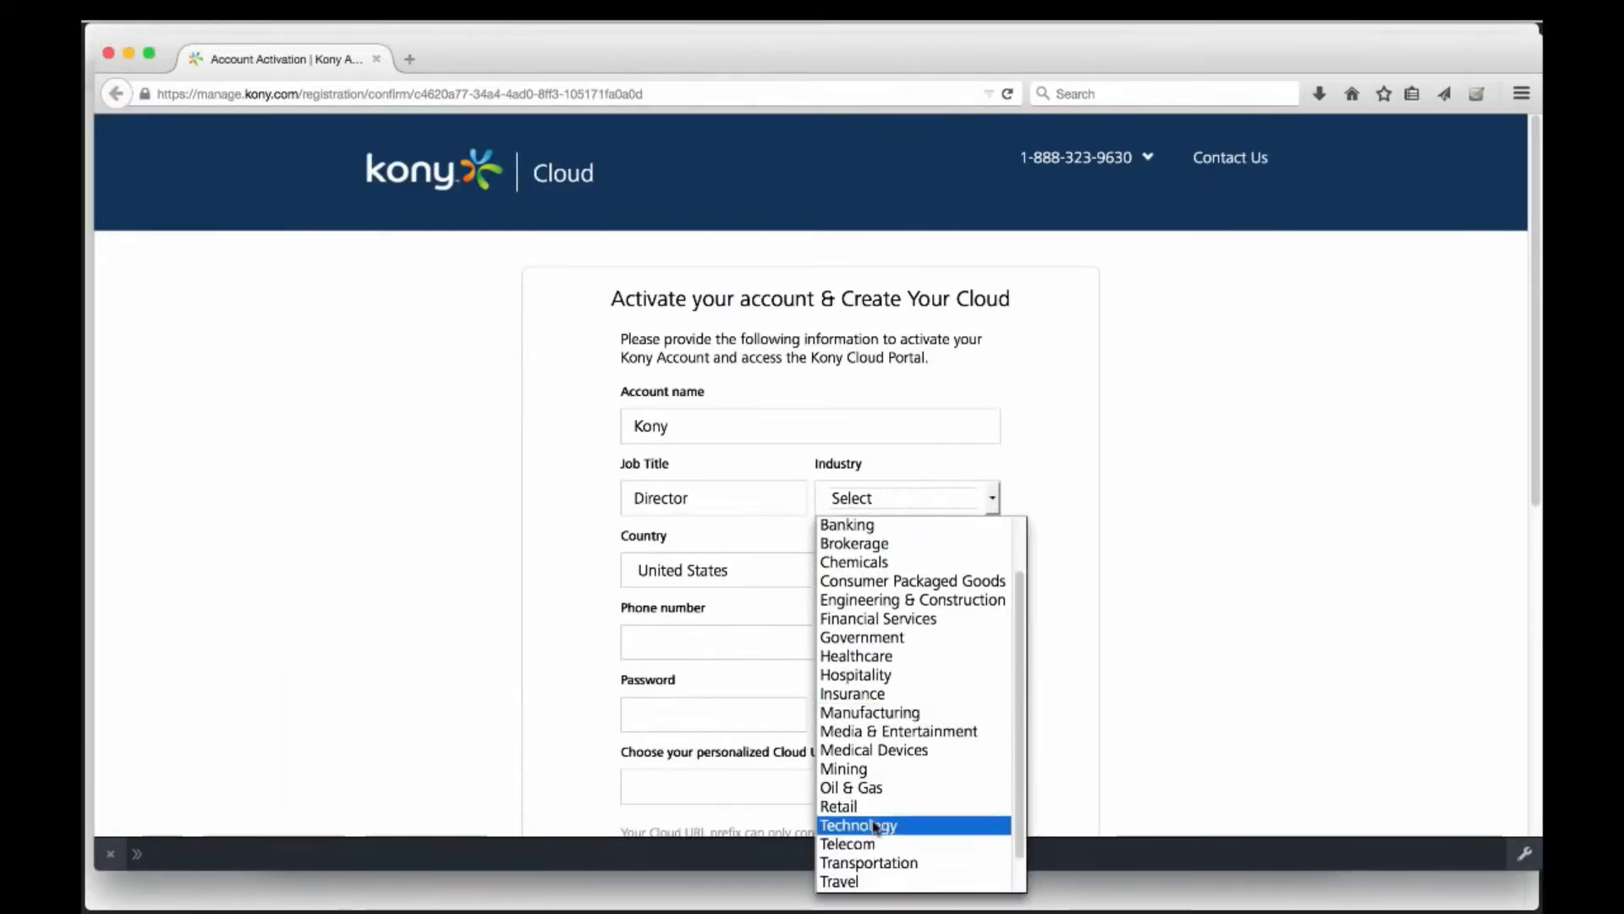
{"action": "left_click", "coordinate": [865, 826]}
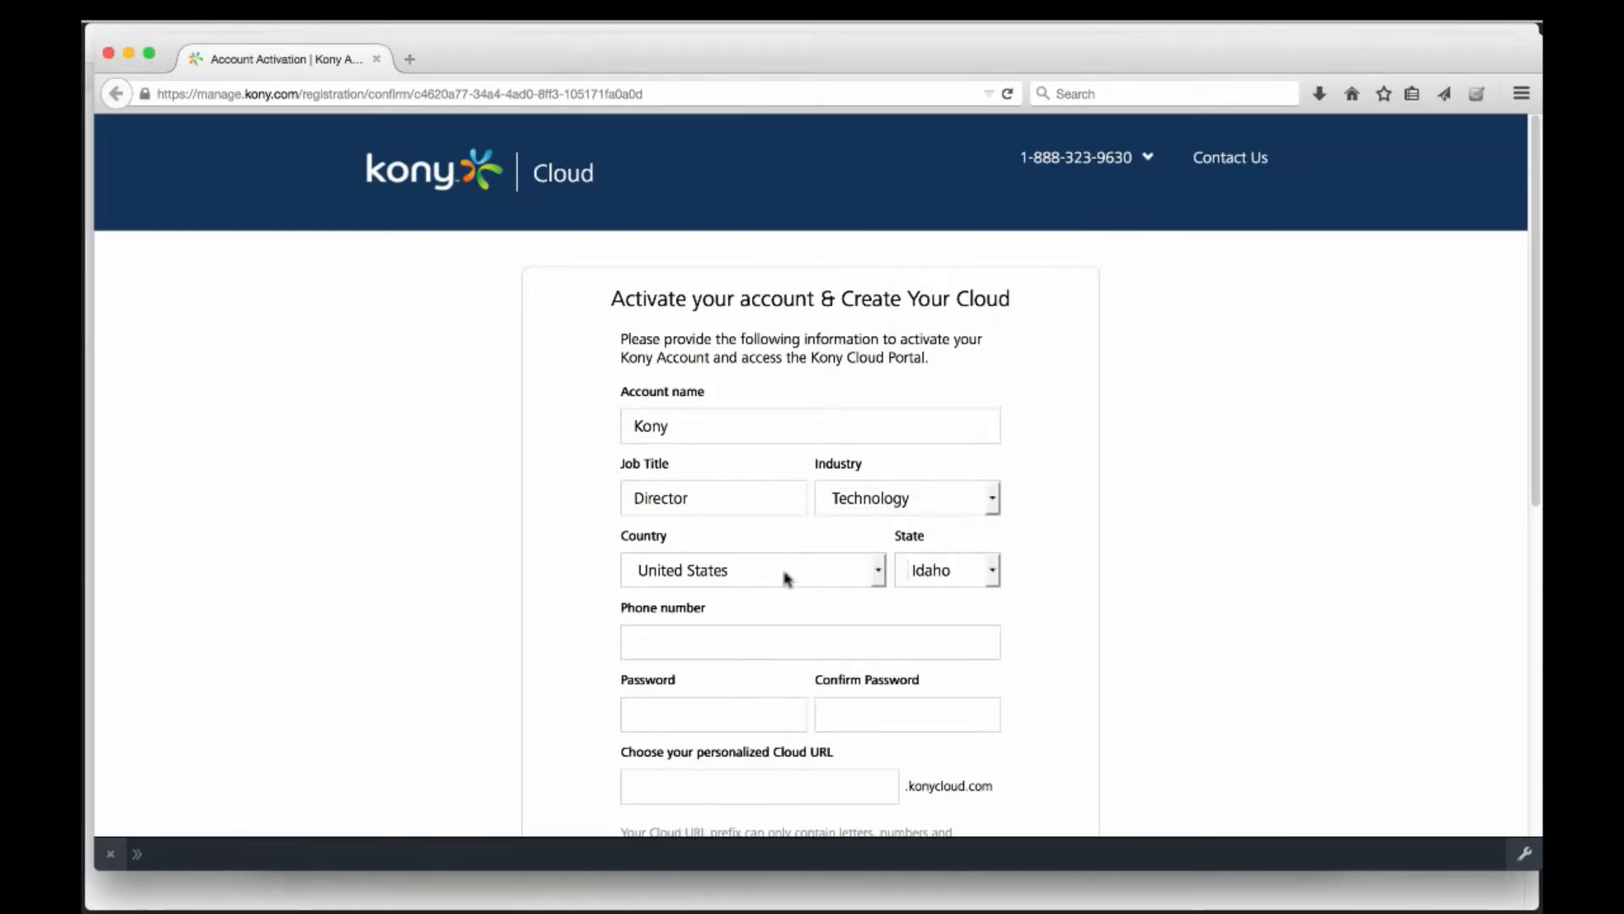
{"action": "type", "text": "4"}
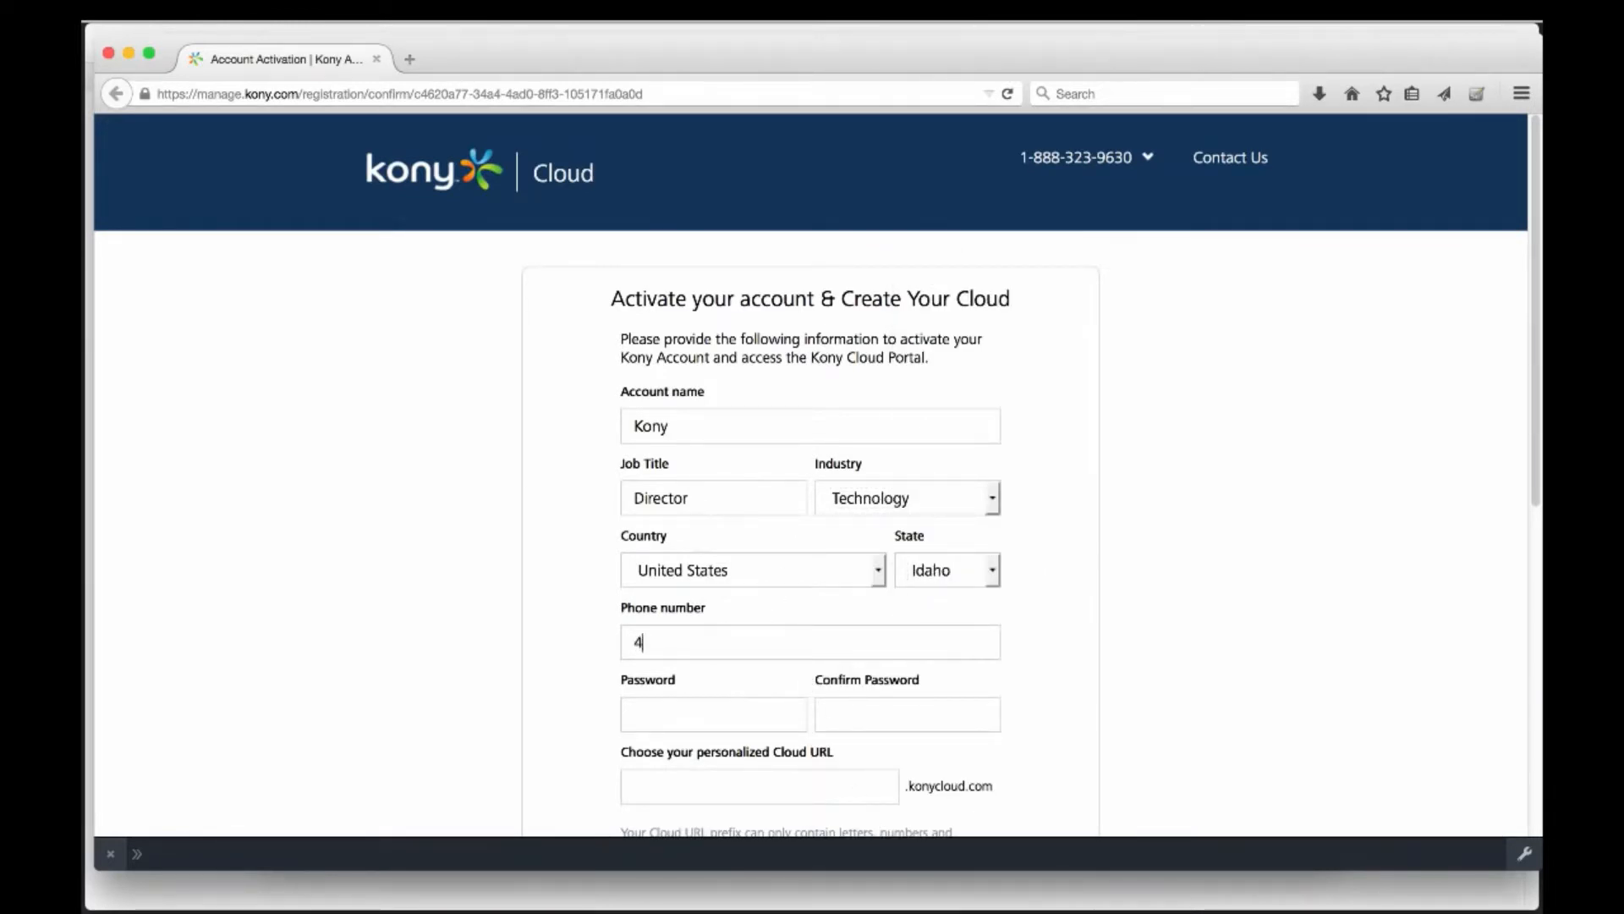
{"action": "type", "text": "445551212"}
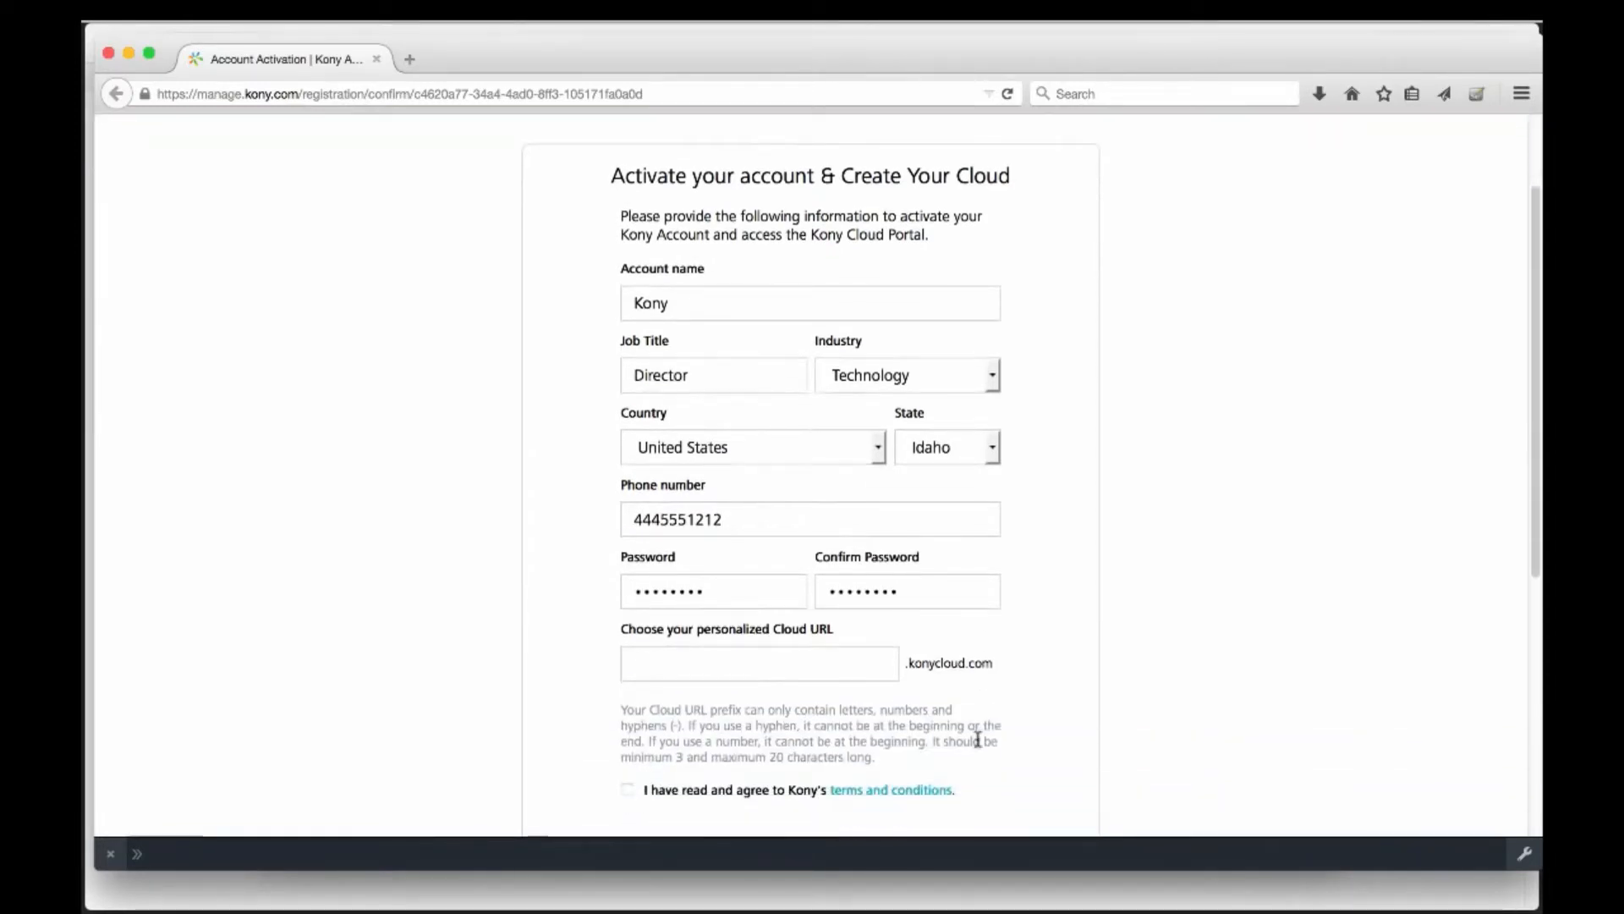
Set the password and cloud URL prefix johndoe and accept the terms and conditions.
{"action": "scroll", "scroll_direction": "down", "scroll_amount": 3}
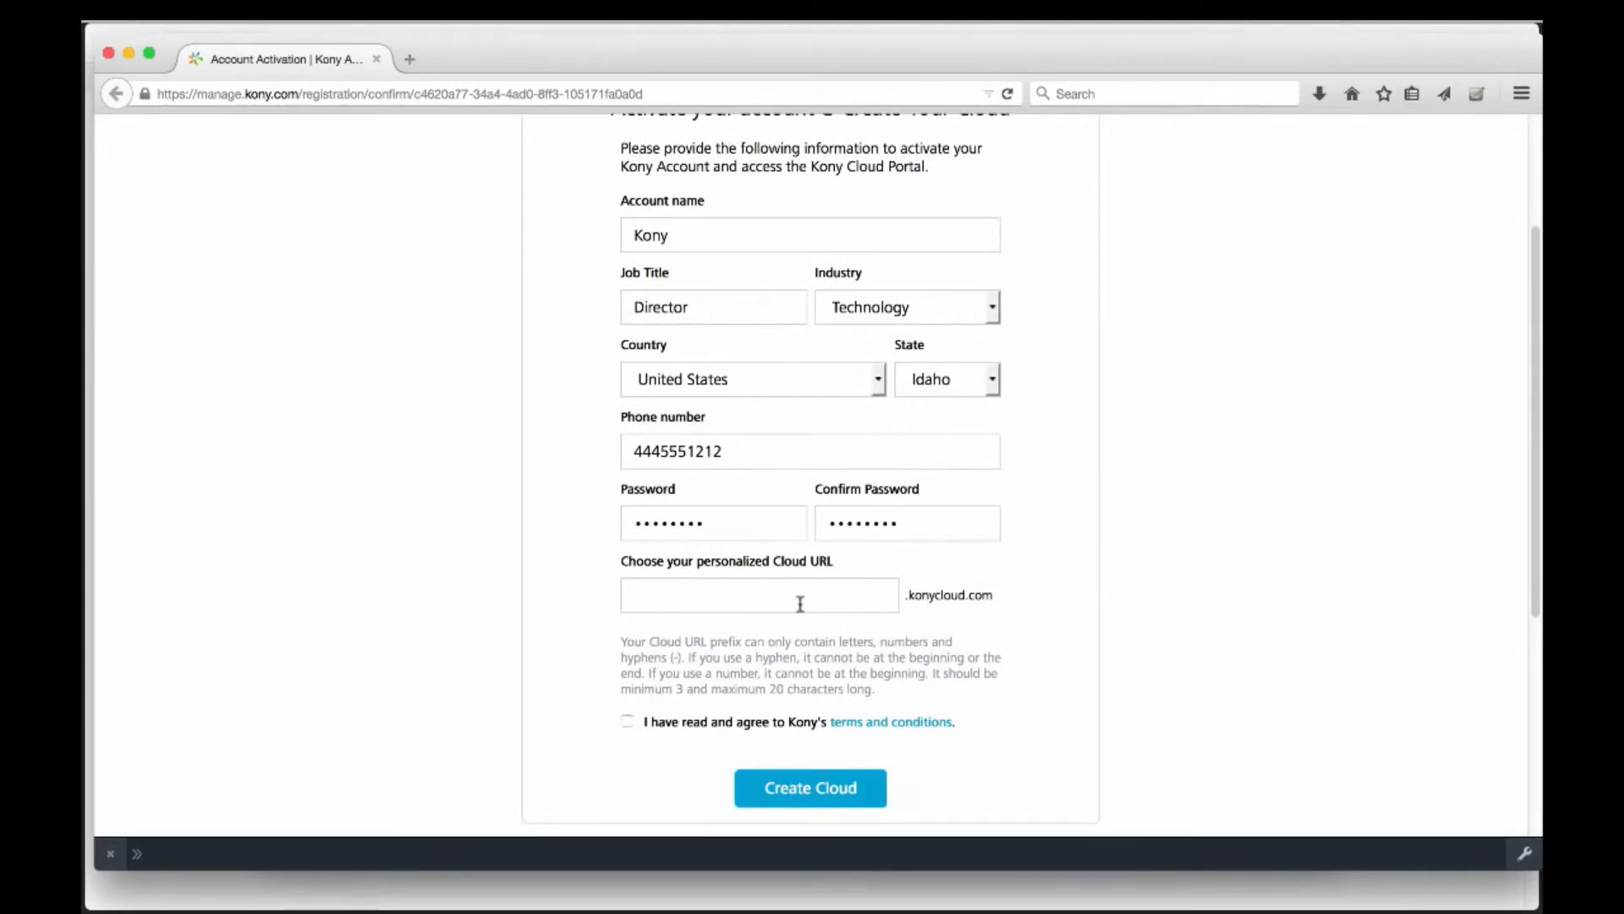
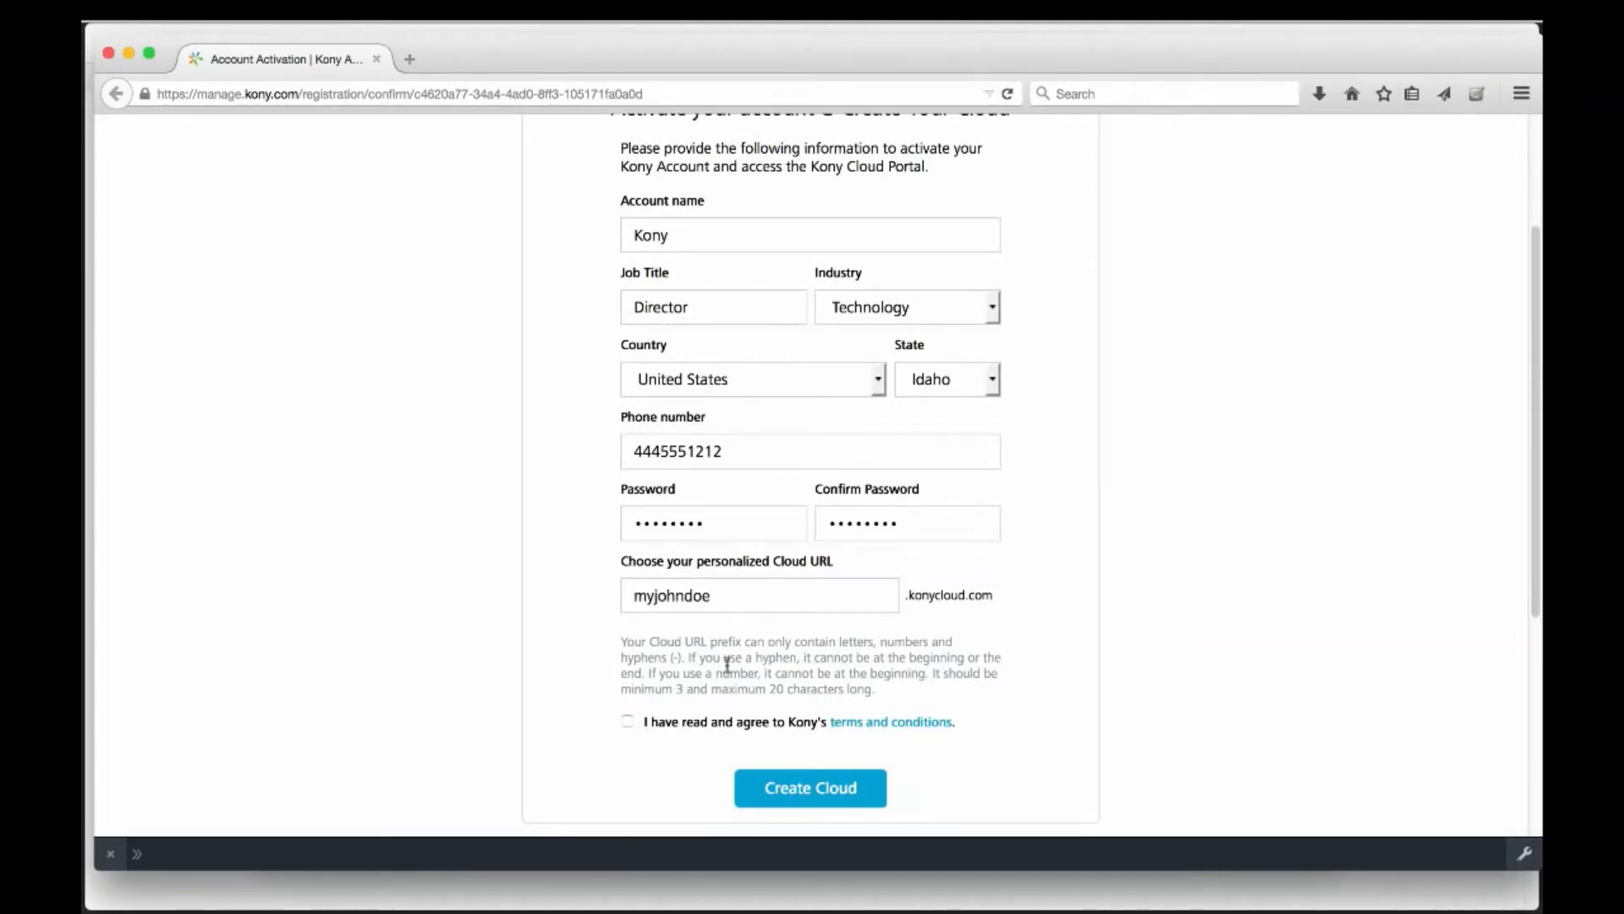
{"action": "left_click", "coordinate": [810, 787]}
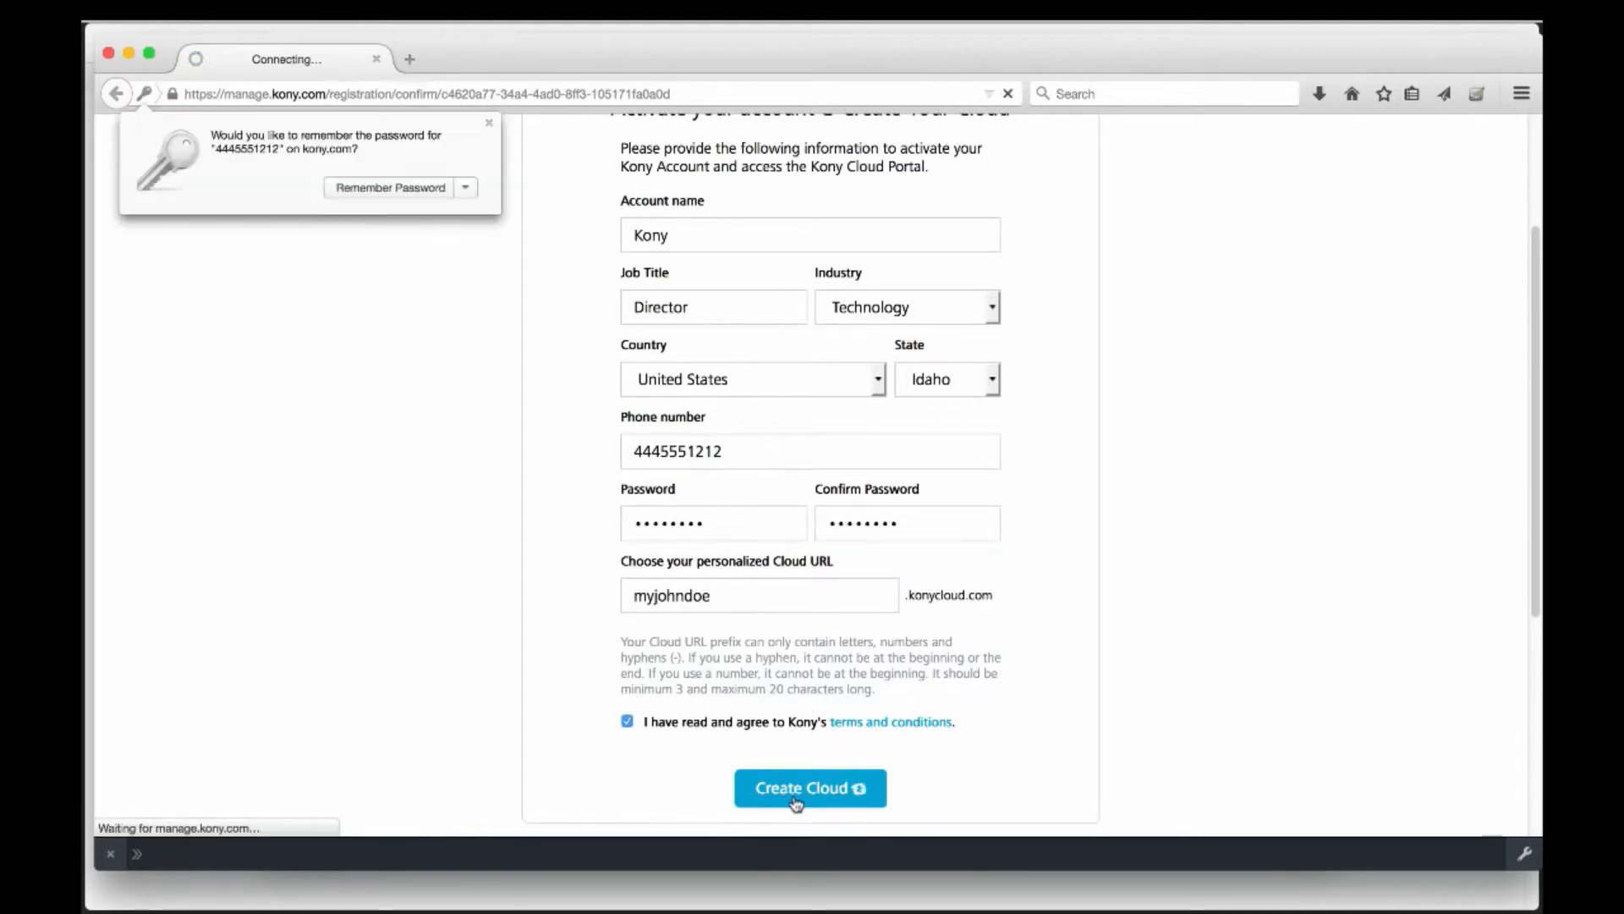
Create the cloud and continue to the Kony Visualizer getting-started page.
{"action": "left_click", "coordinate": [811, 786]}
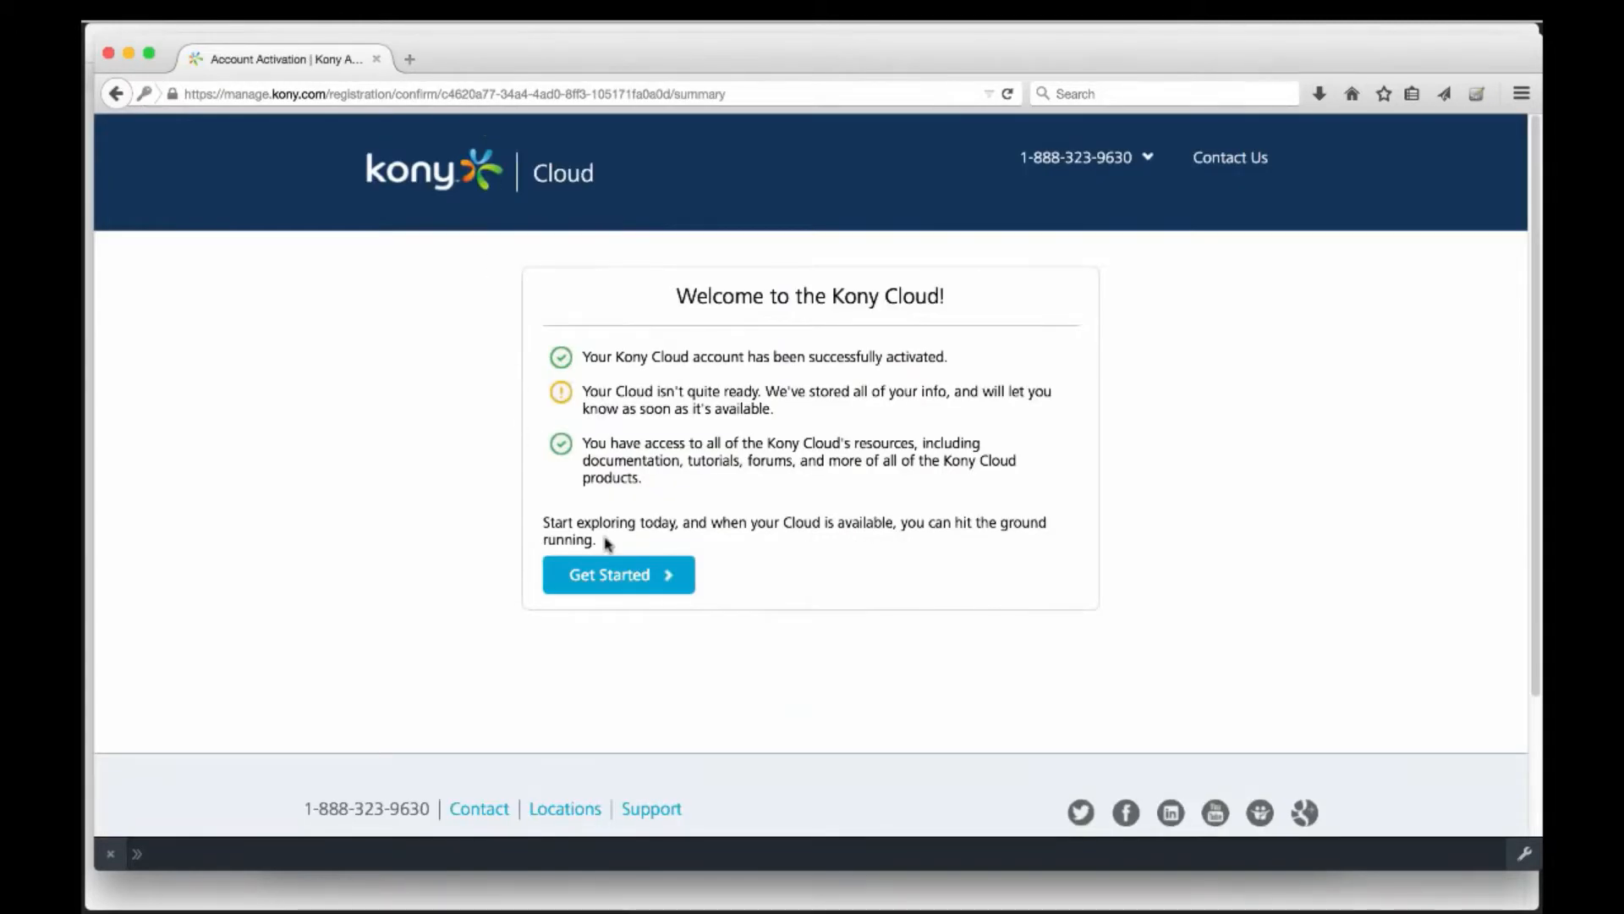
{"action": "left_click", "coordinate": [609, 576]}
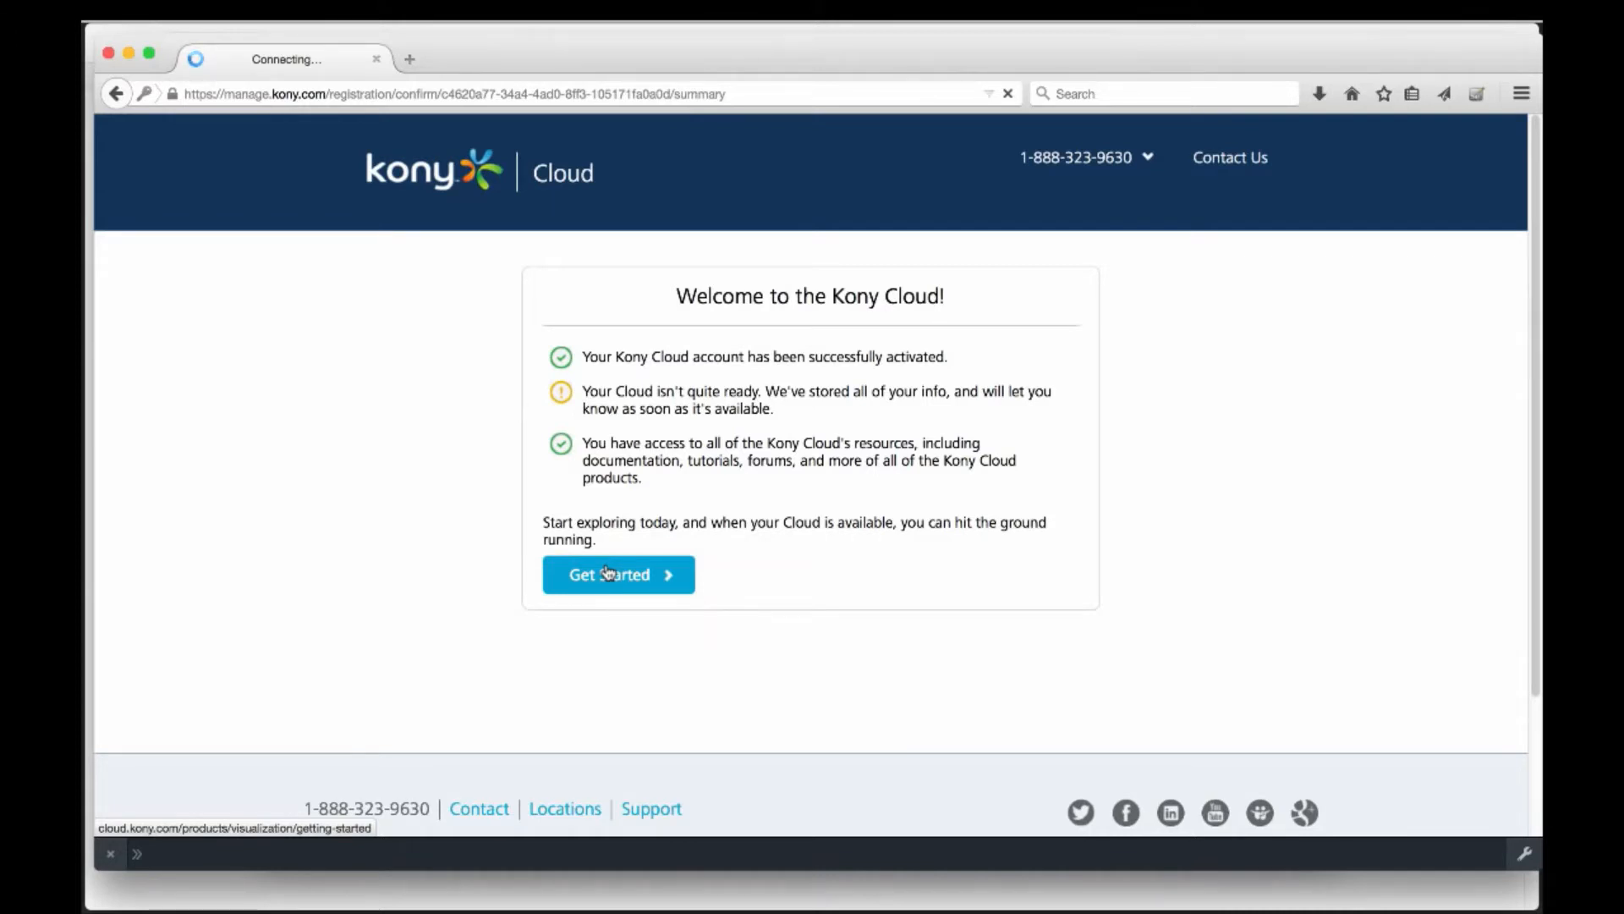
{"action": "left_click", "coordinate": [619, 575]}
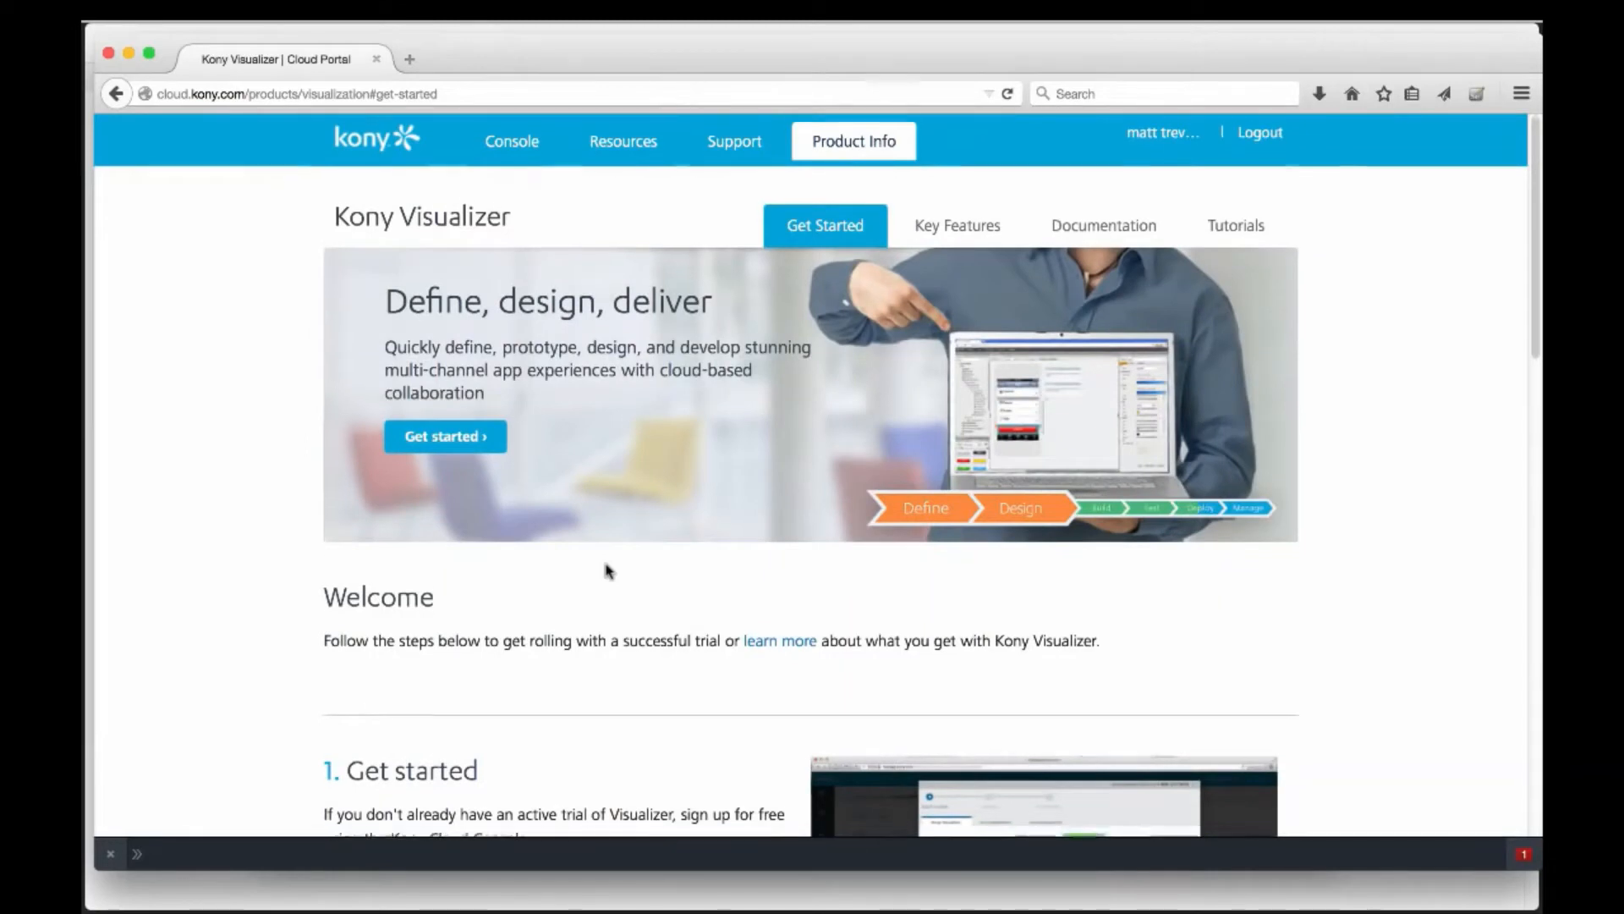
Download the Visualizer for MacOSX installer from the getting-started steps.
{"action": "scroll", "scroll_direction": "down", "scroll_amount": 3}
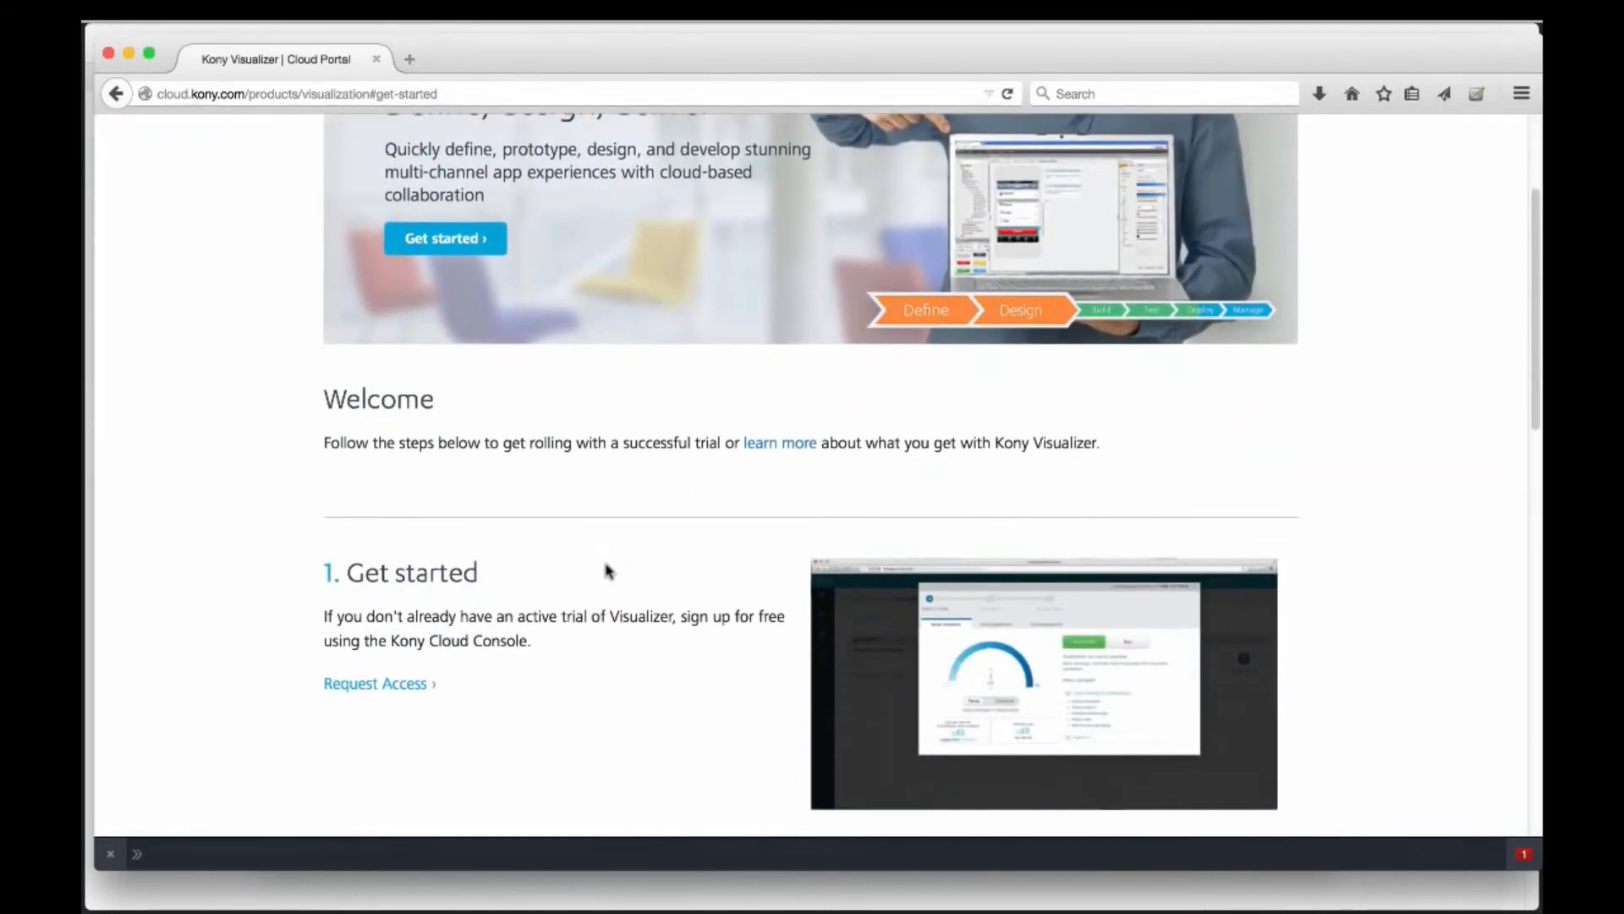
{"action": "scroll", "scroll_direction": "down", "scroll_amount": 3}
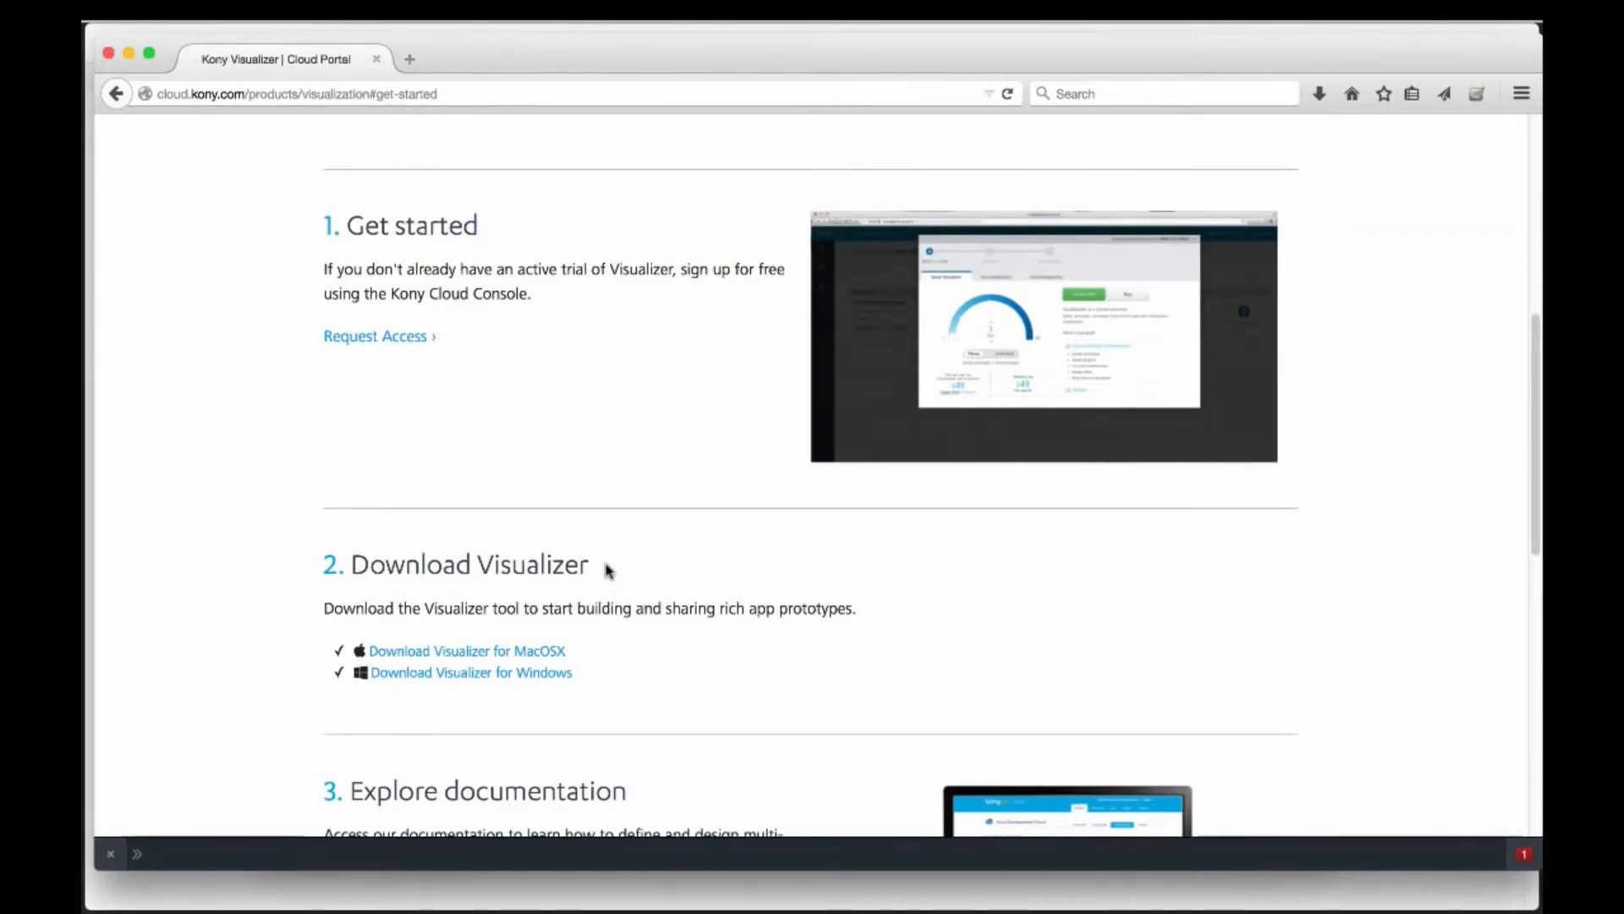
{"action": "mouse_move", "coordinate": [467, 660]}
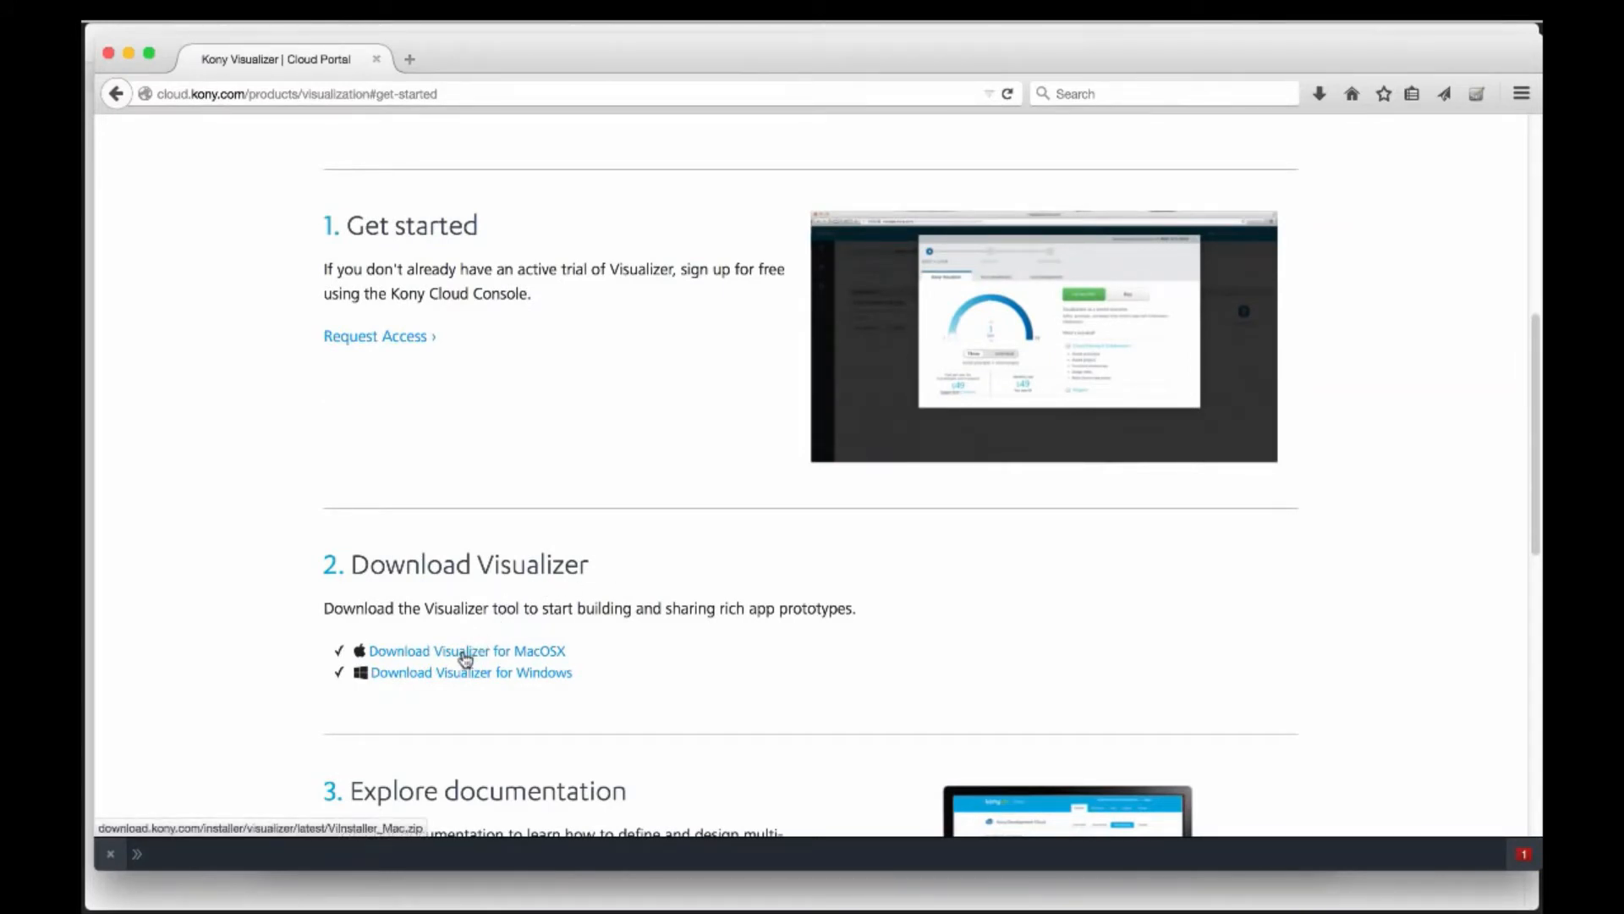
{"action": "mouse_move", "coordinate": [464, 658]}
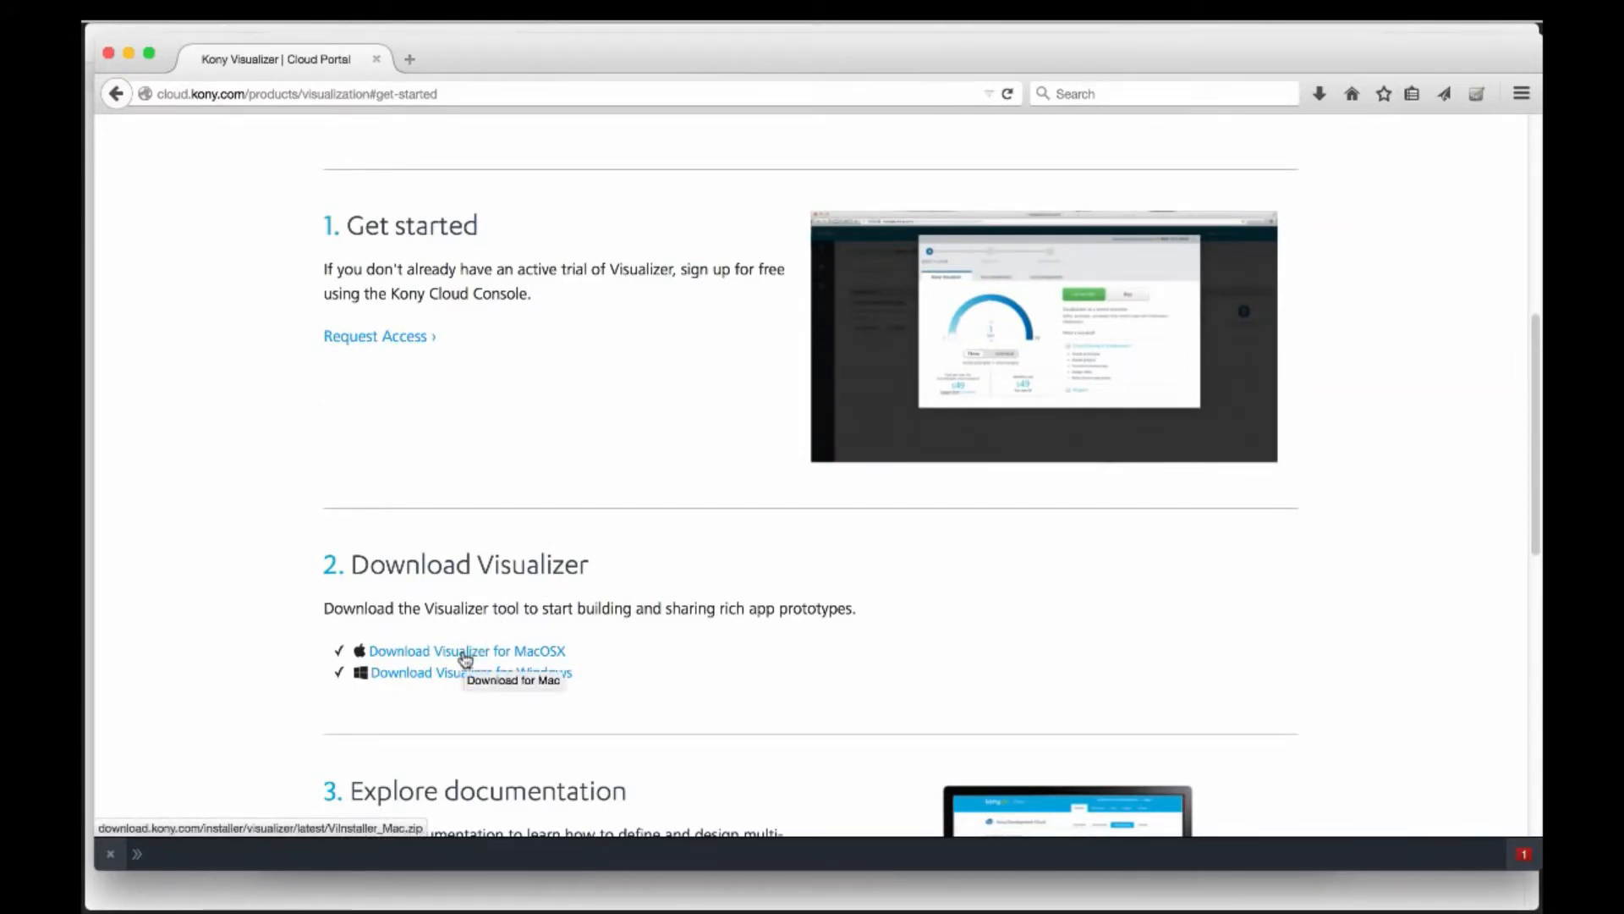
{"action": "left_click", "coordinate": [467, 652]}
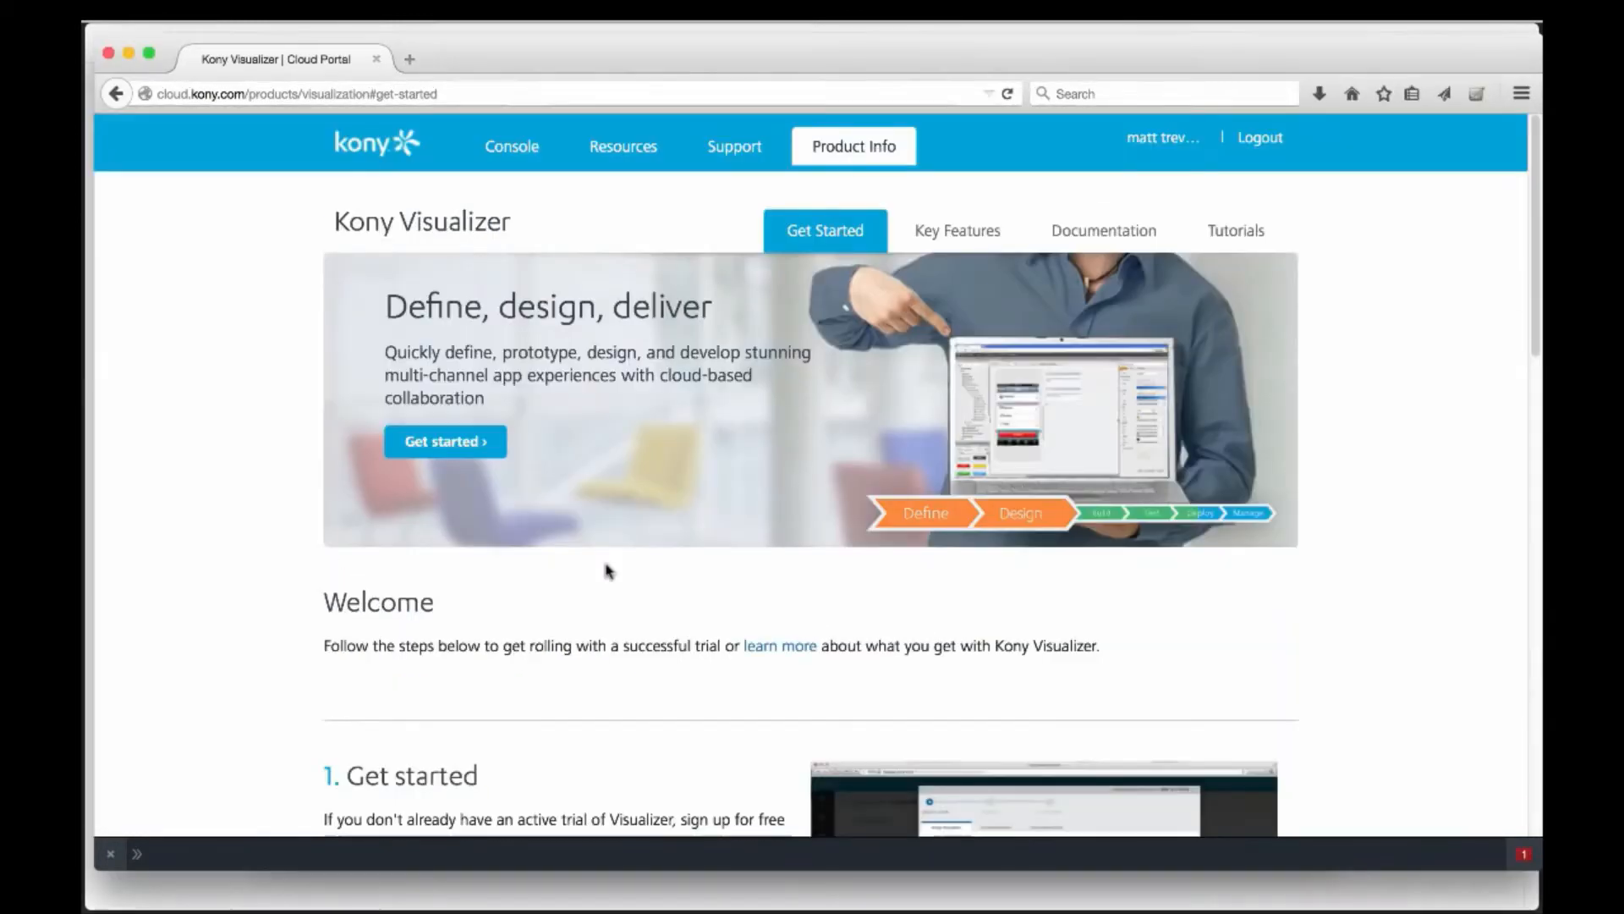
{"action": "scroll", "scroll_direction": "down", "scroll_amount": 3}
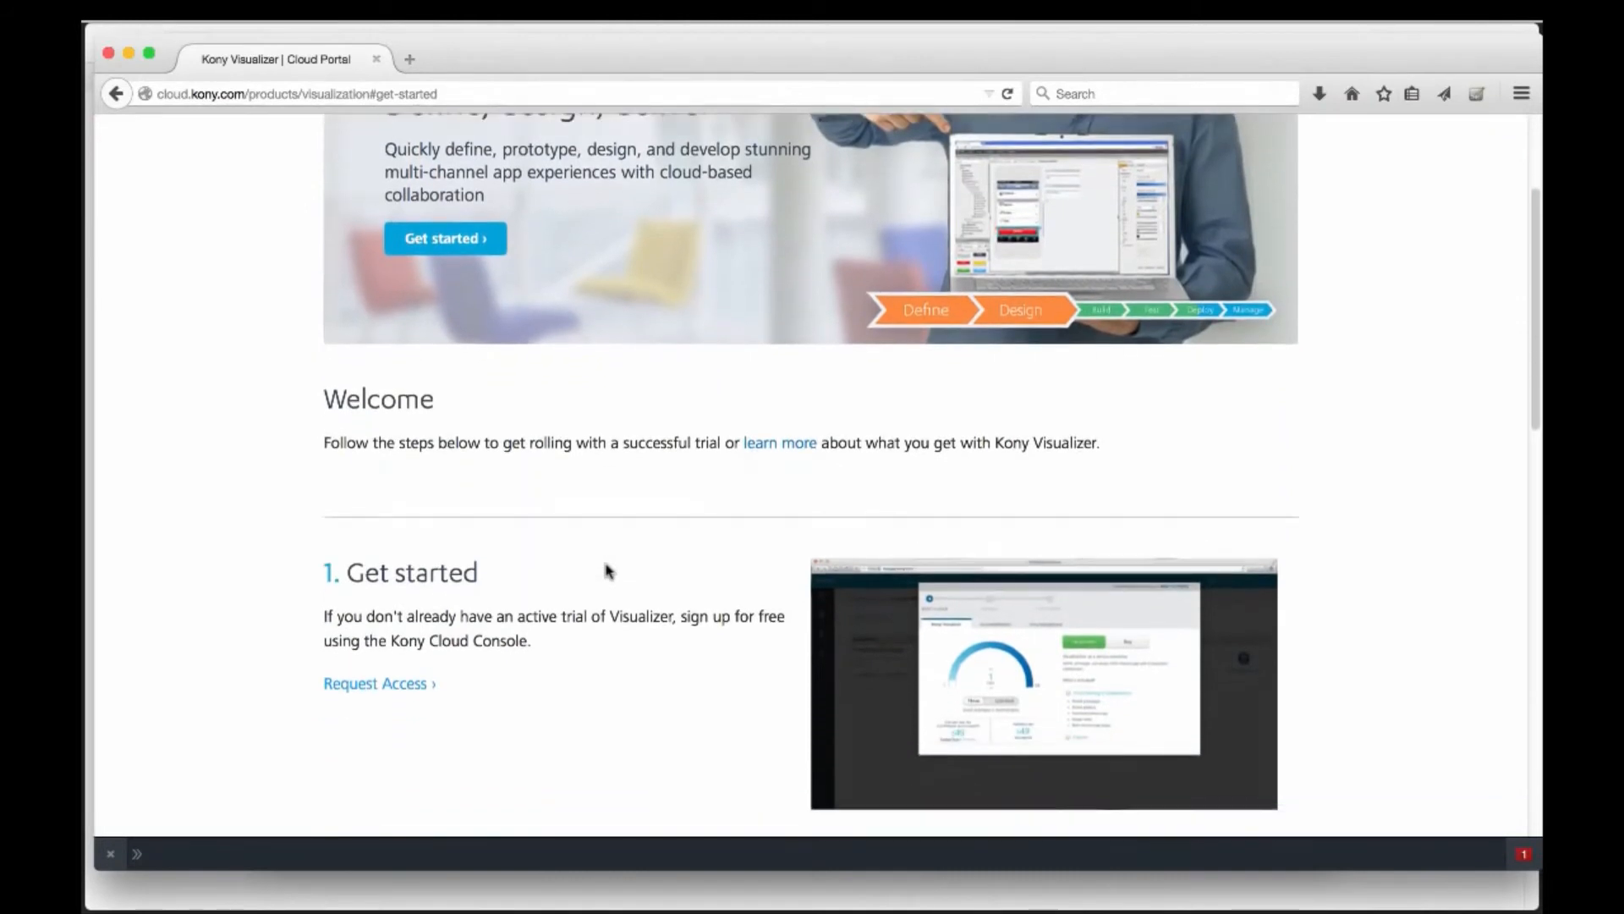
{"action": "scroll", "scroll_direction": "down", "scroll_amount": 3}
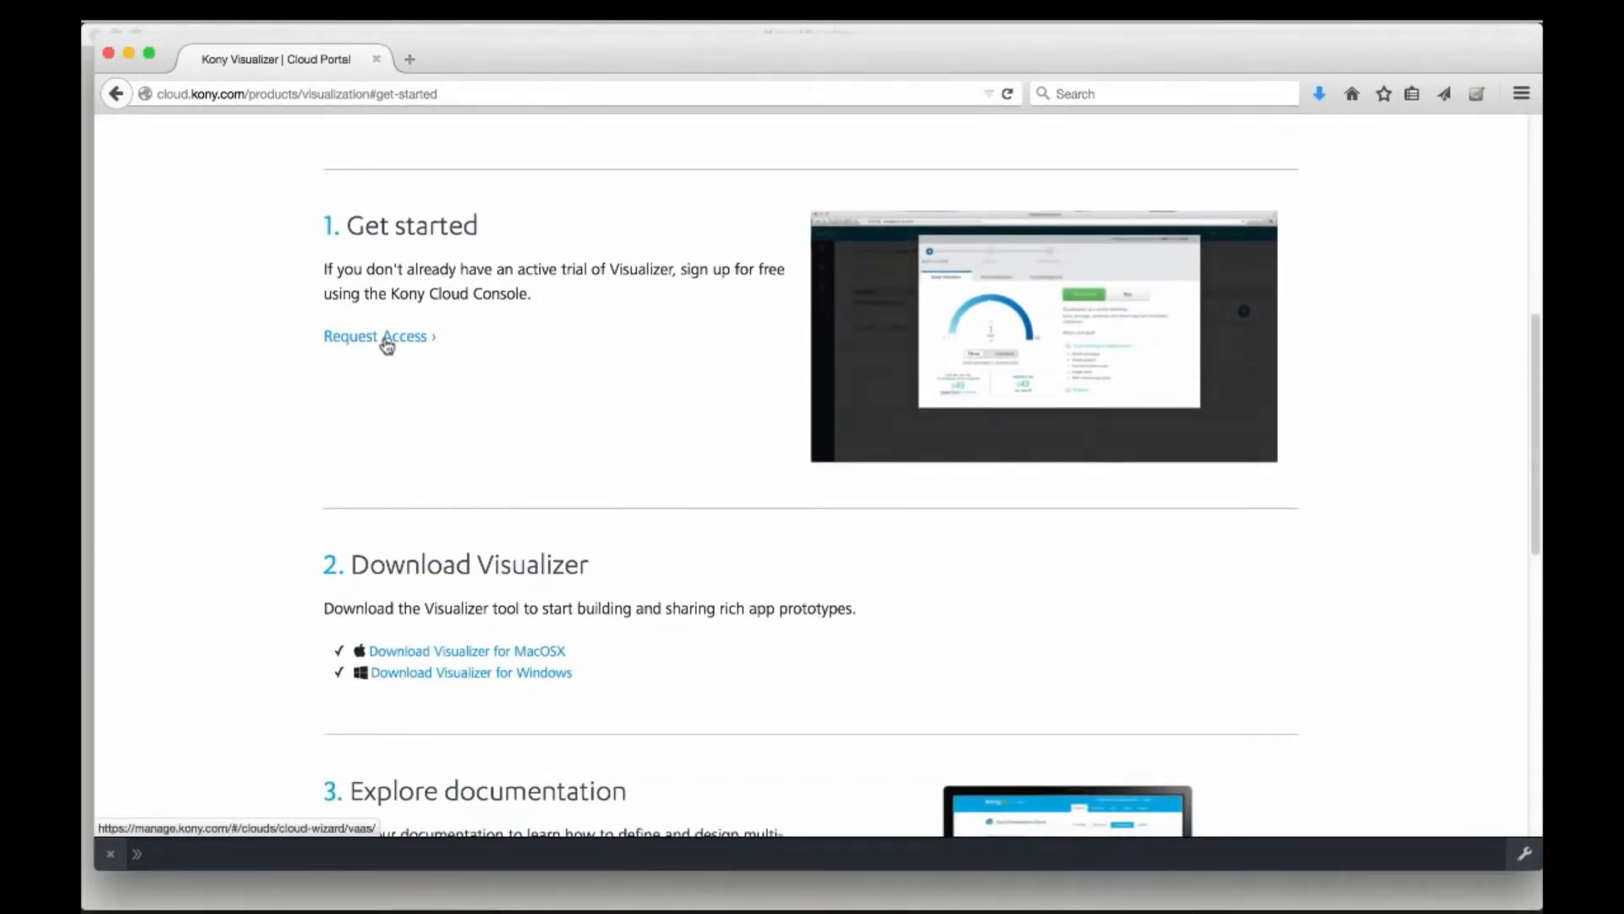
Request a Visualizer cloud named VisualizerCloud with URL prefix johndoe and accept the terms.
{"action": "left_click", "coordinate": [374, 335]}
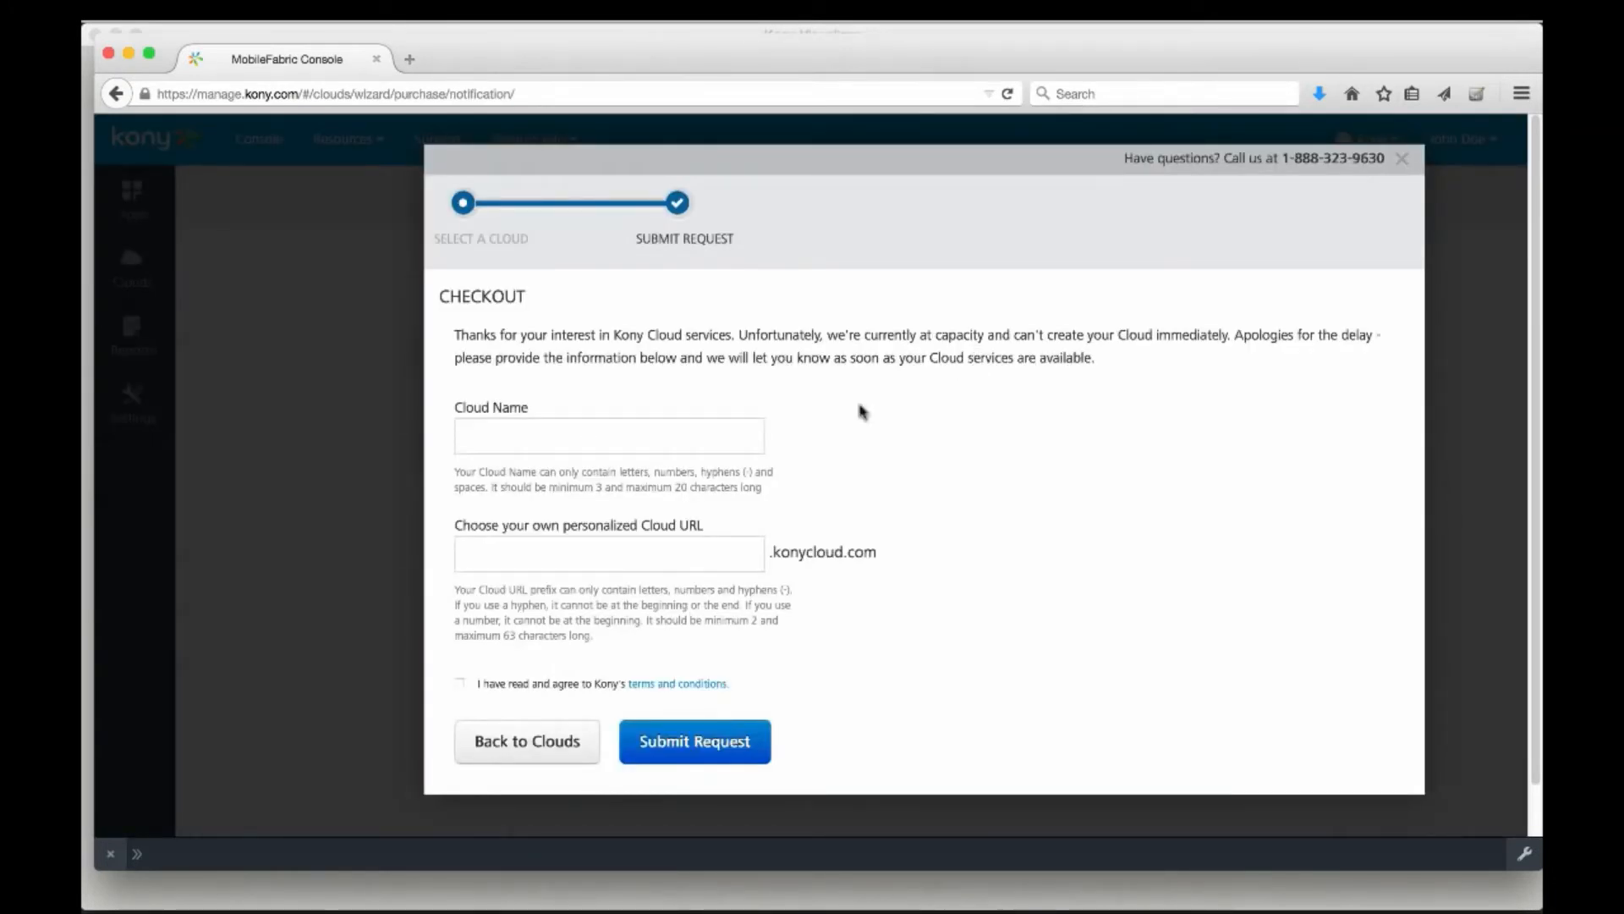
{"action": "mouse_move", "coordinate": [659, 441]}
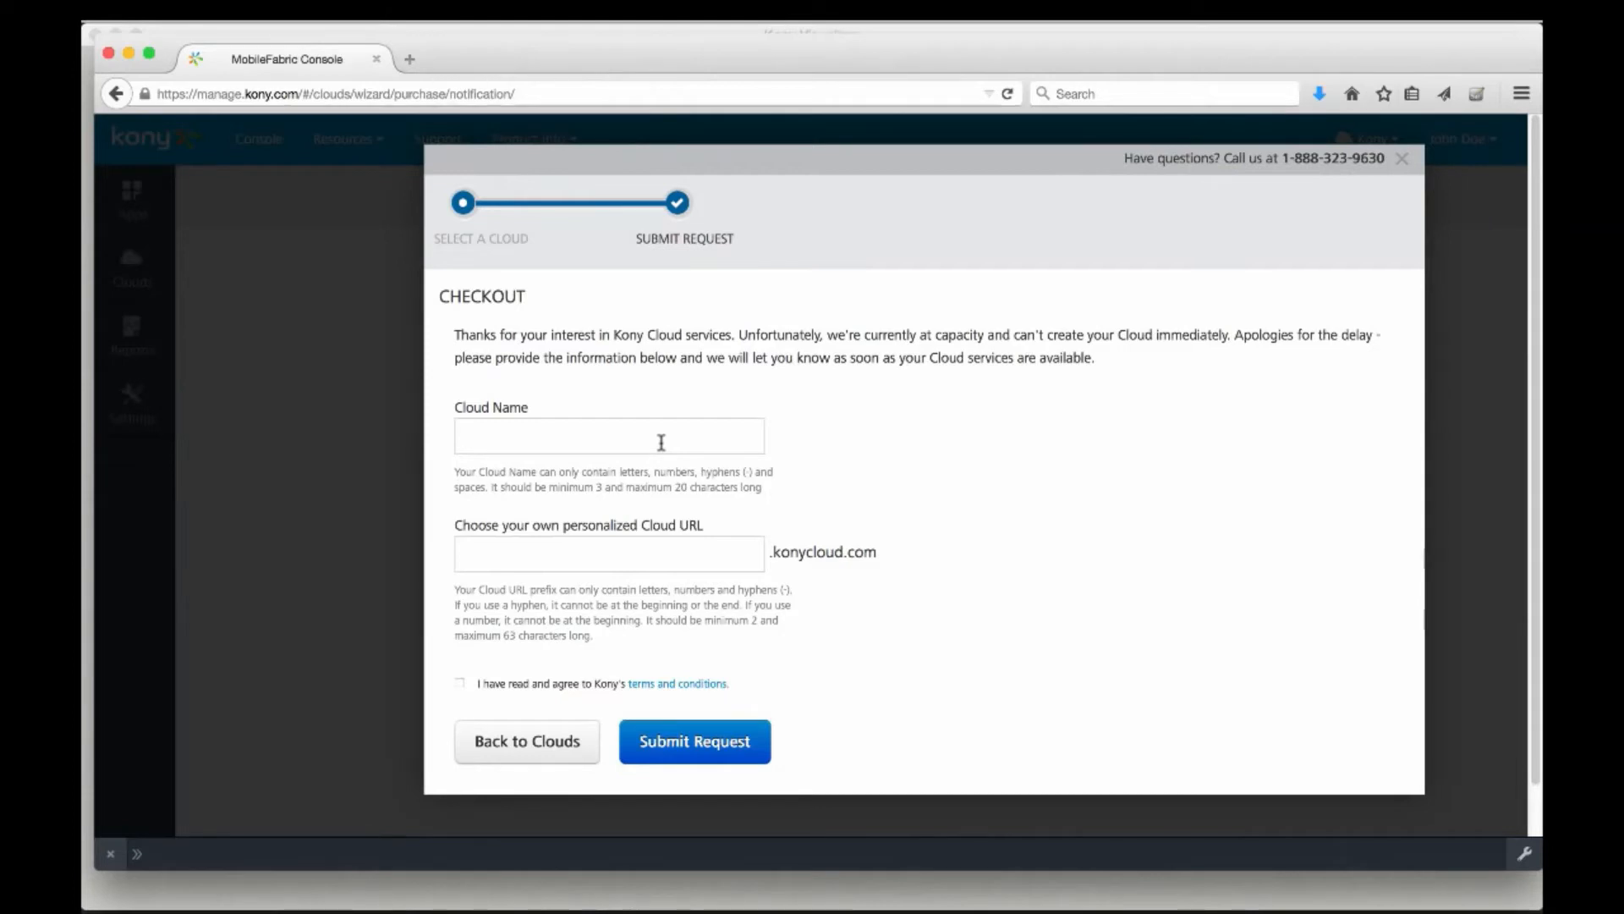
{"action": "type", "text": "V"}
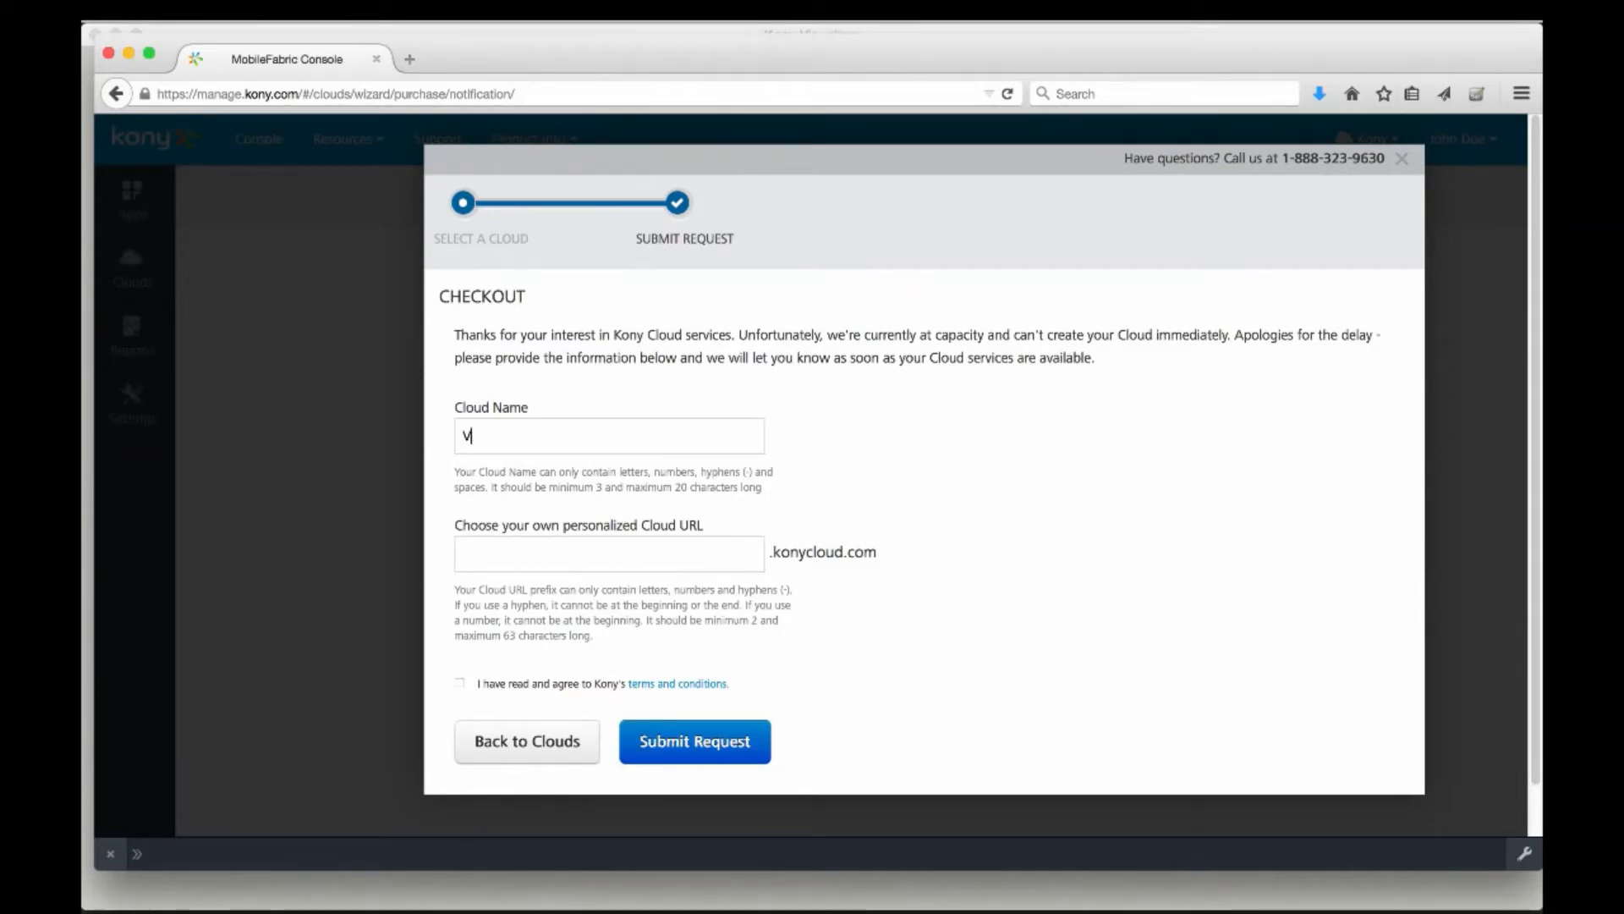
{"action": "type", "text": "isualizerCloud"}
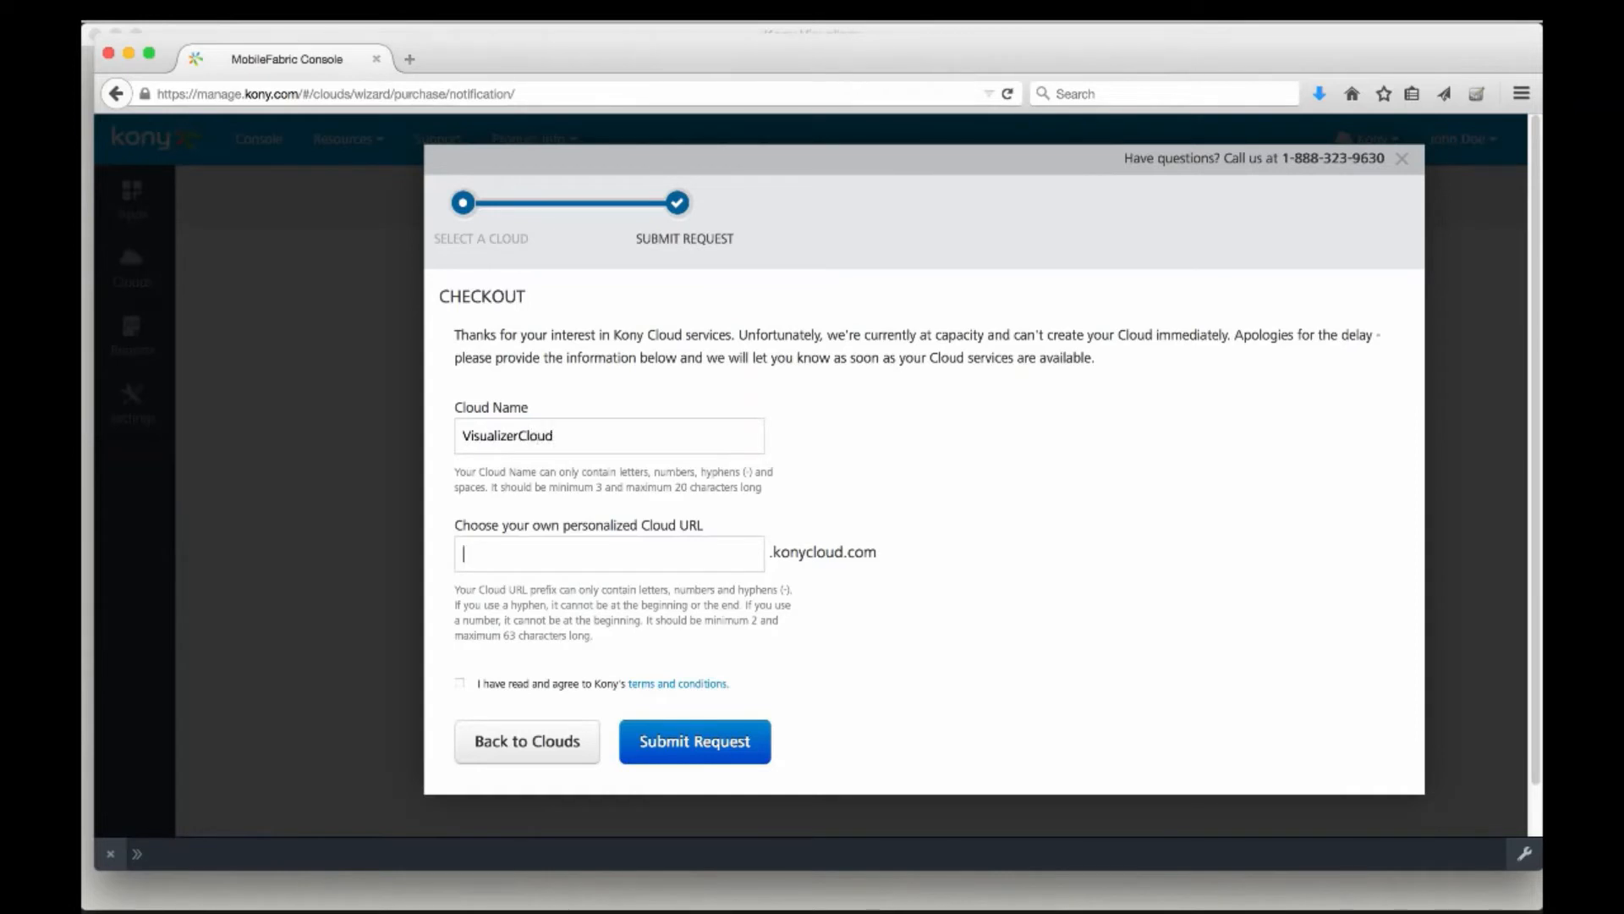
{"action": "type", "text": "johndoe"}
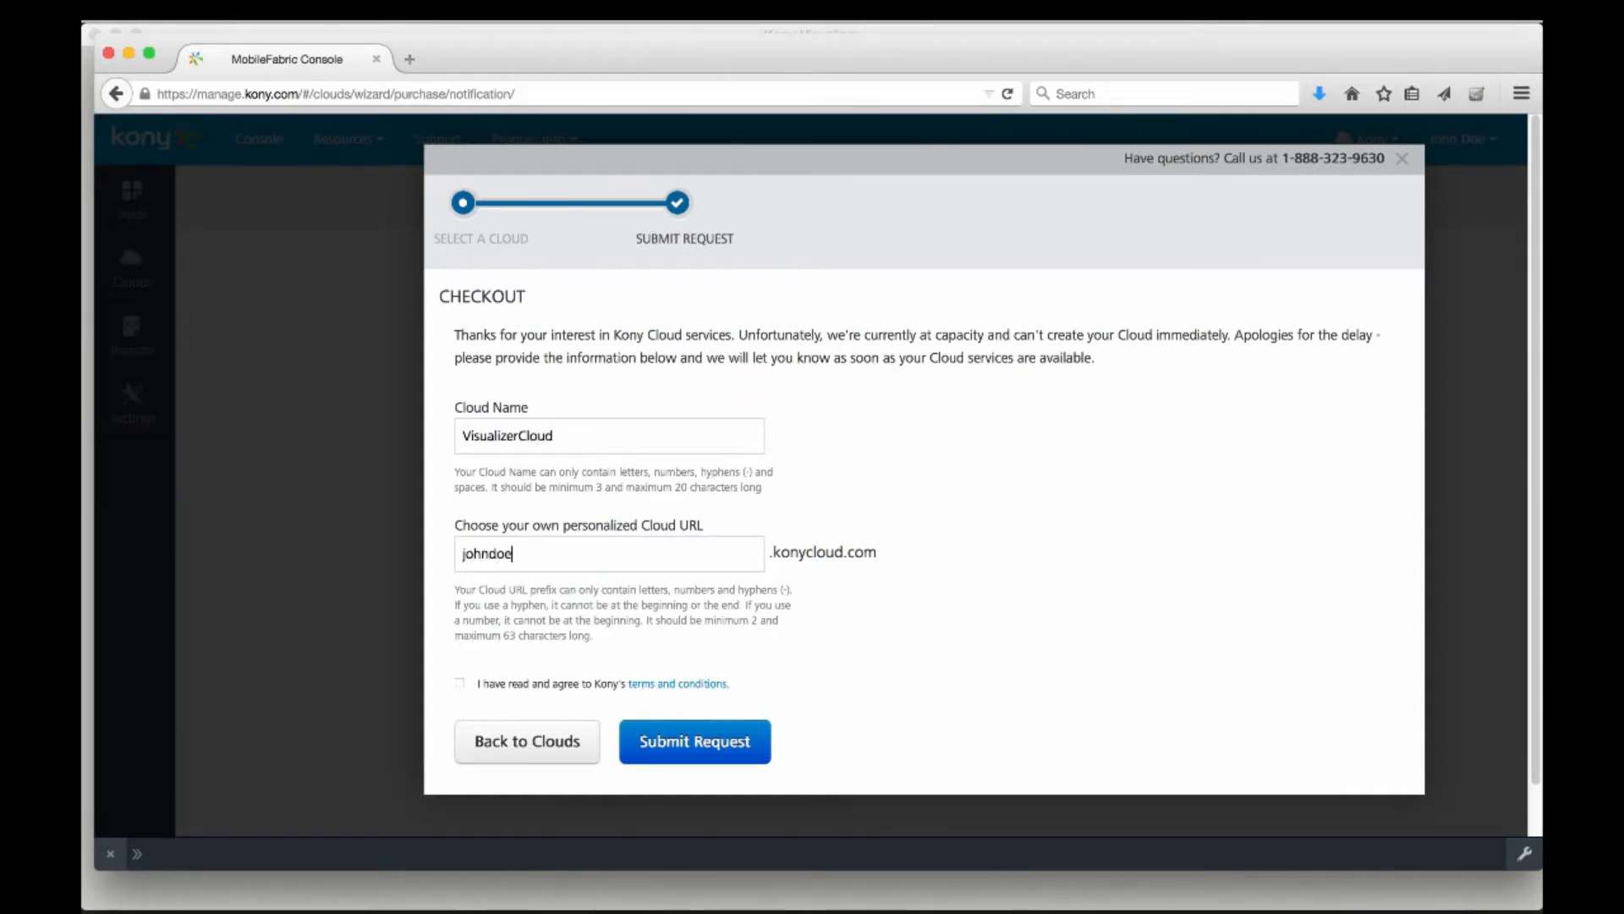
{"action": "left_click", "coordinate": [458, 684]}
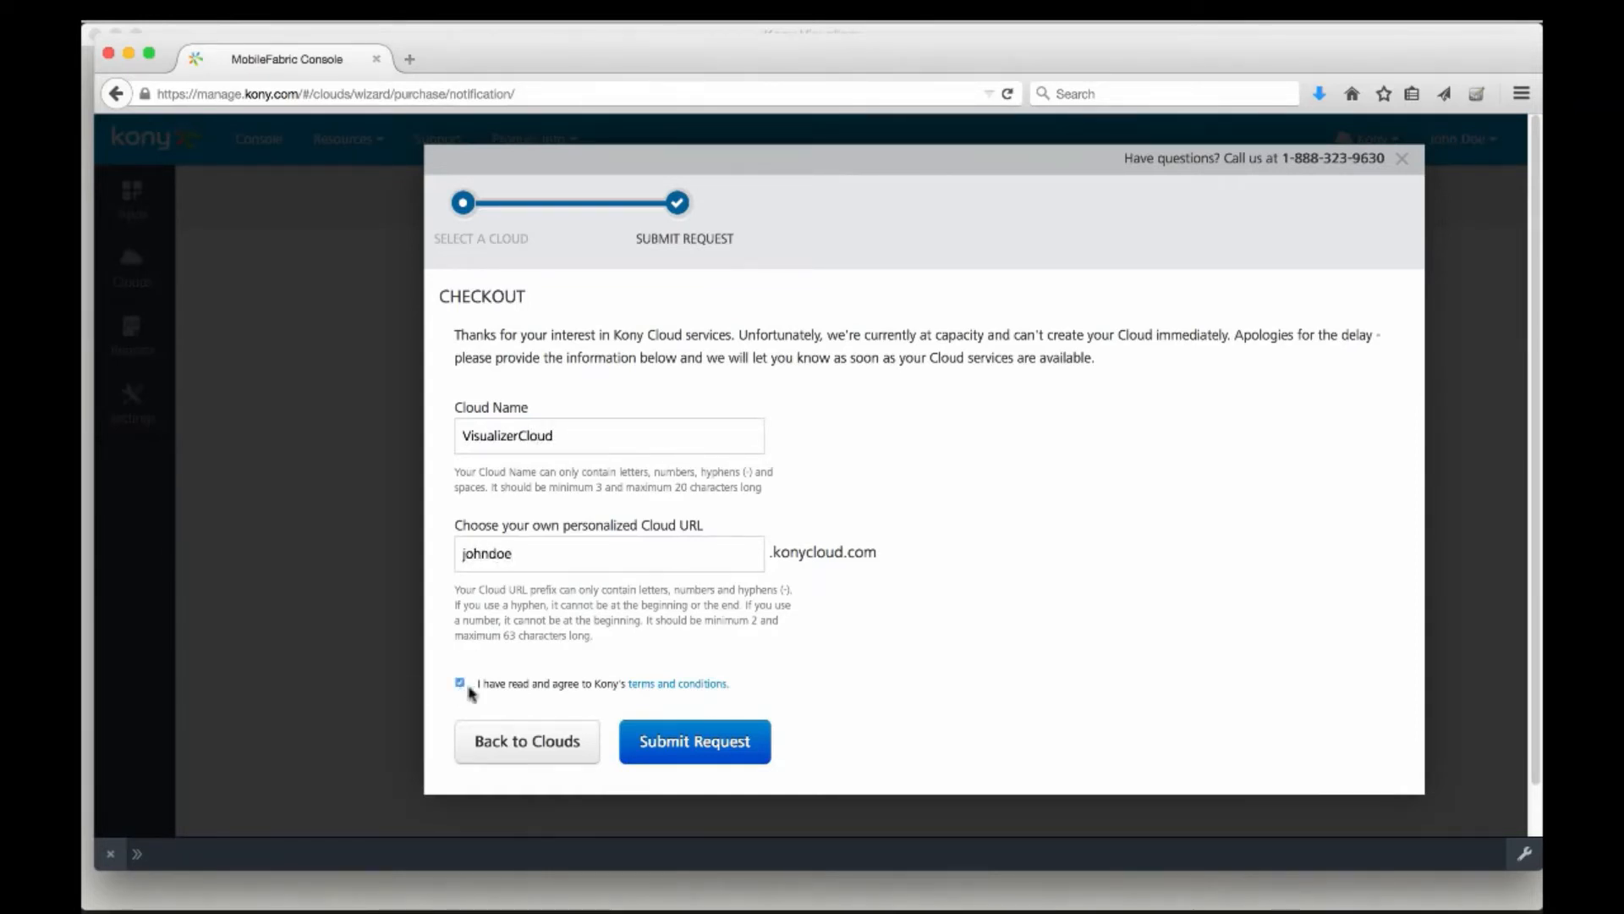
{"action": "mouse_move", "coordinate": [668, 741]}
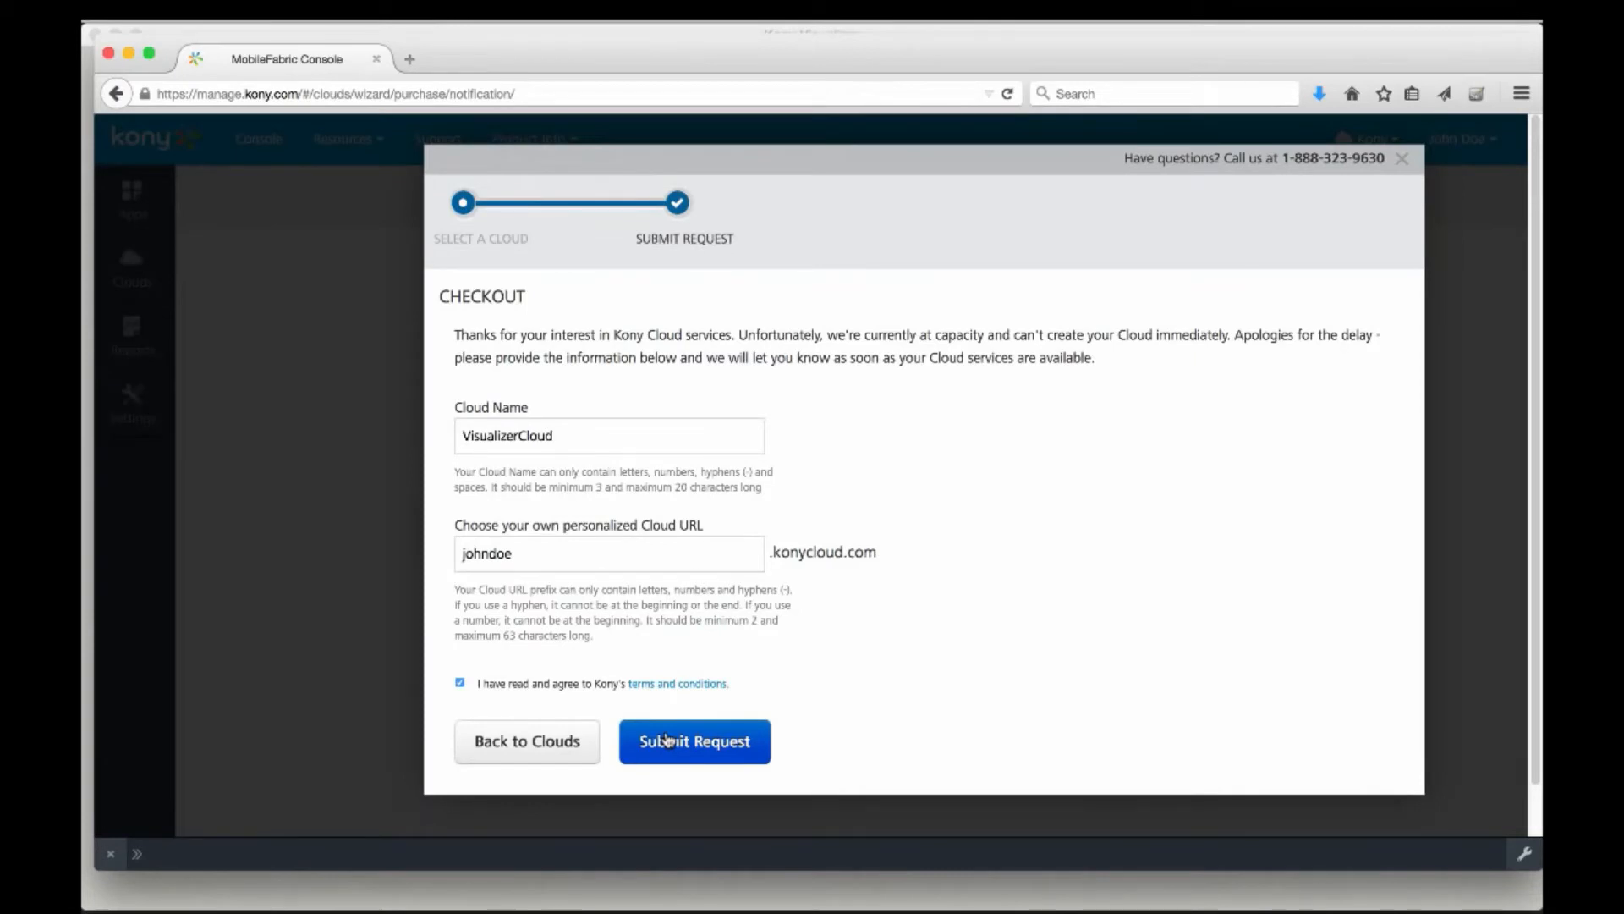
{"action": "mouse_move", "coordinate": [745, 755]}
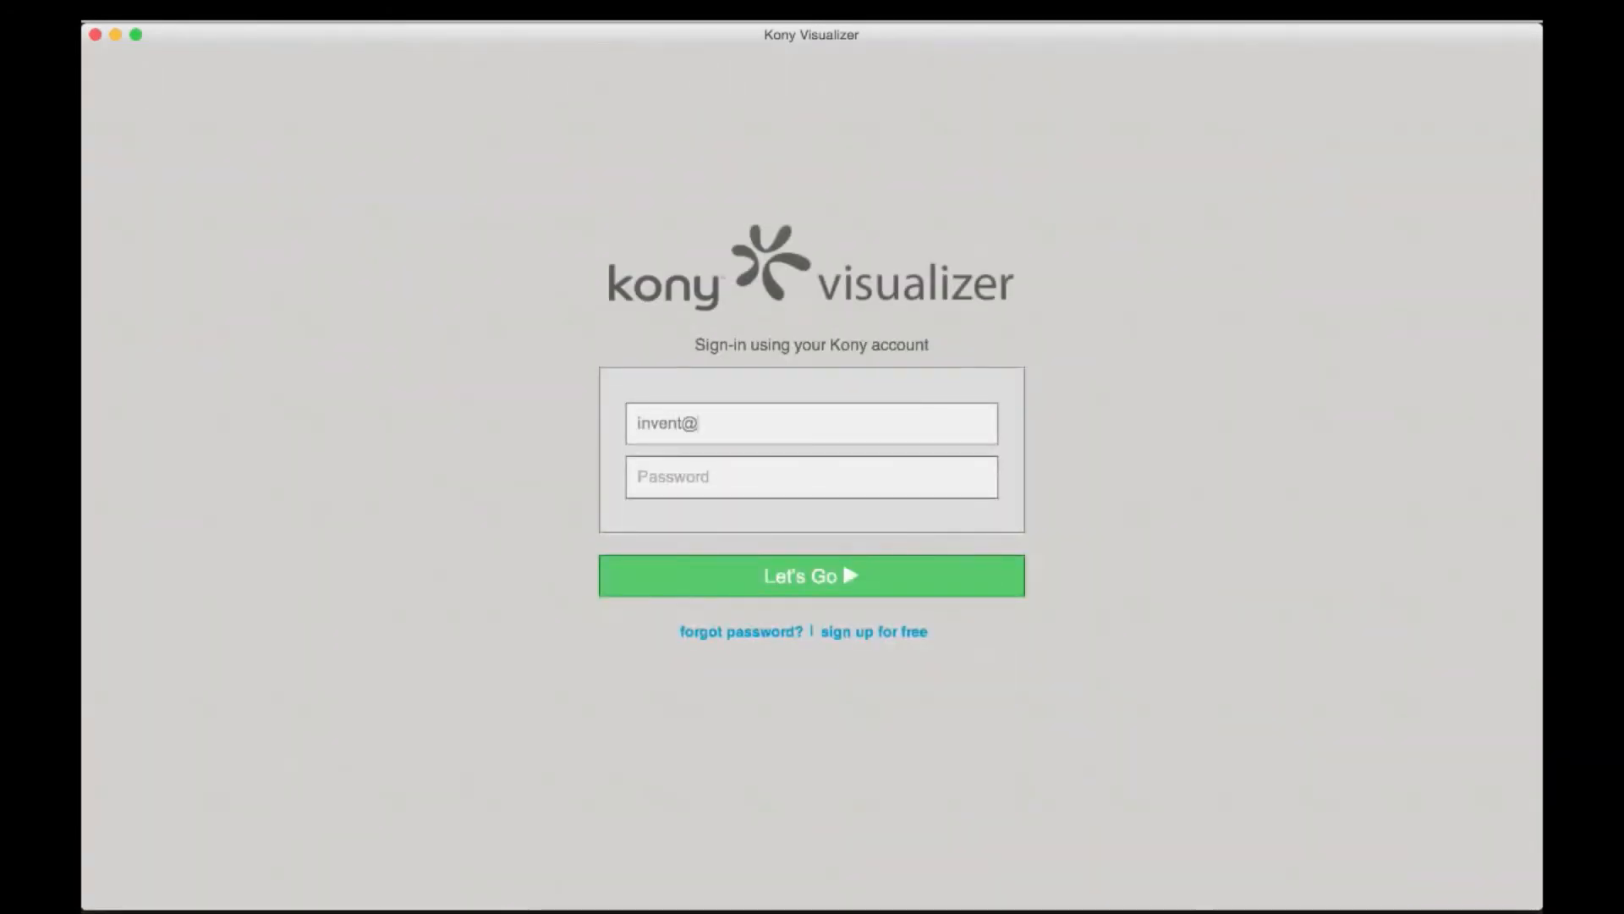
Sign in to Visualizer with the kony.com account email and password.
{"action": "type", "text": "kony.com"}
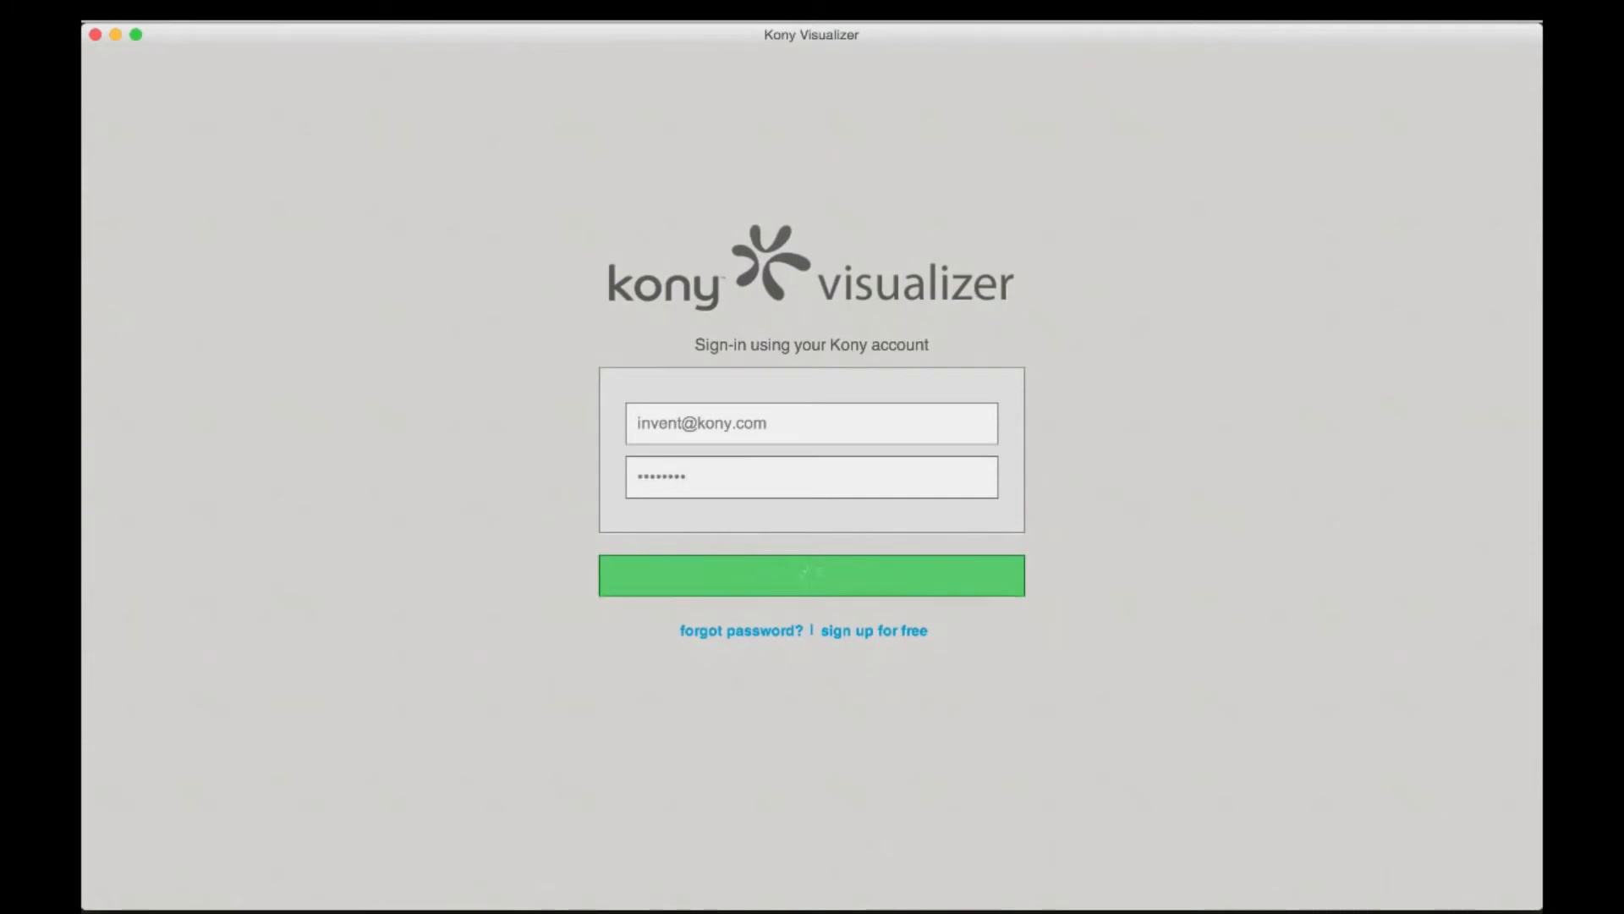
{"action": "left_click", "coordinate": [812, 575]}
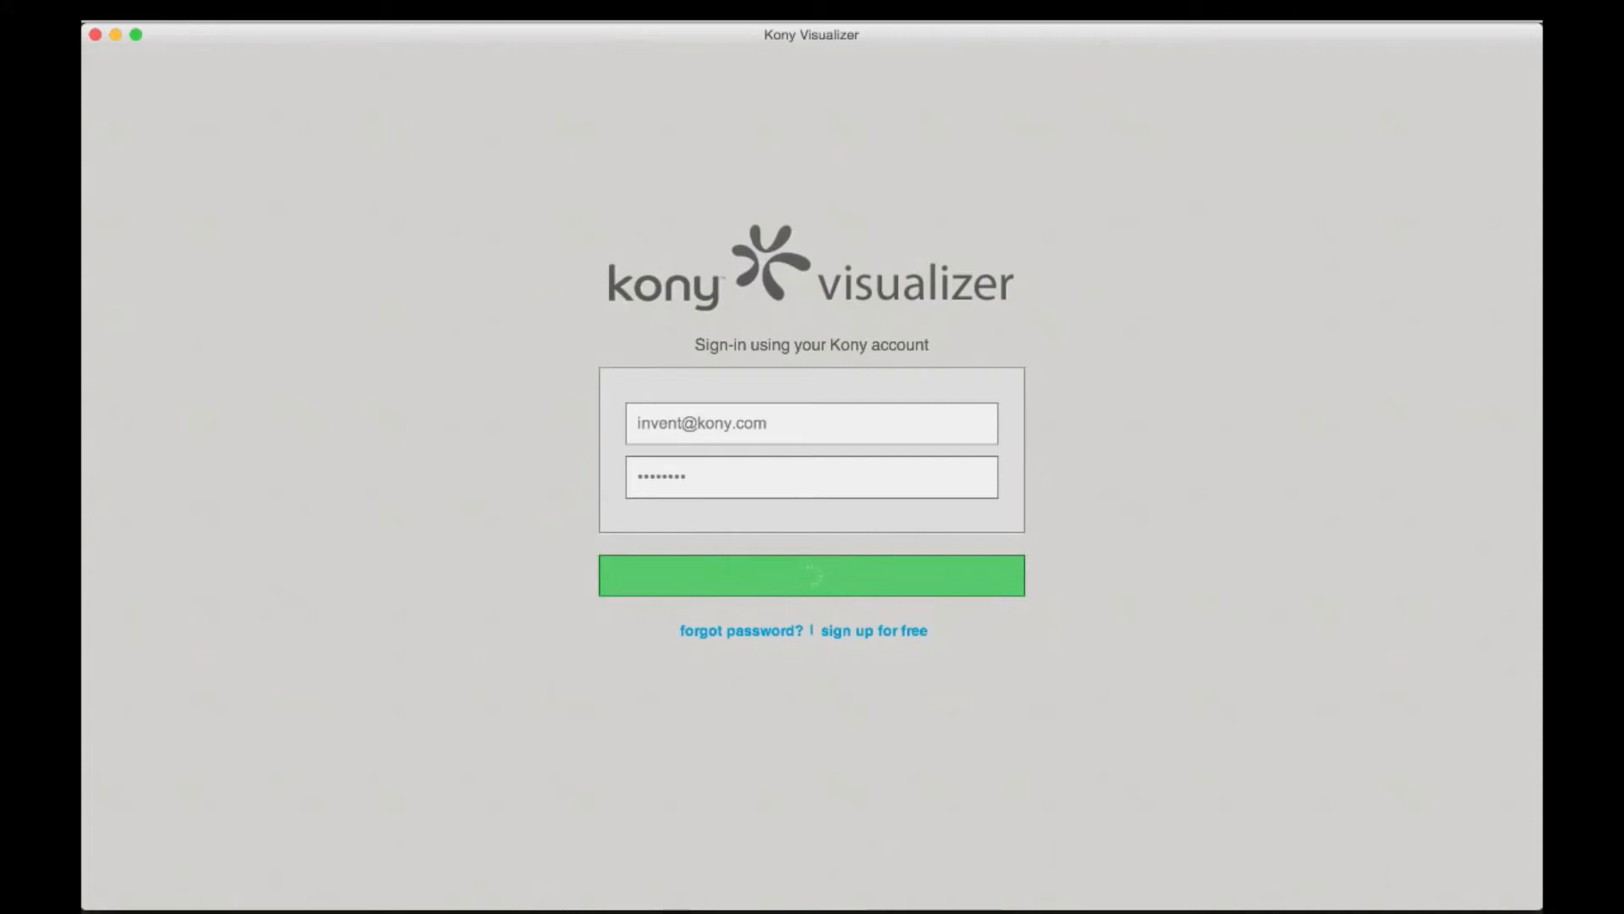
{"action": "left_click", "coordinate": [811, 579]}
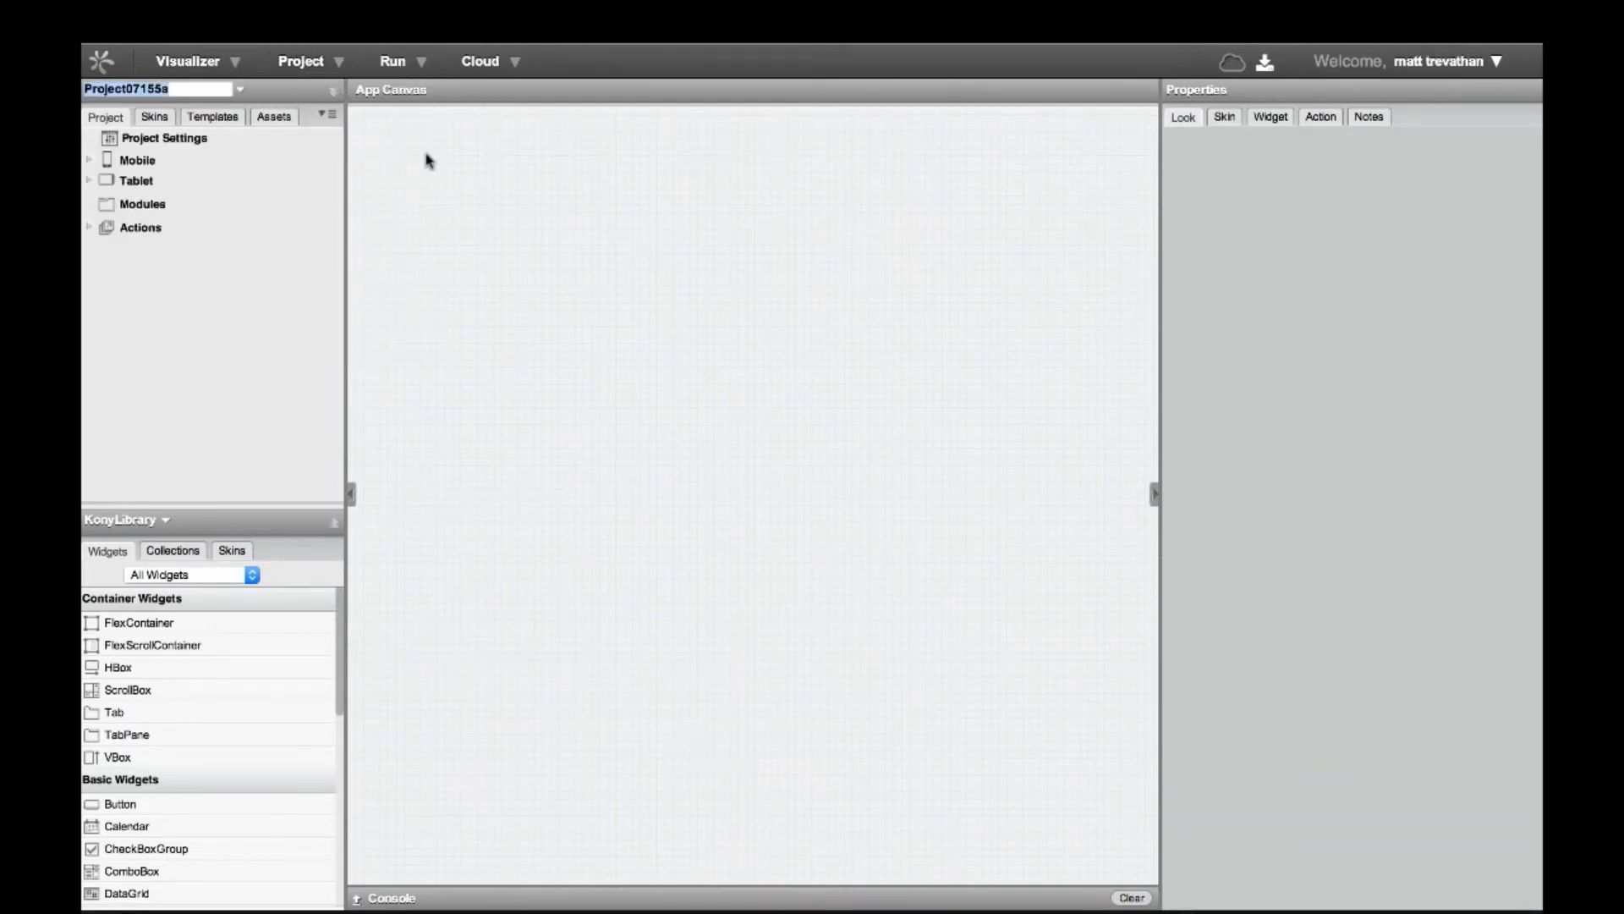
{"action": "mouse_move", "coordinate": [460, 163]}
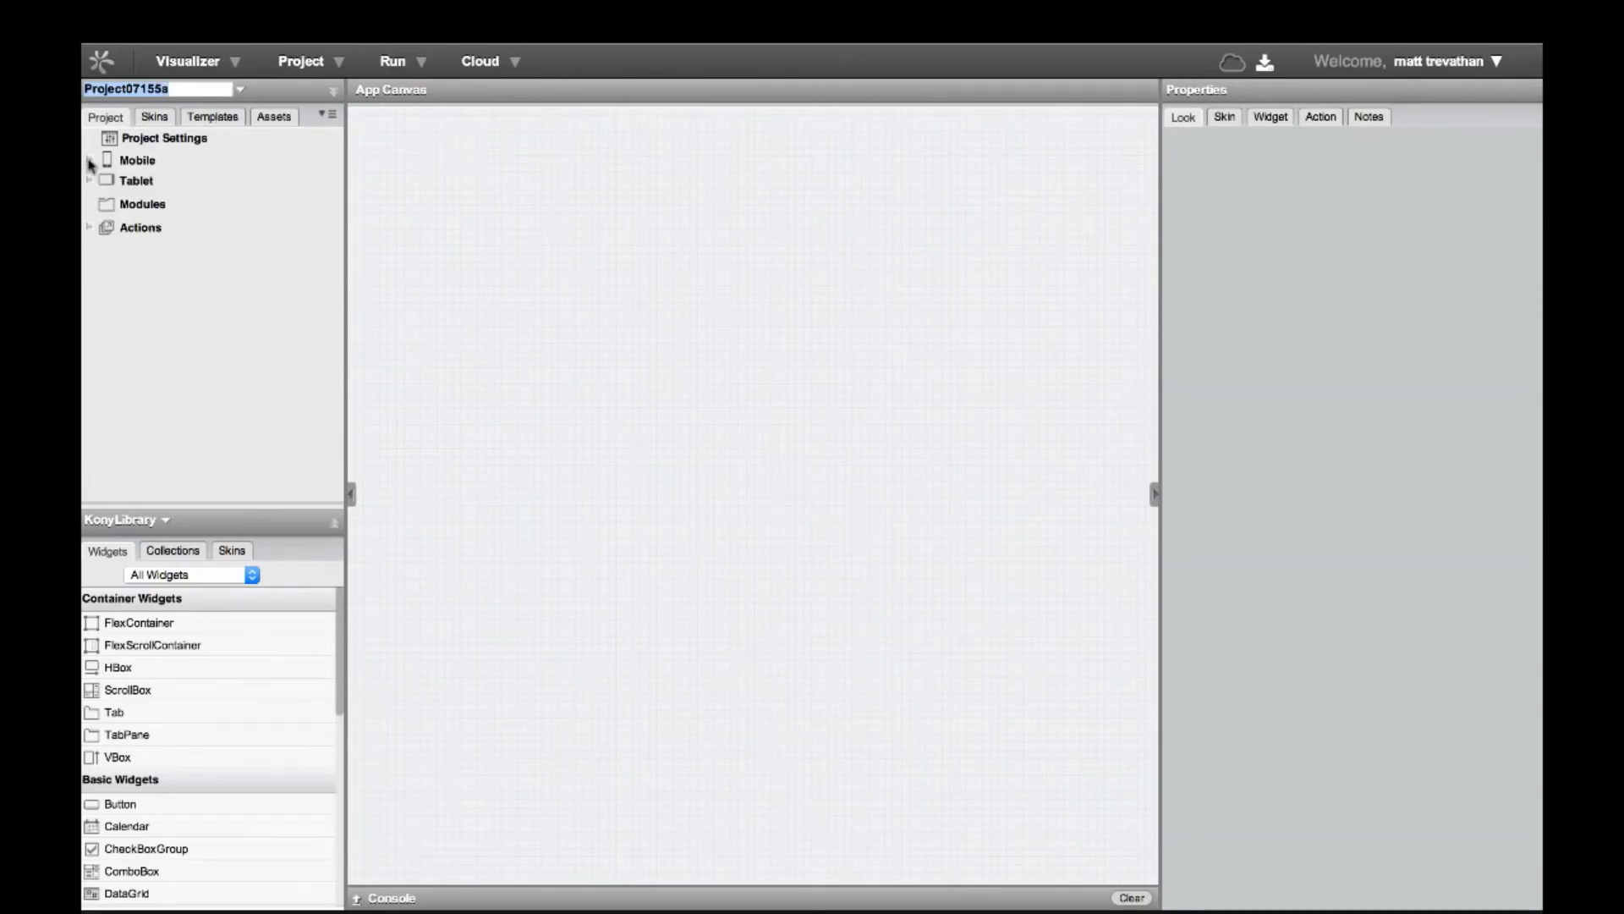
Create a new Flex Form under the Mobile forms folder.
{"action": "left_click", "coordinate": [94, 163]}
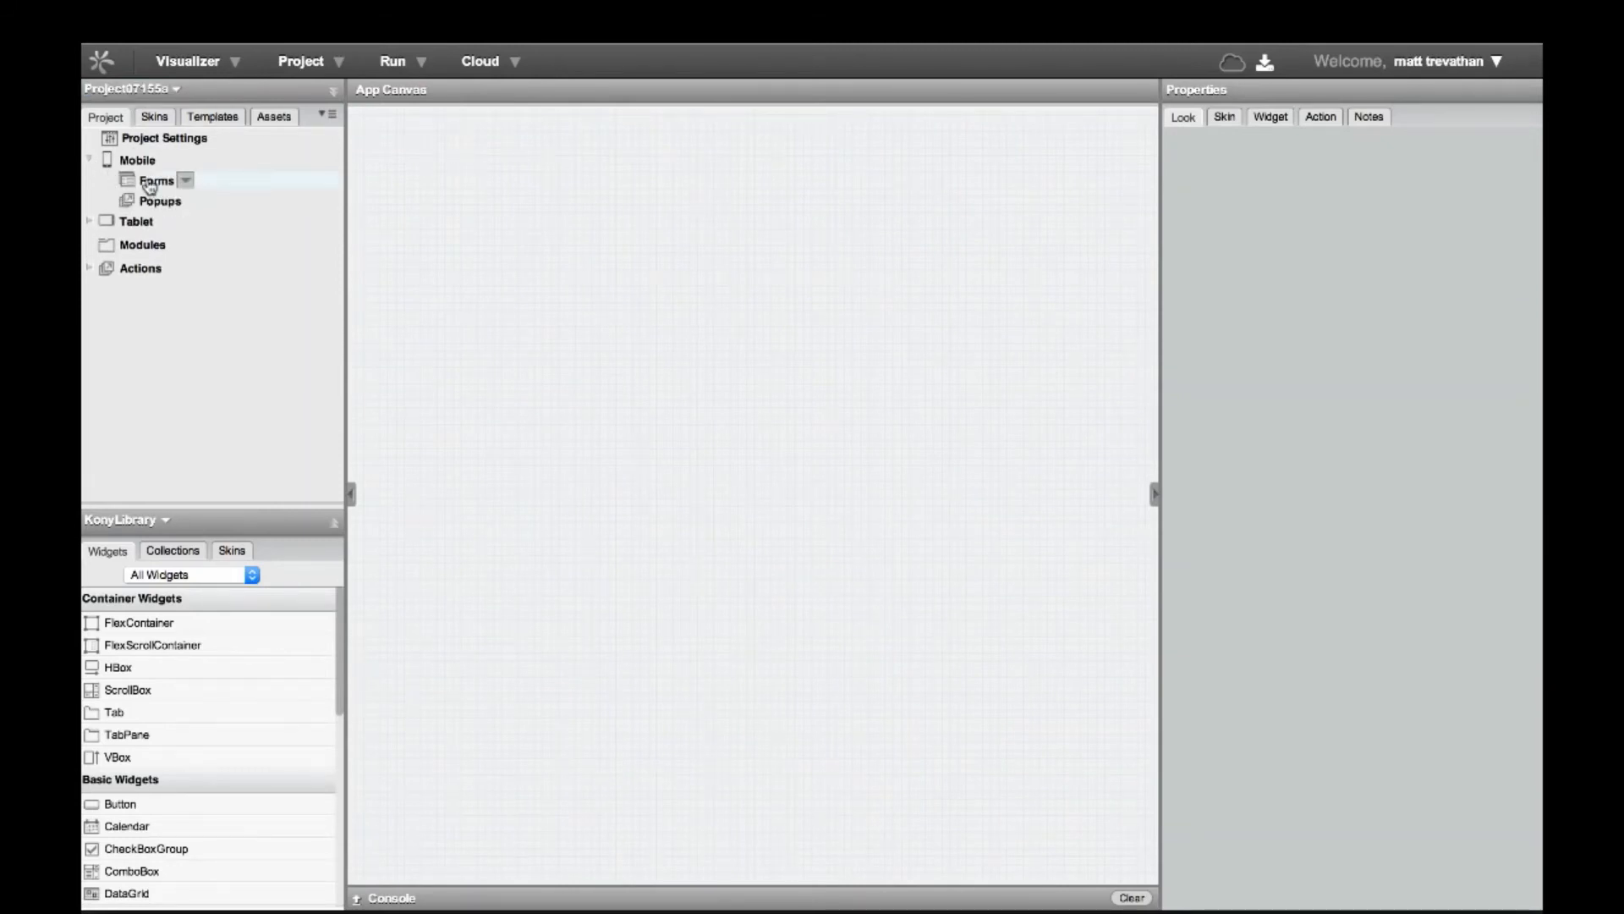
{"action": "left_click", "coordinate": [190, 180]}
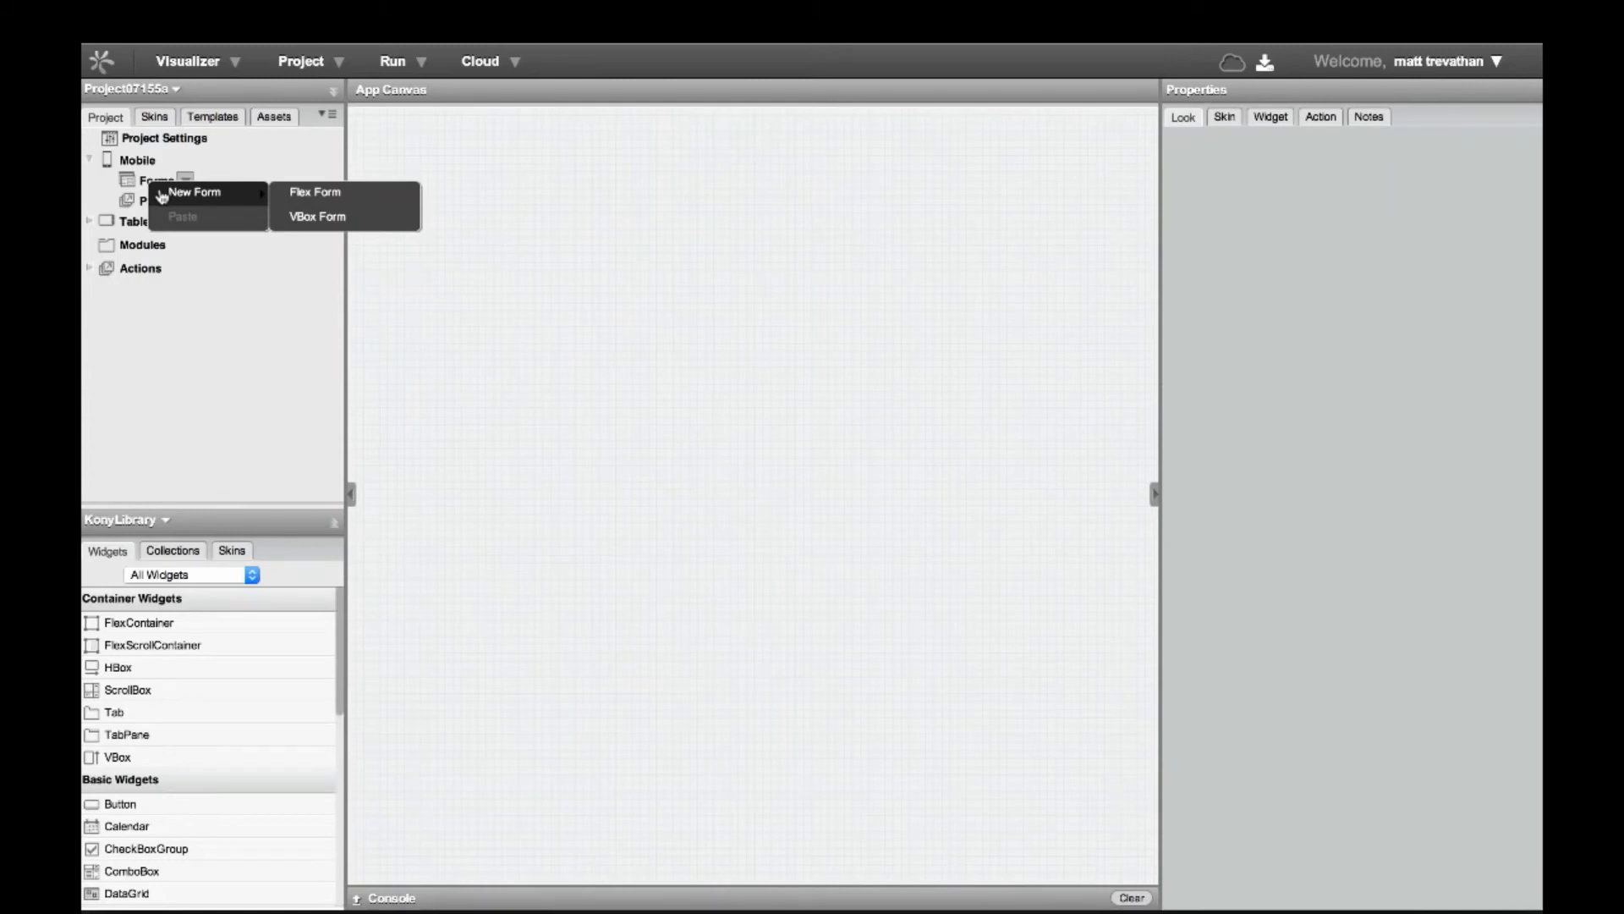
{"action": "mouse_move", "coordinate": [308, 204]}
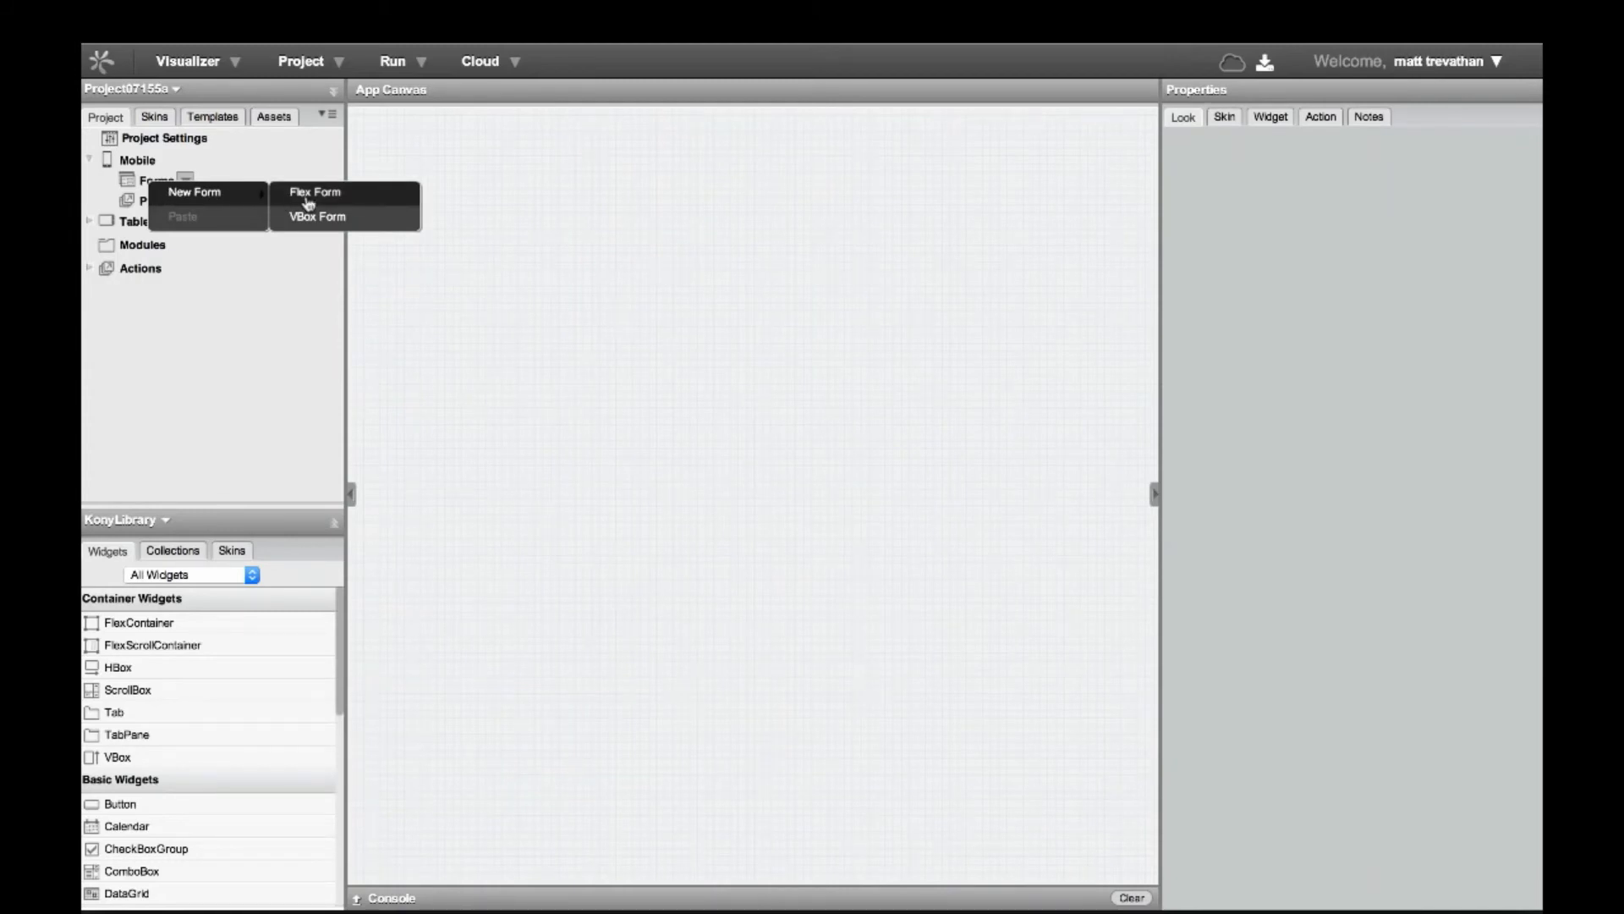
{"action": "left_click", "coordinate": [312, 191]}
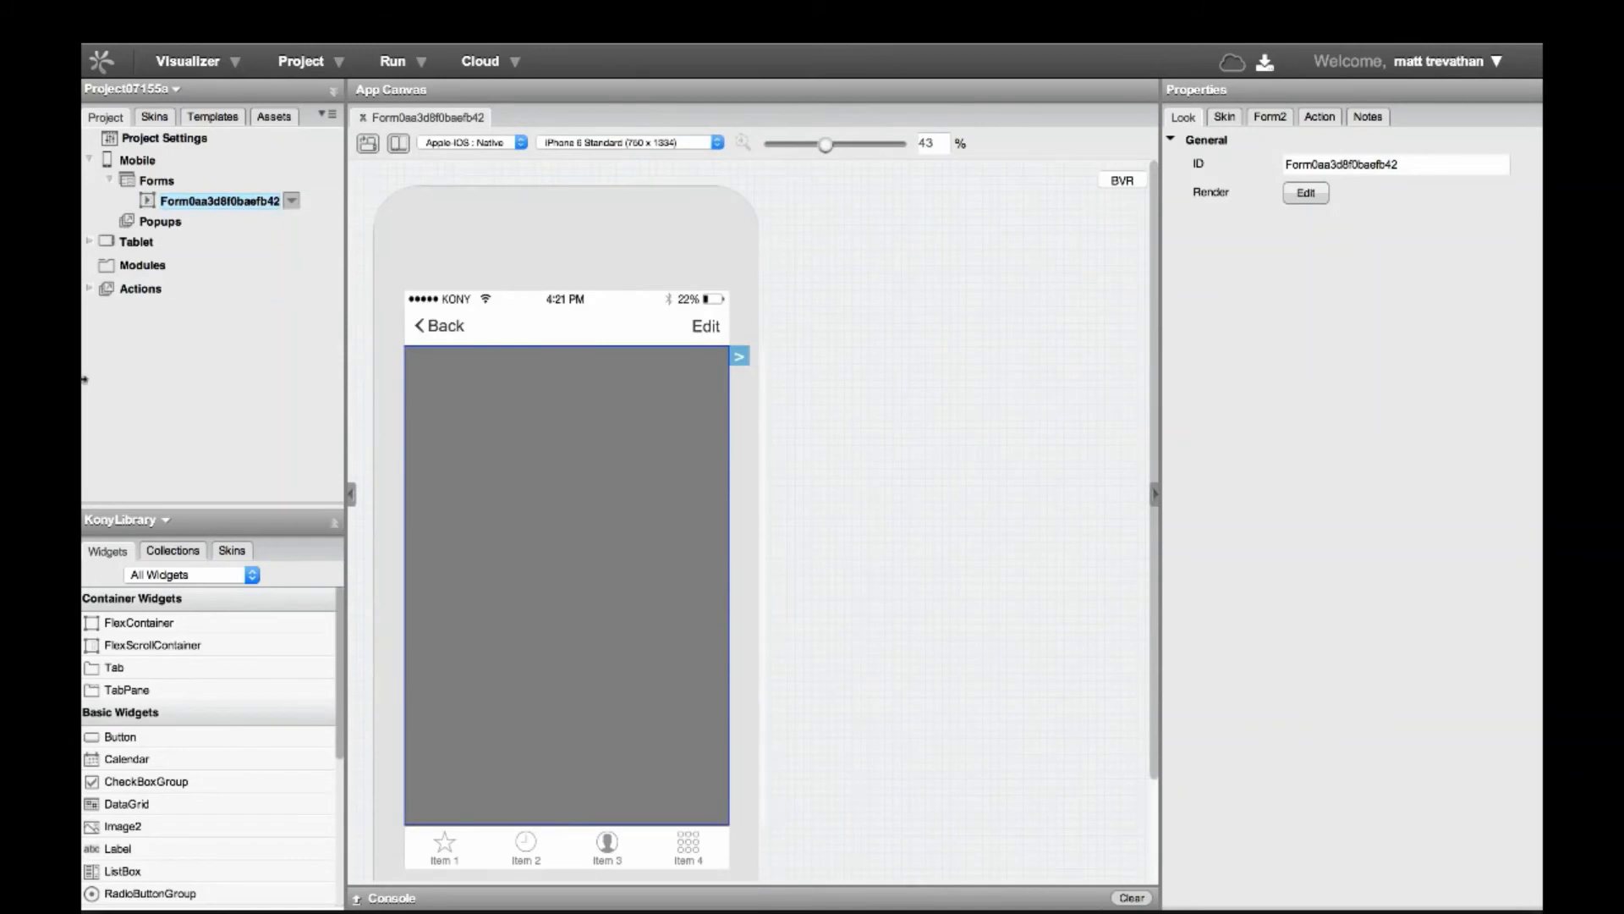
{"action": "mouse_move", "coordinate": [161, 736]}
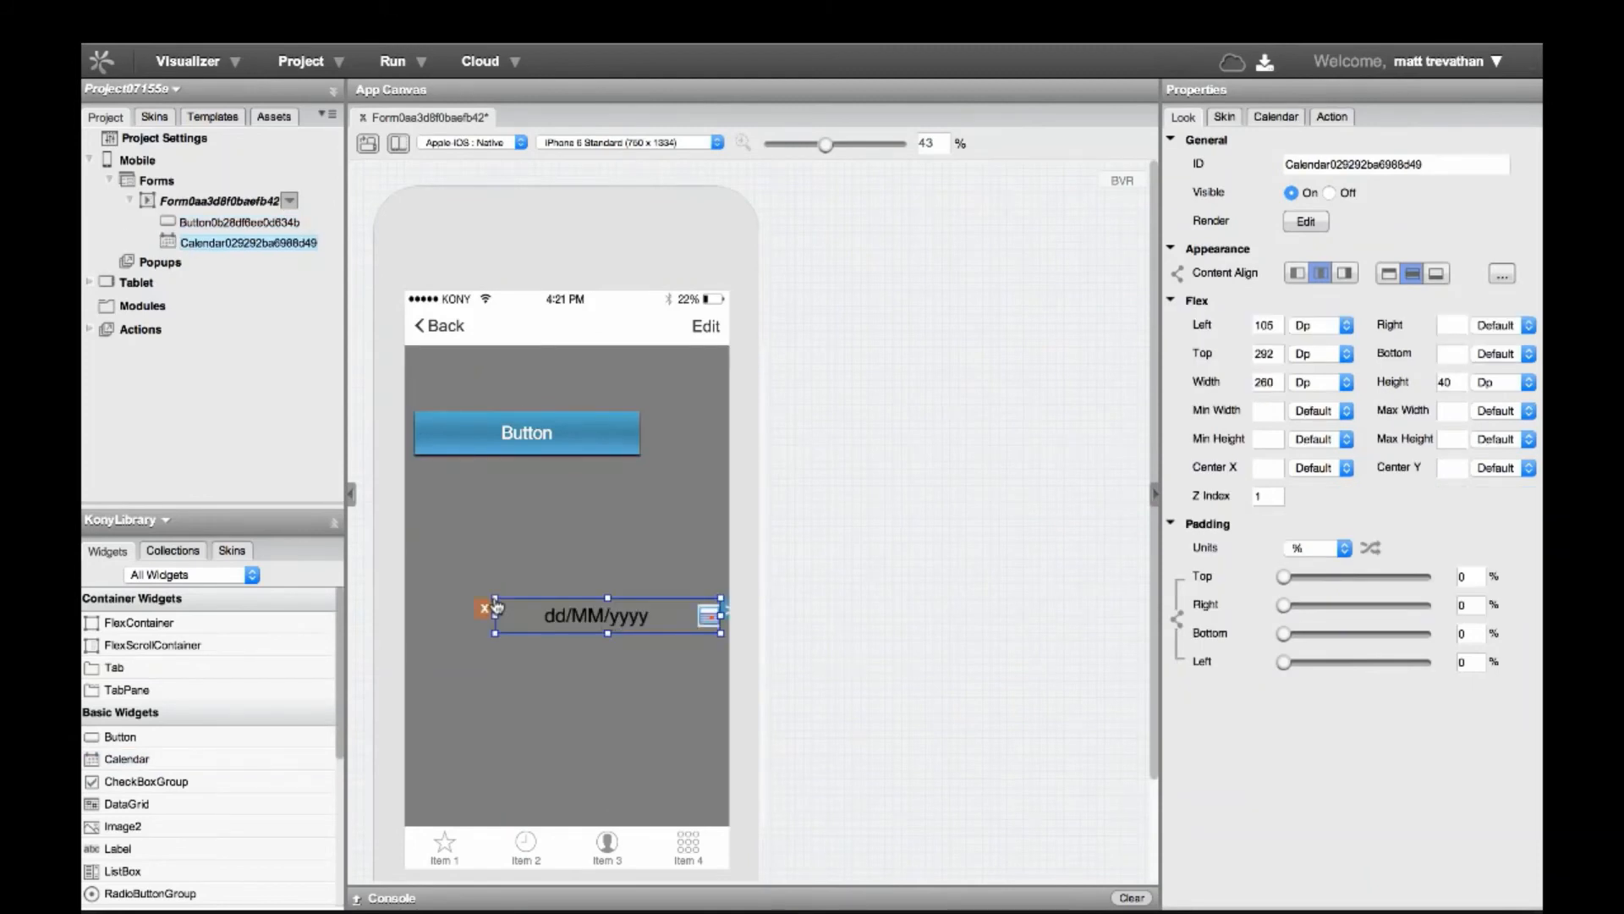
Select the form's button and set its Left and Top position to 0.
{"action": "left_click", "coordinate": [526, 433]}
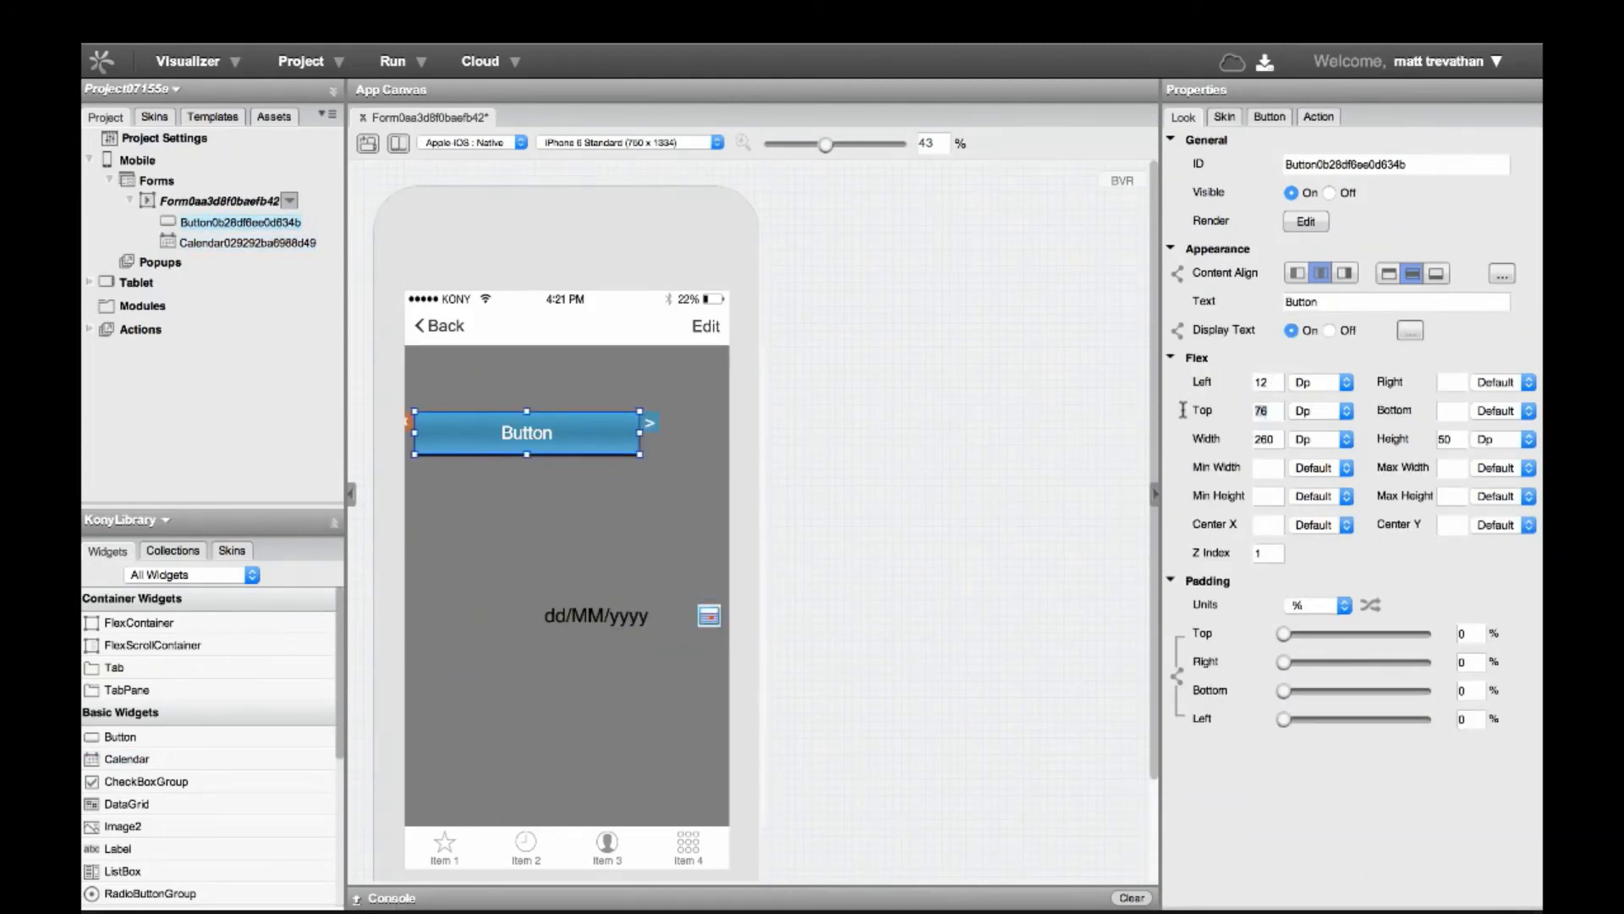
{"action": "type", "text": "0"}
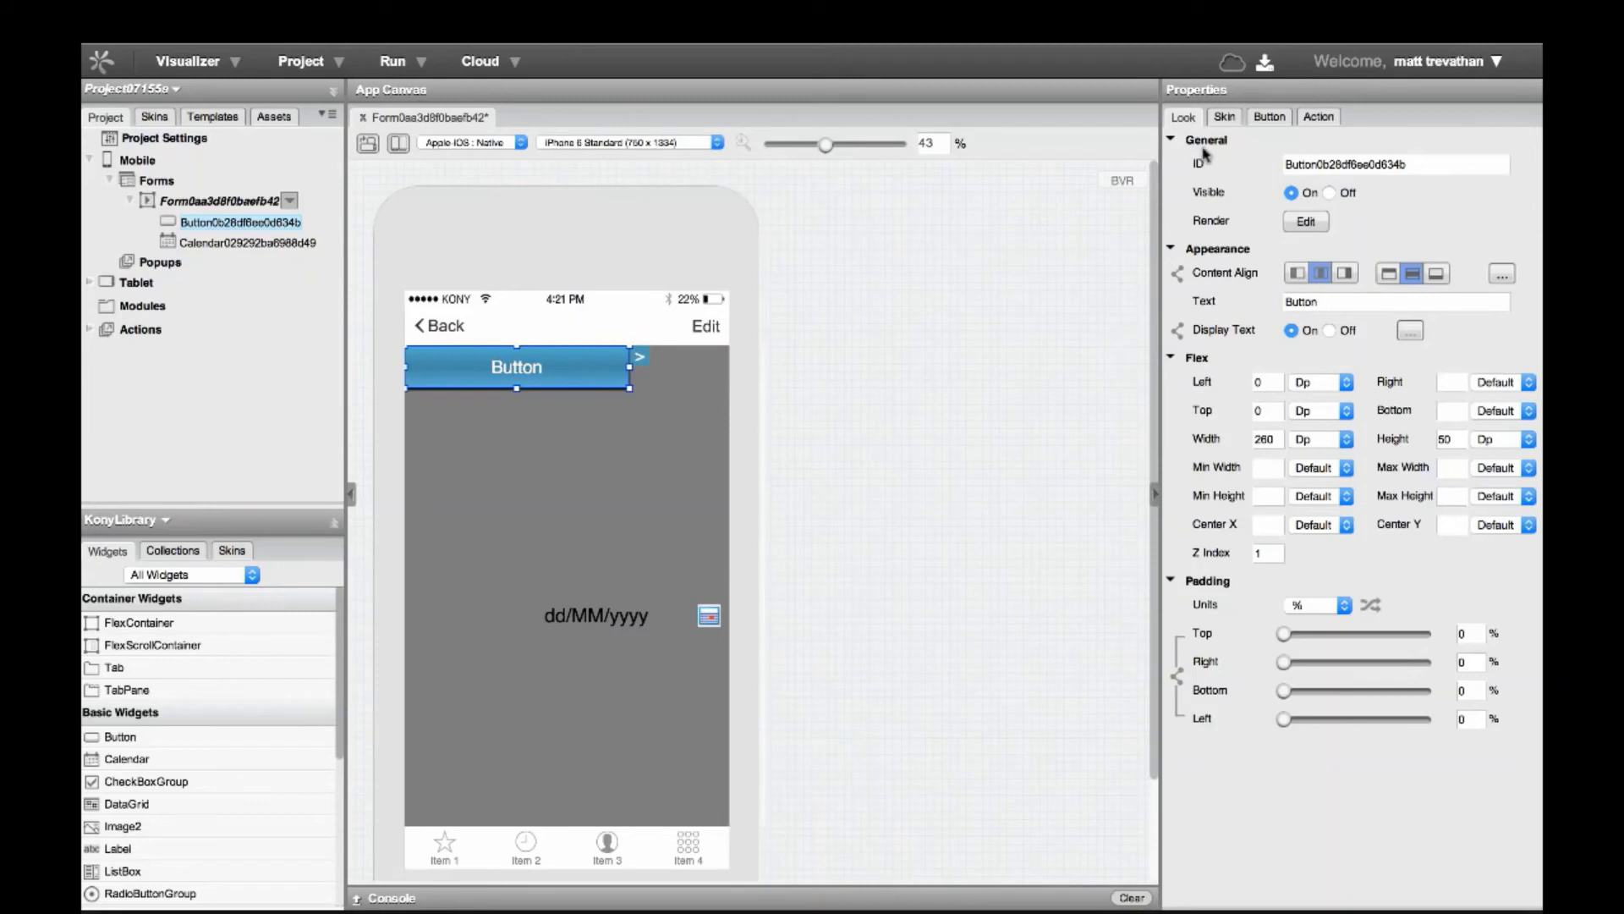
Set the button skin's background to a single purple colour.
{"action": "left_click", "coordinate": [1225, 117]}
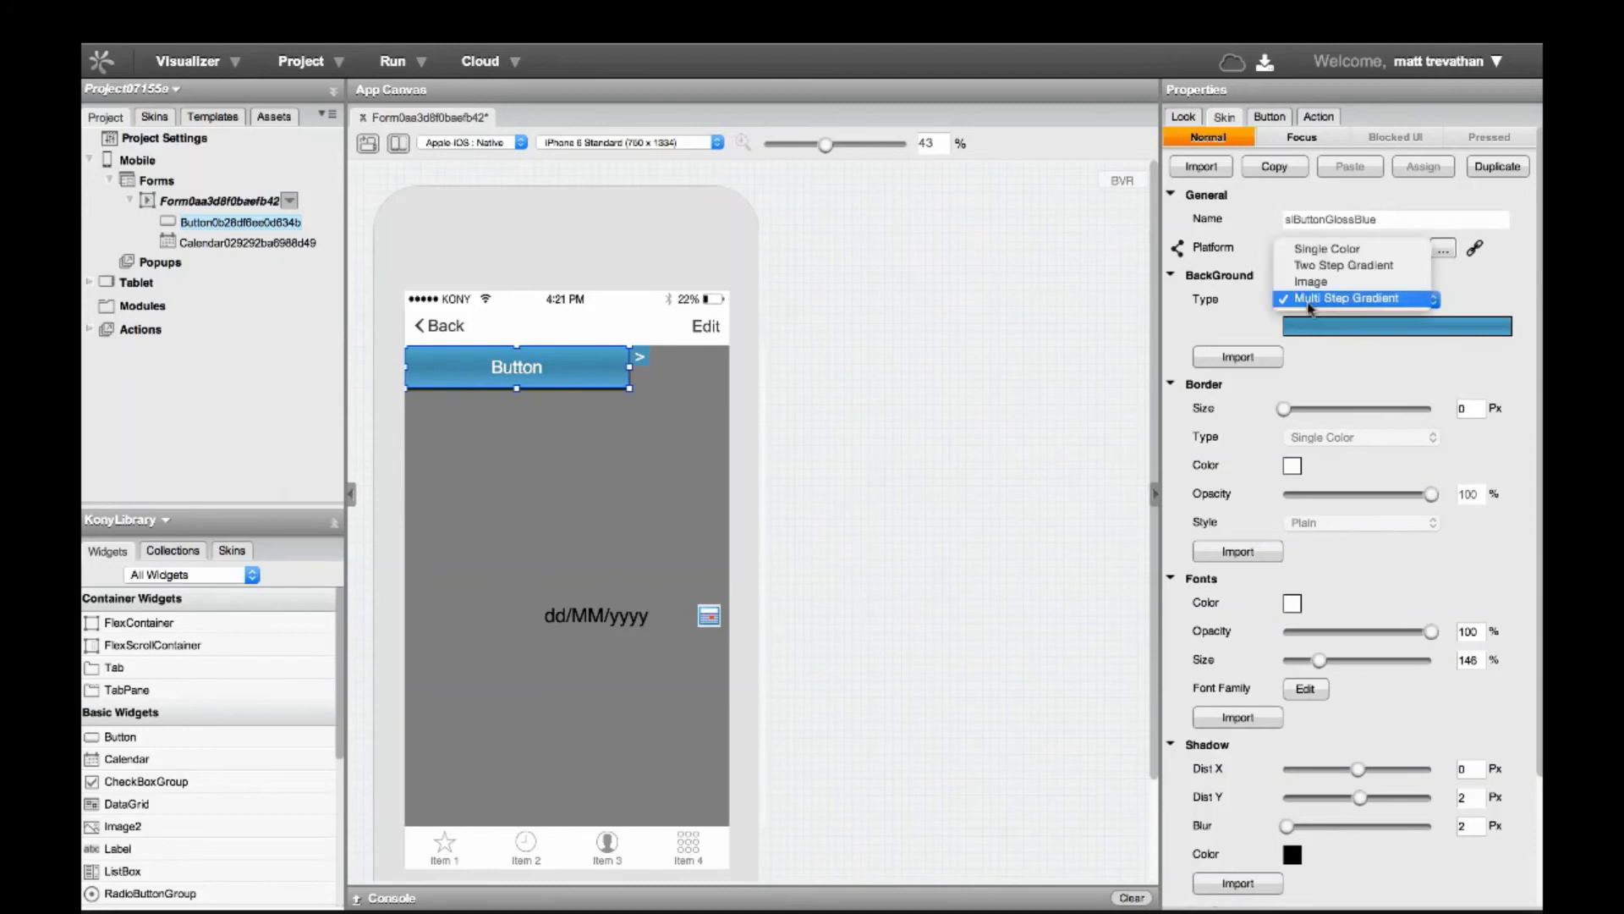
{"action": "left_click", "coordinate": [1327, 247]}
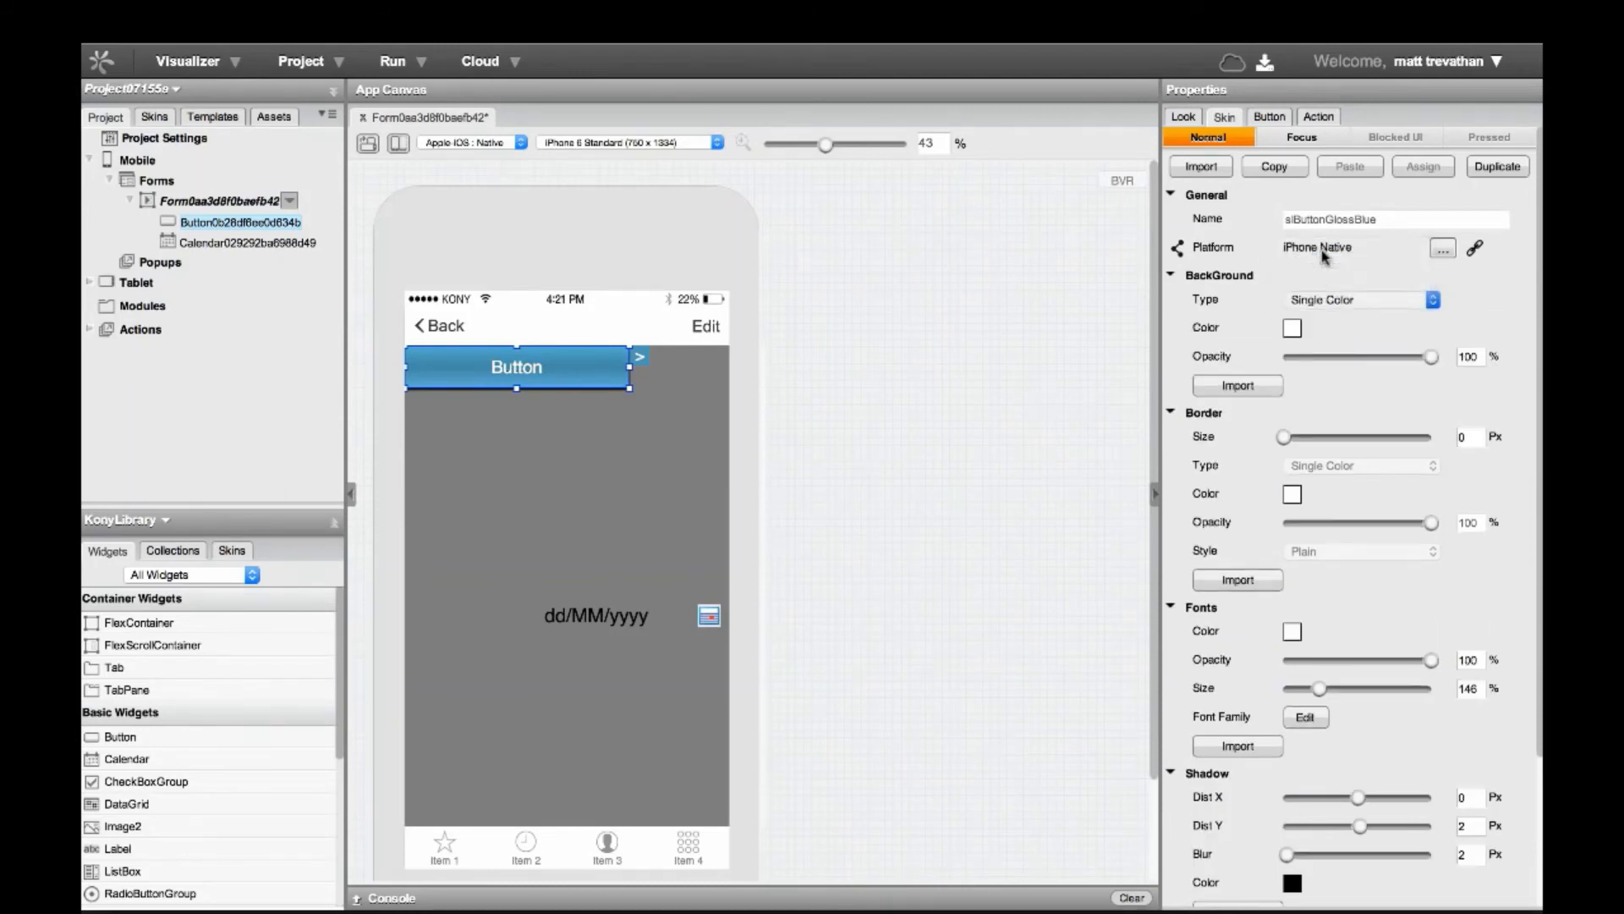
{"action": "left_click", "coordinate": [1293, 328]}
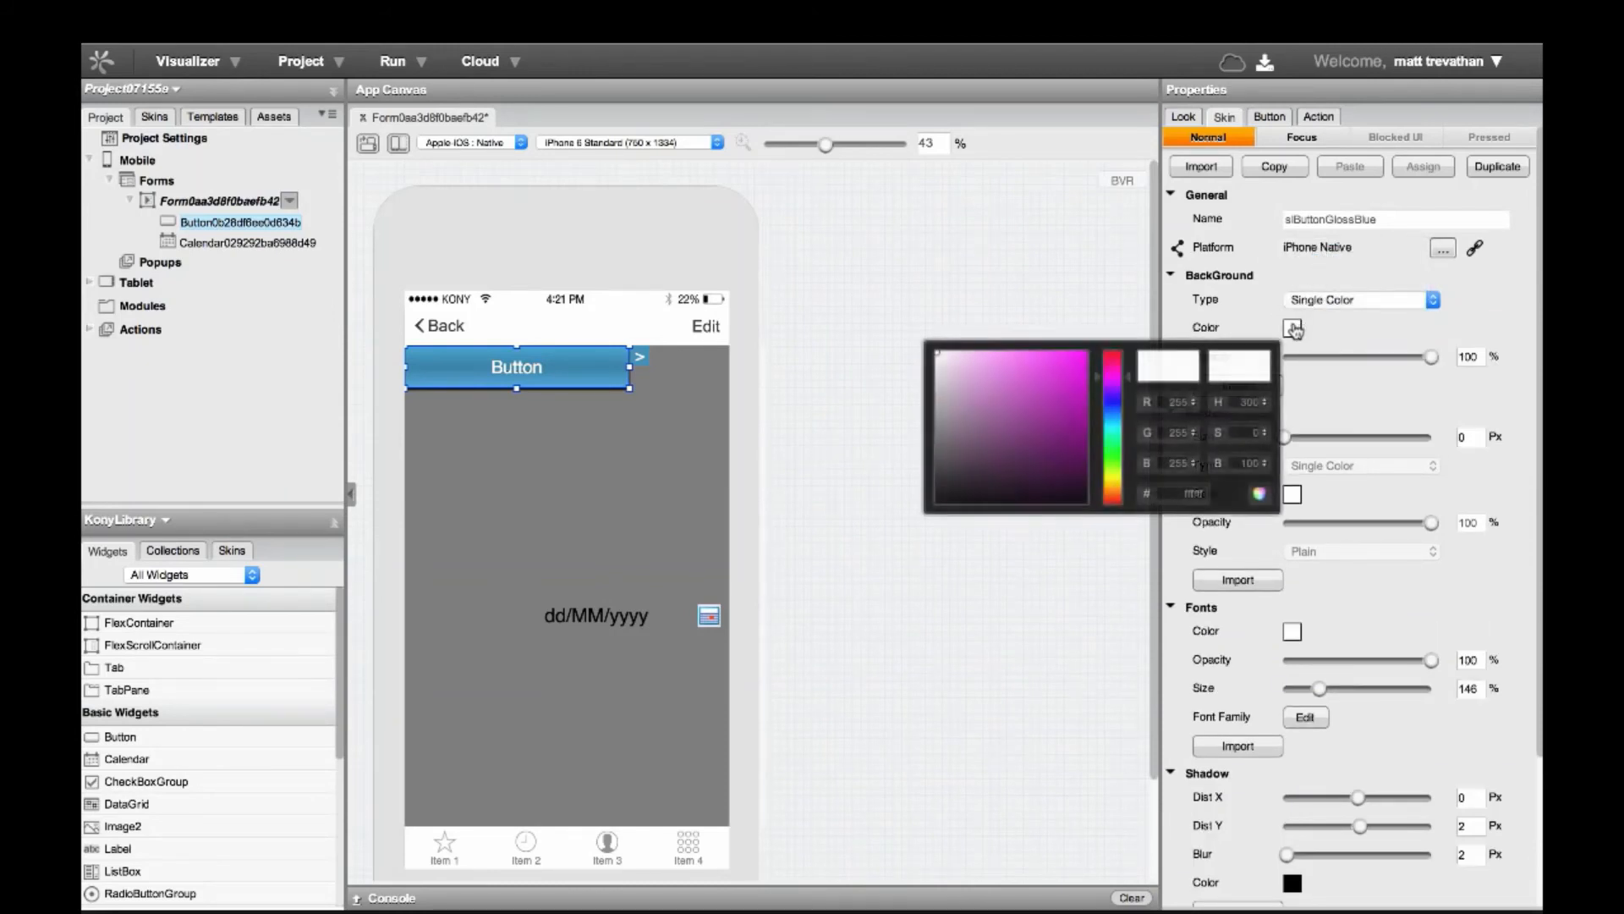
{"action": "left_click", "coordinate": [992, 378]}
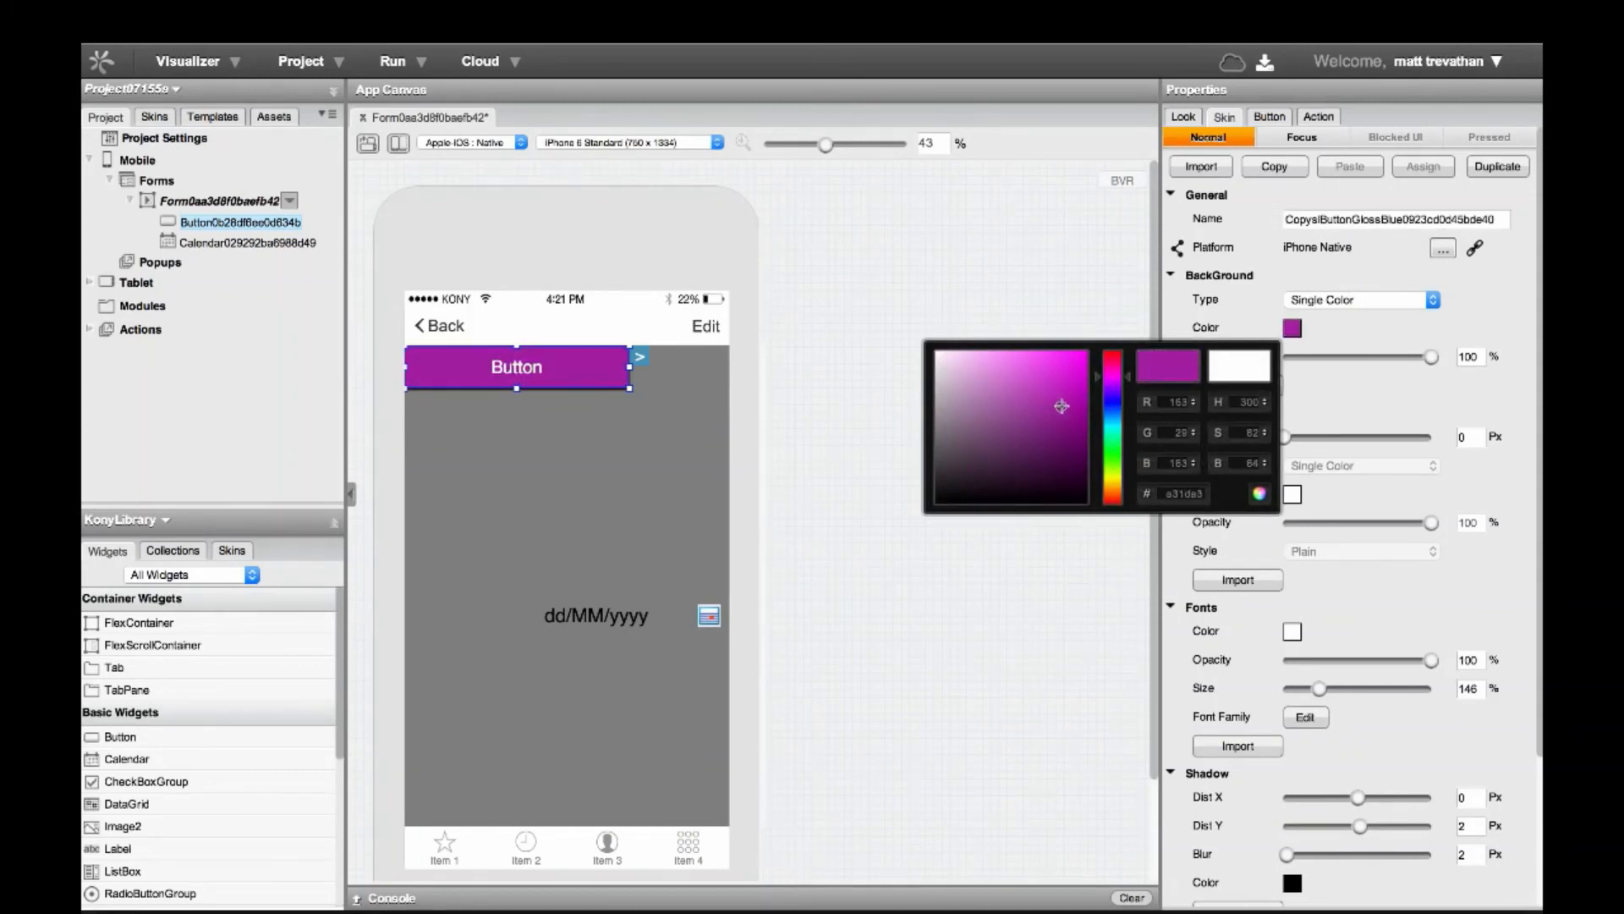
Switch the canvas preview platform to Android : Native.
{"action": "left_click", "coordinate": [470, 142]}
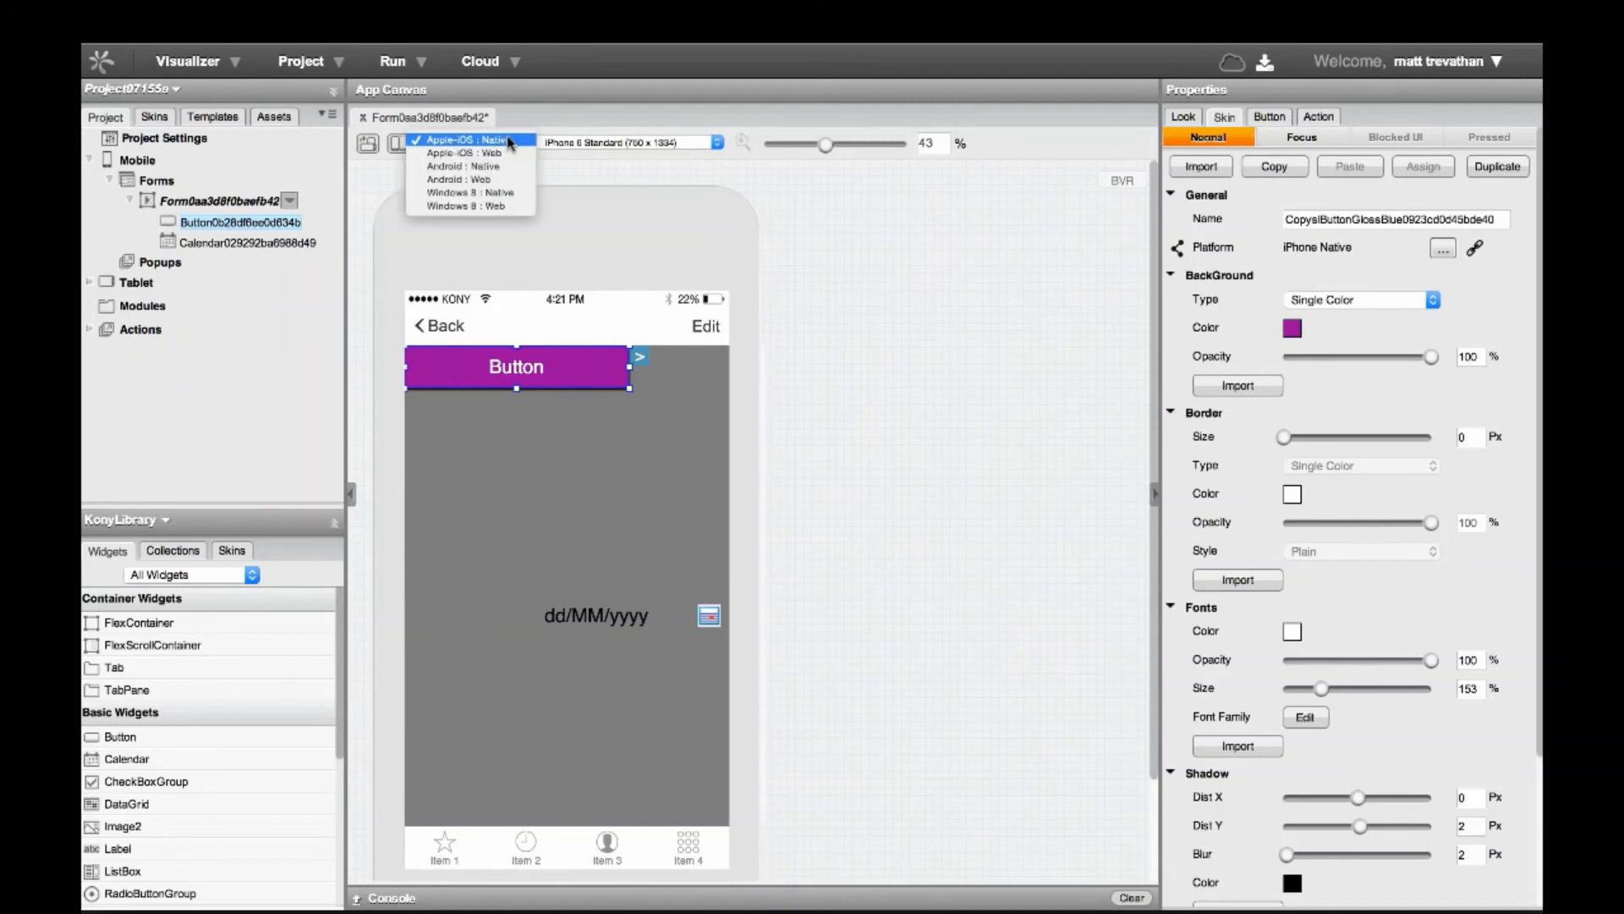
{"action": "left_click", "coordinate": [464, 166]}
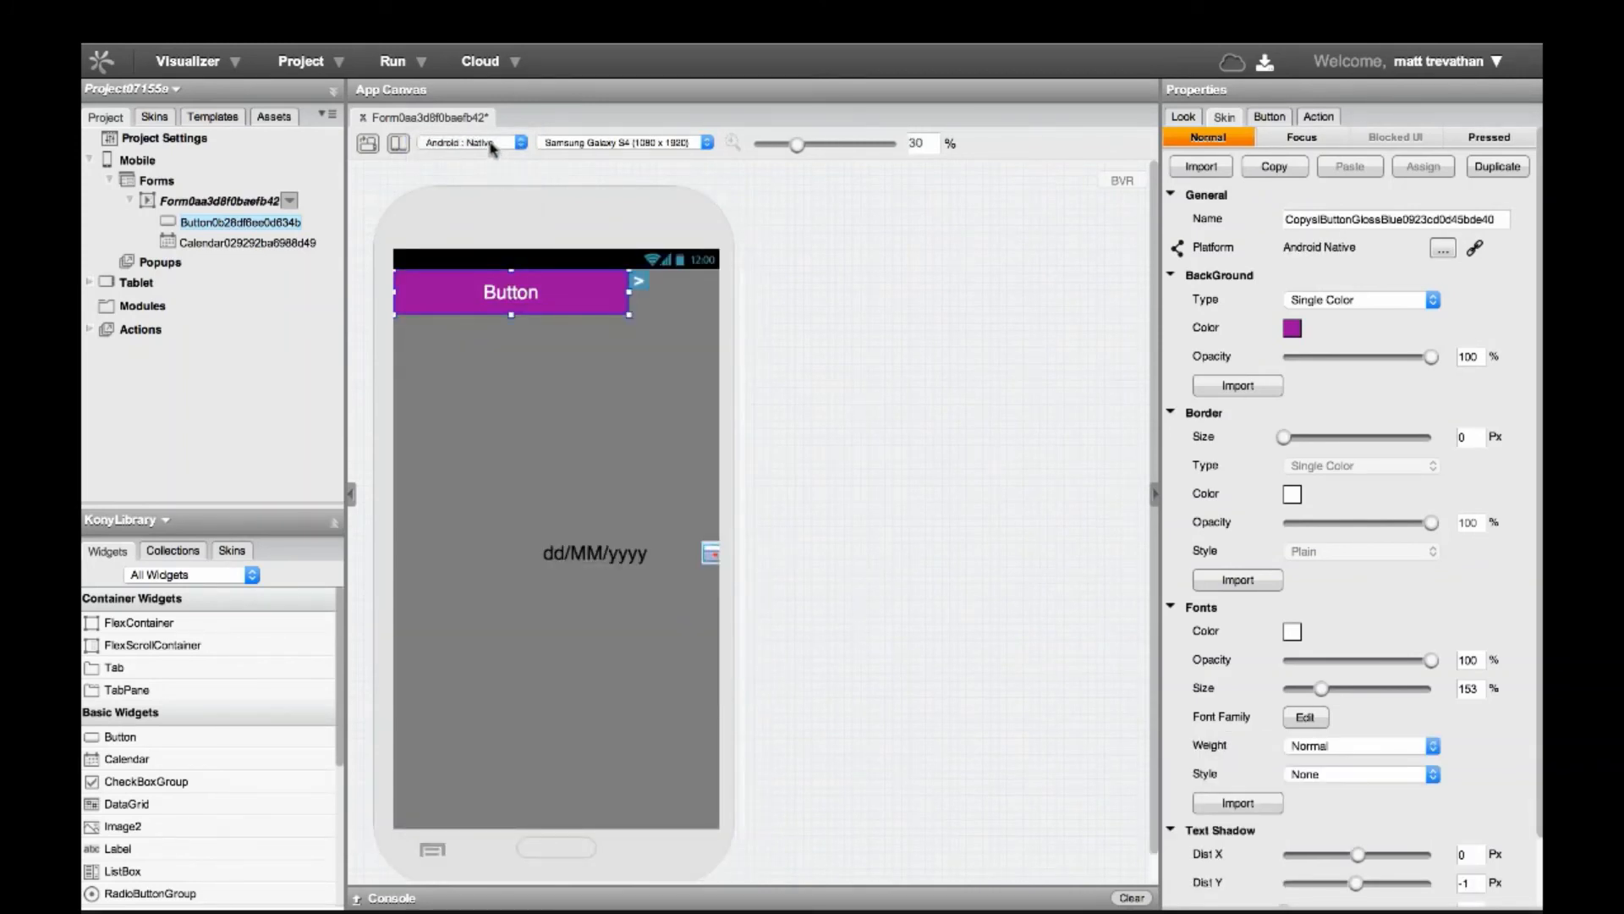
Switch the preview to Apple iOS : Web on an iPhone 6 Plus Standard device.
{"action": "left_click", "coordinate": [472, 143]}
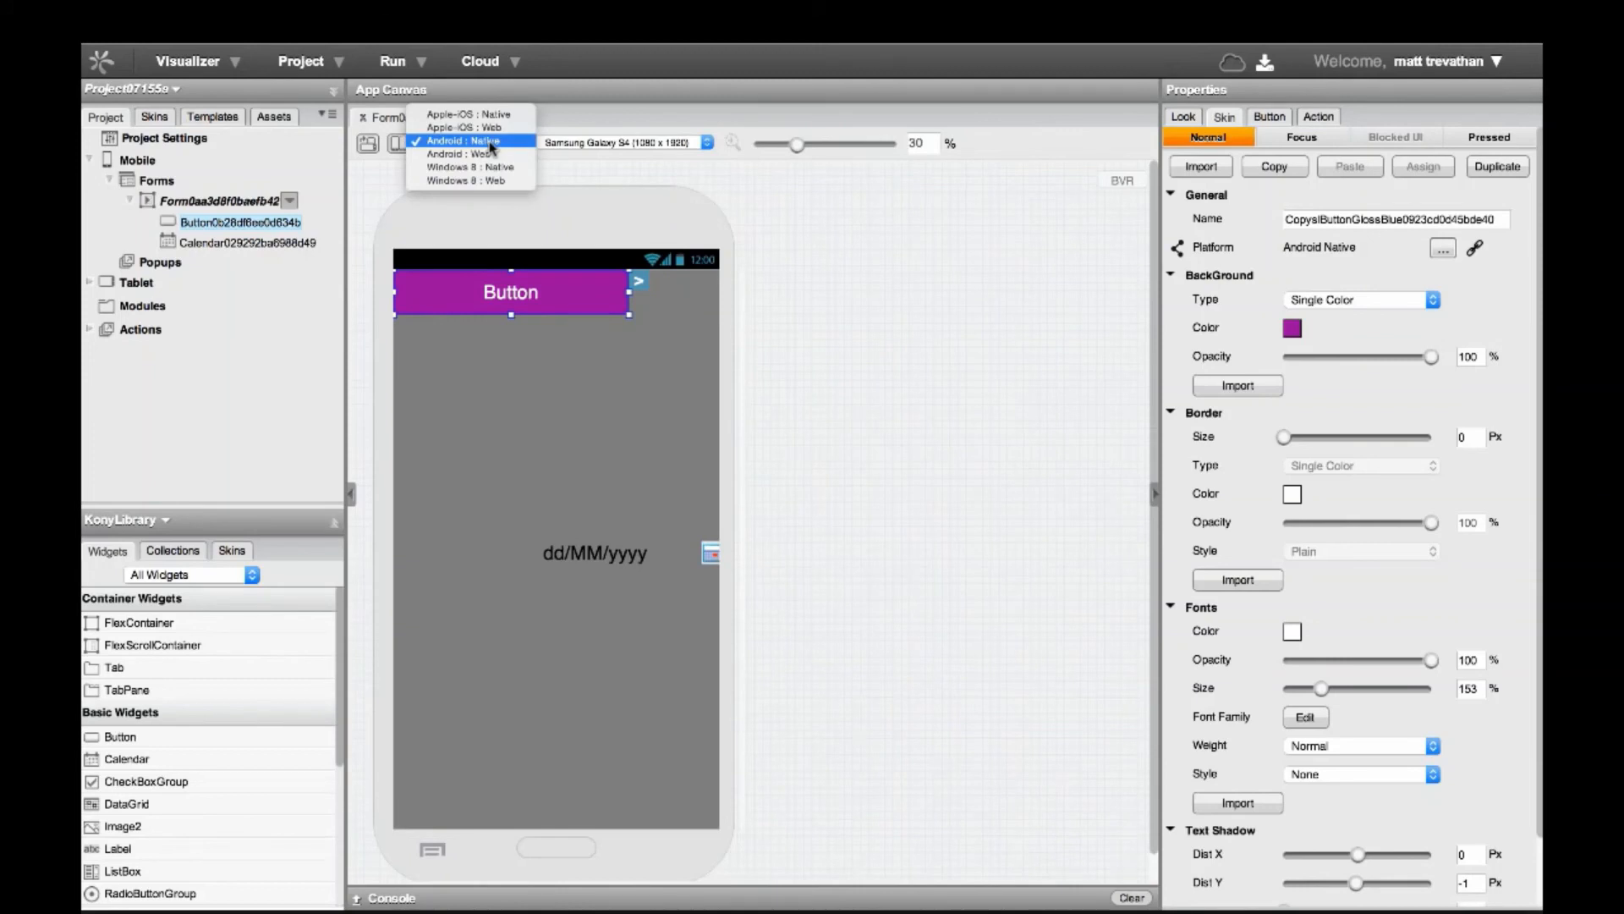
{"action": "left_click", "coordinate": [467, 129]}
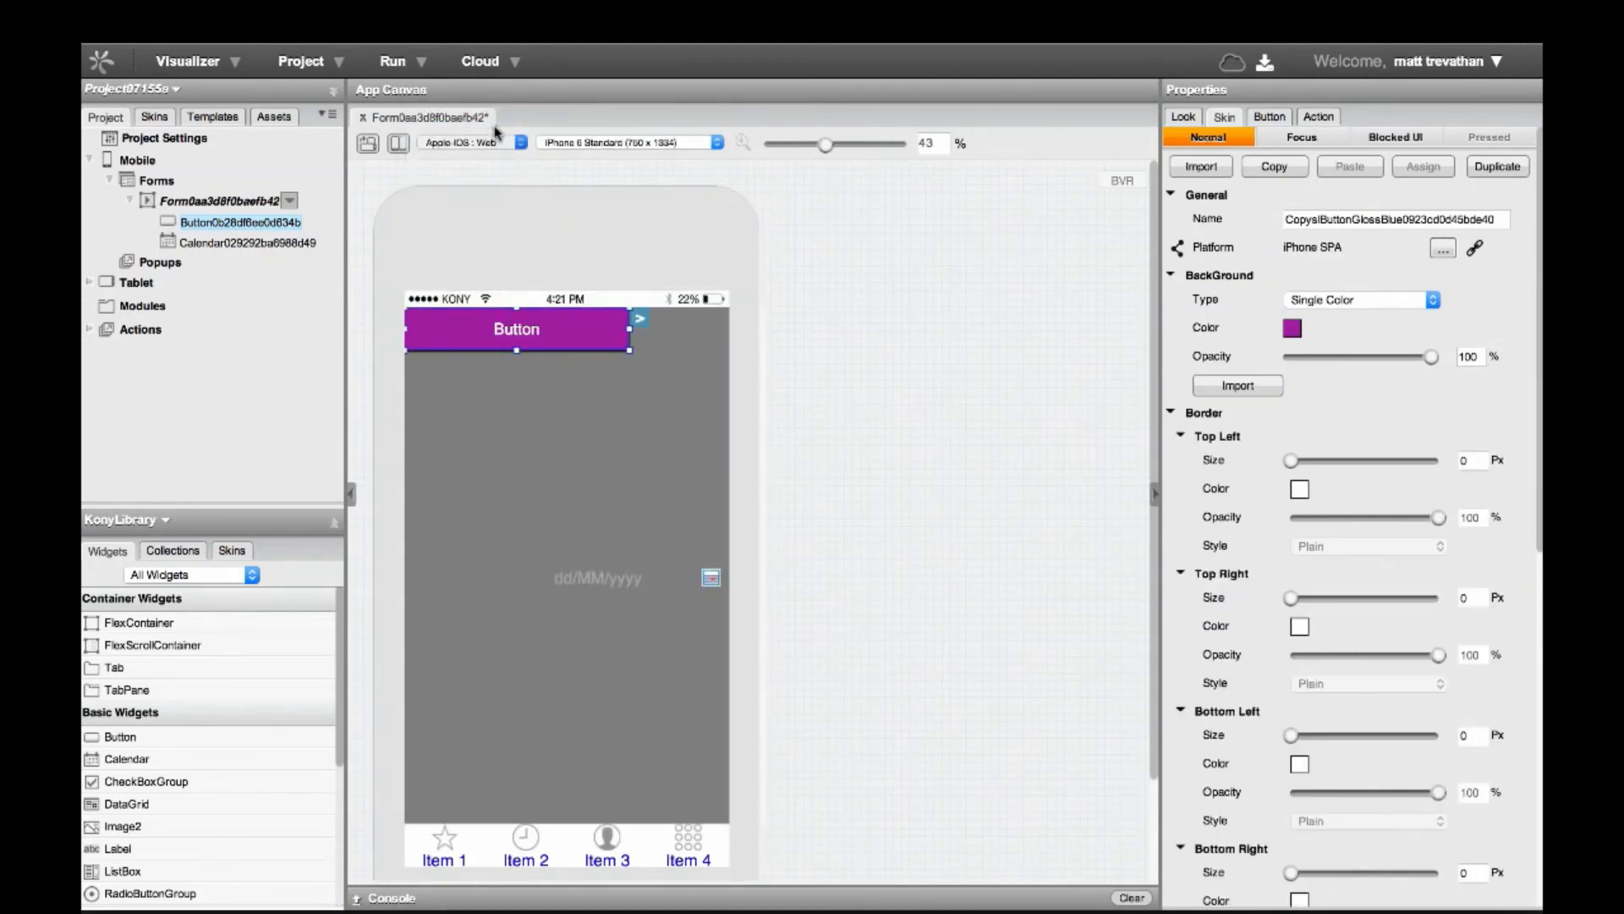
{"action": "mouse_move", "coordinate": [574, 144]}
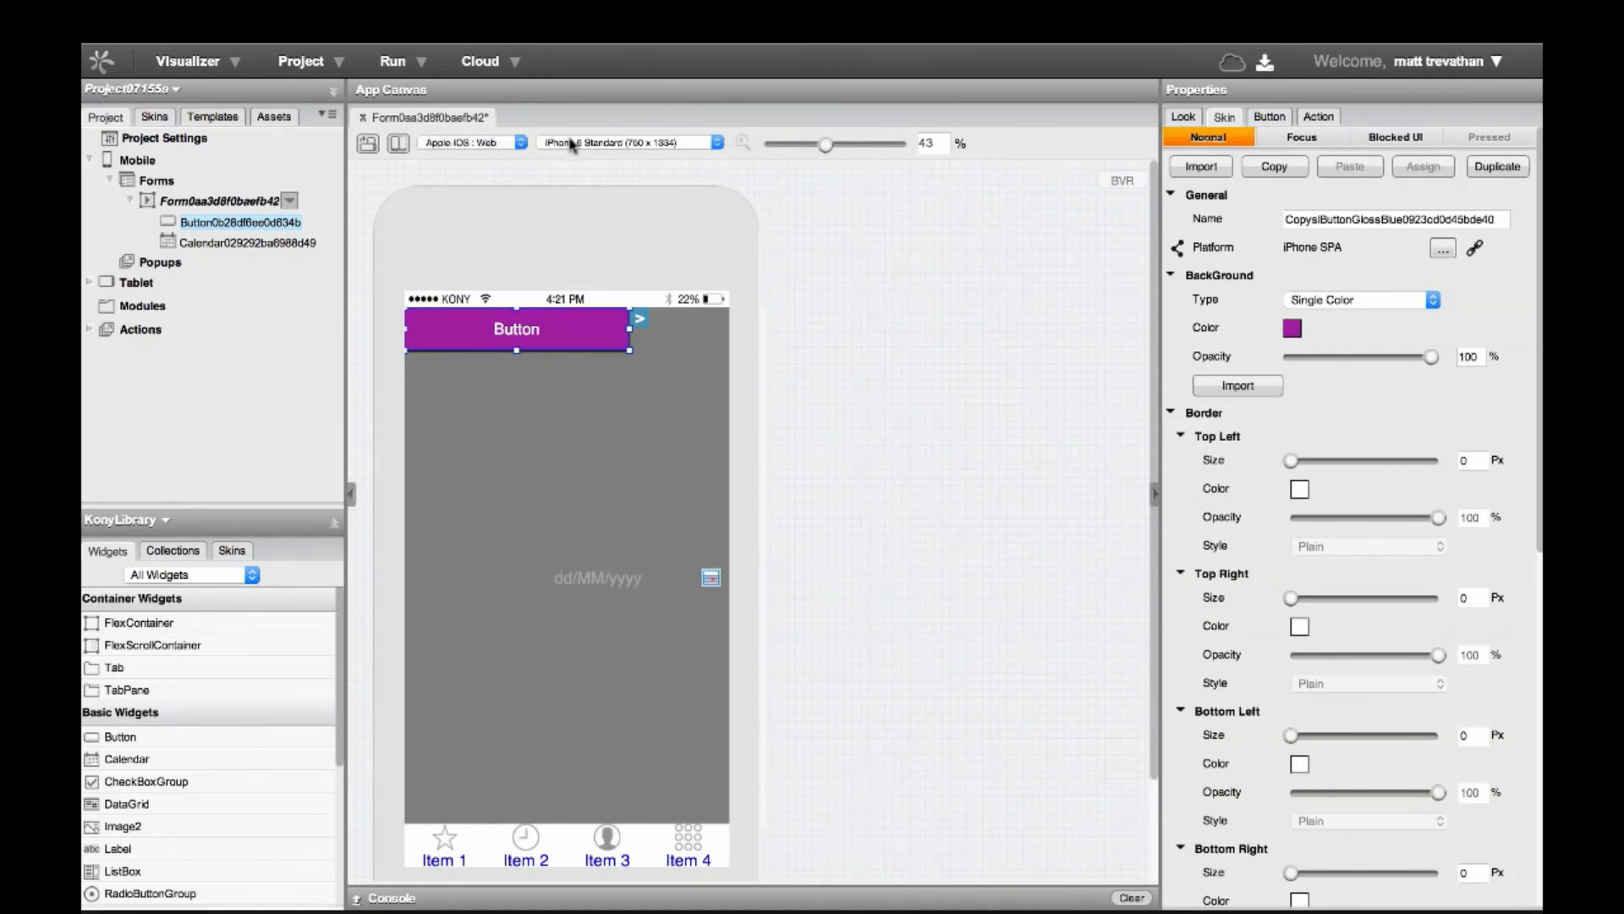
{"action": "left_click", "coordinate": [629, 142]}
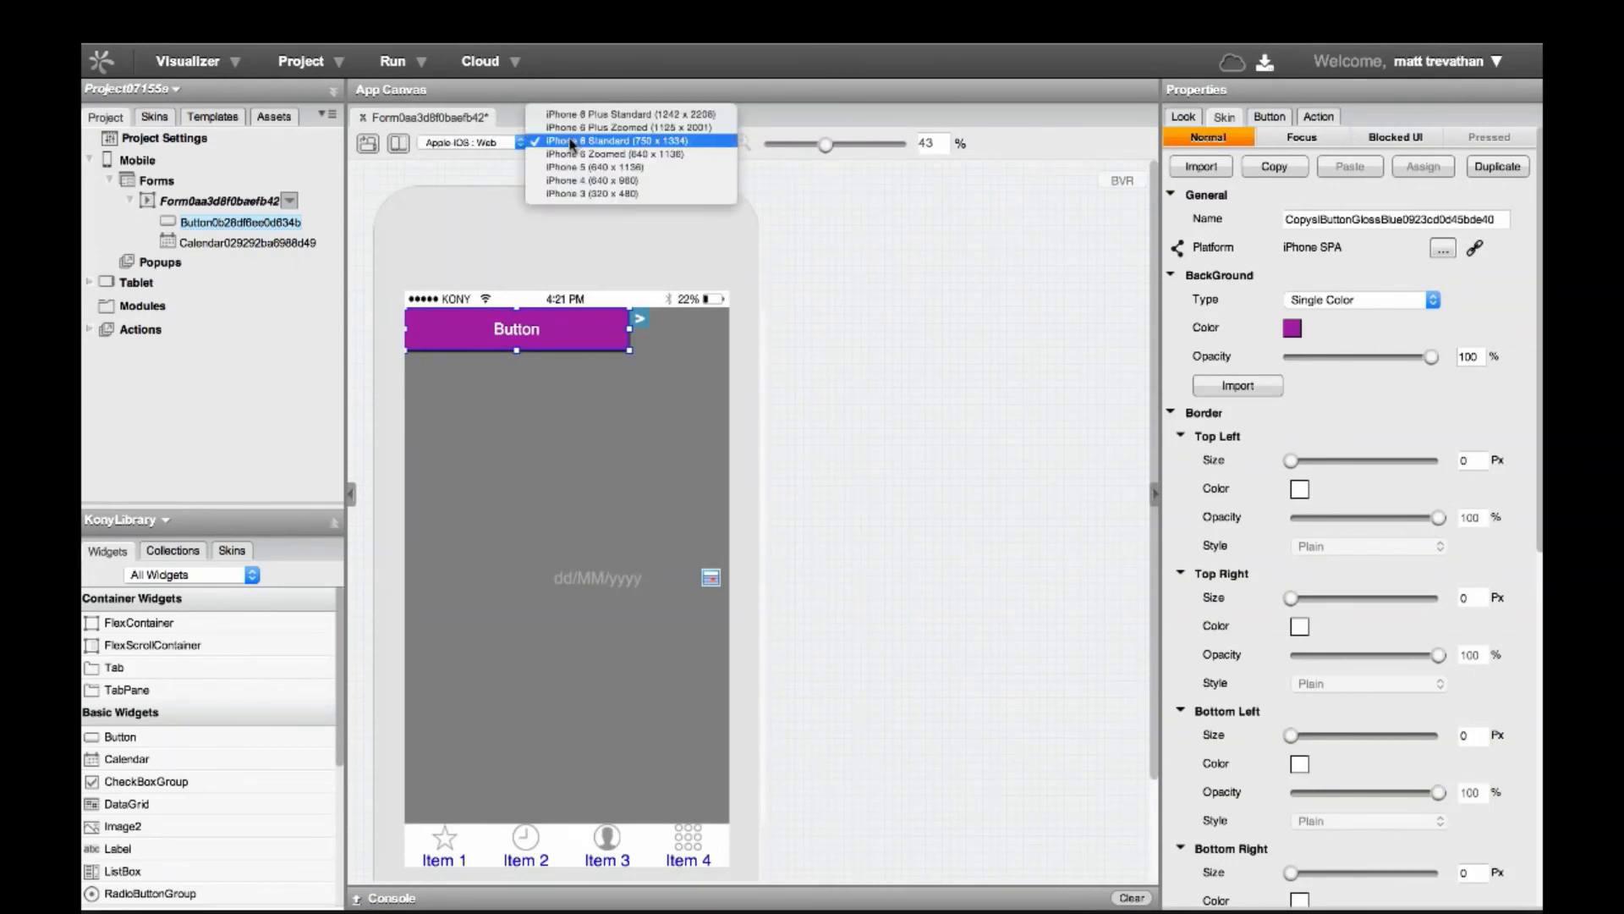
{"action": "mouse_move", "coordinate": [587, 112]}
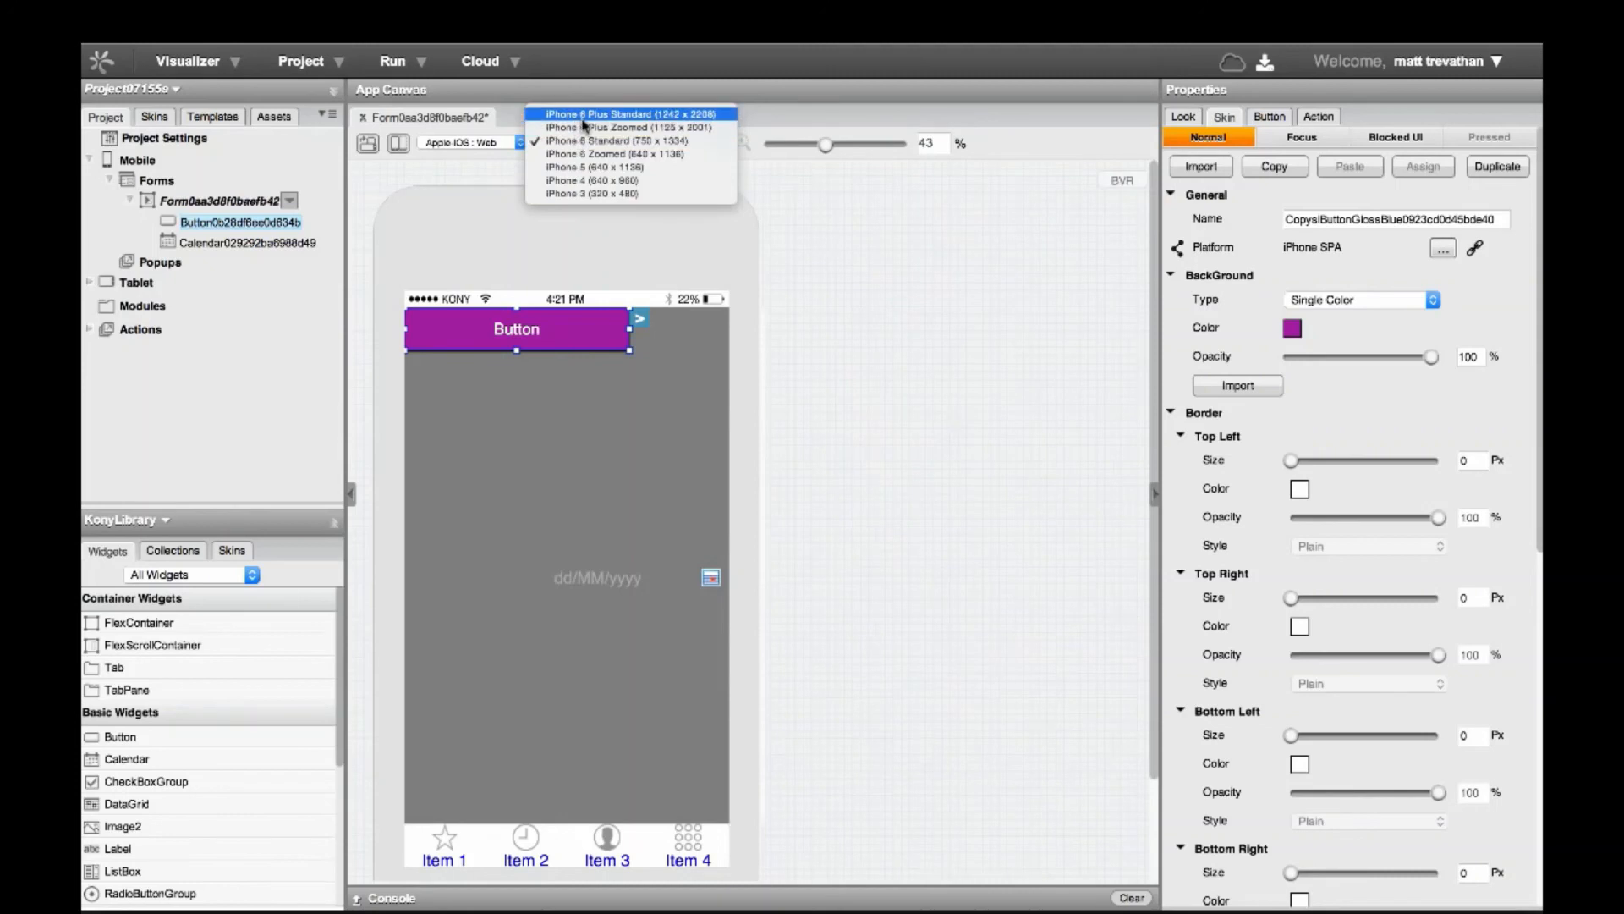
{"action": "left_click", "coordinate": [630, 111]}
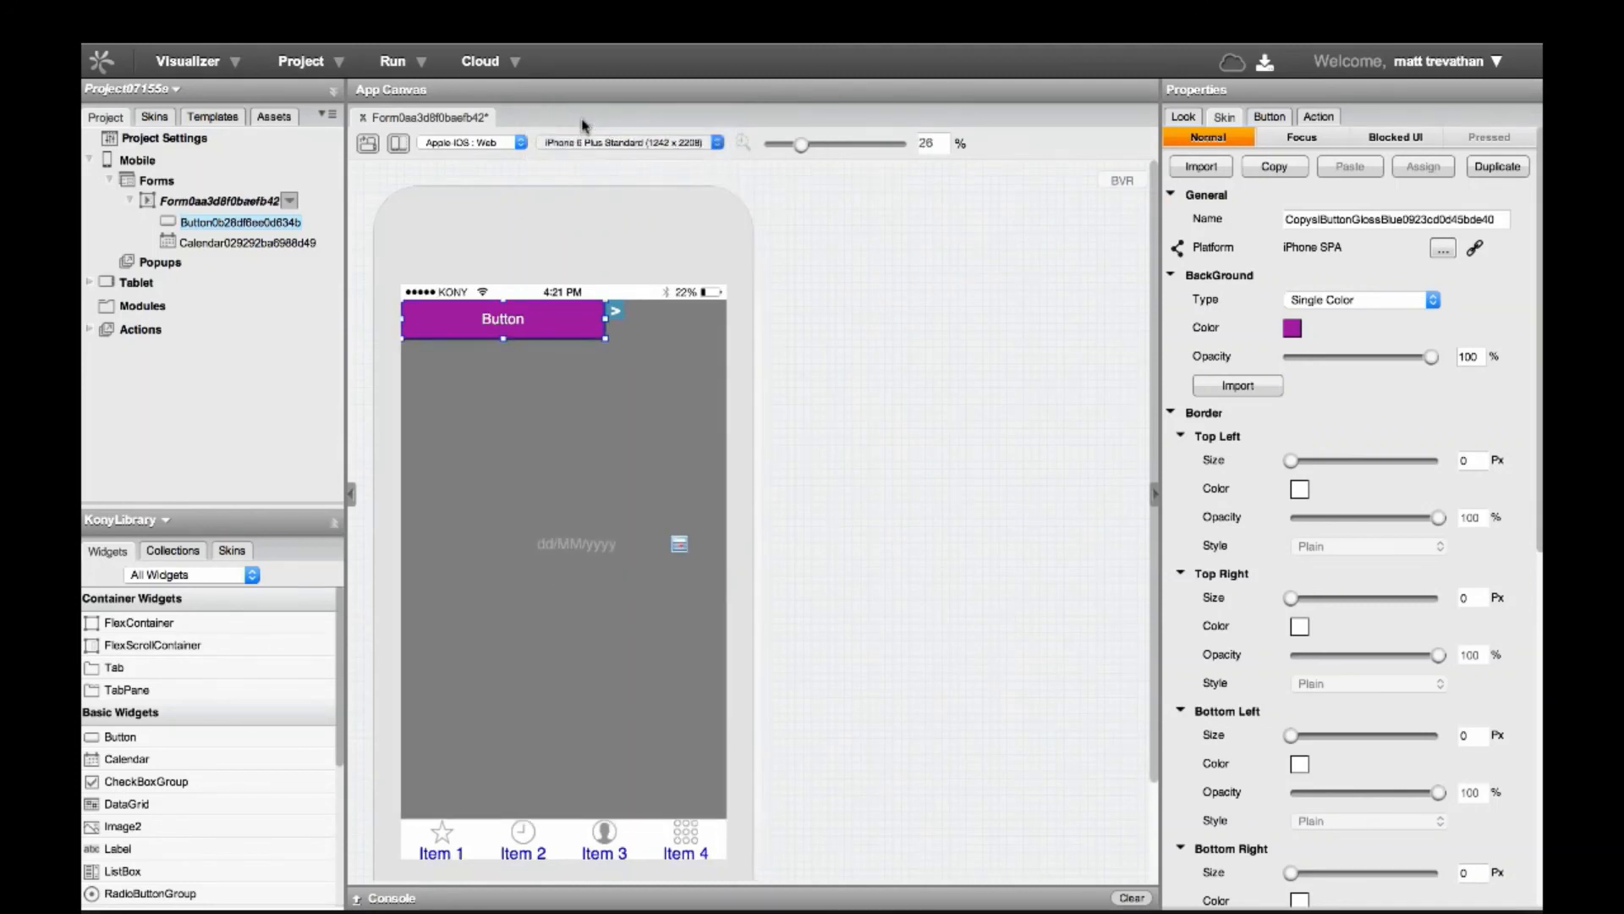